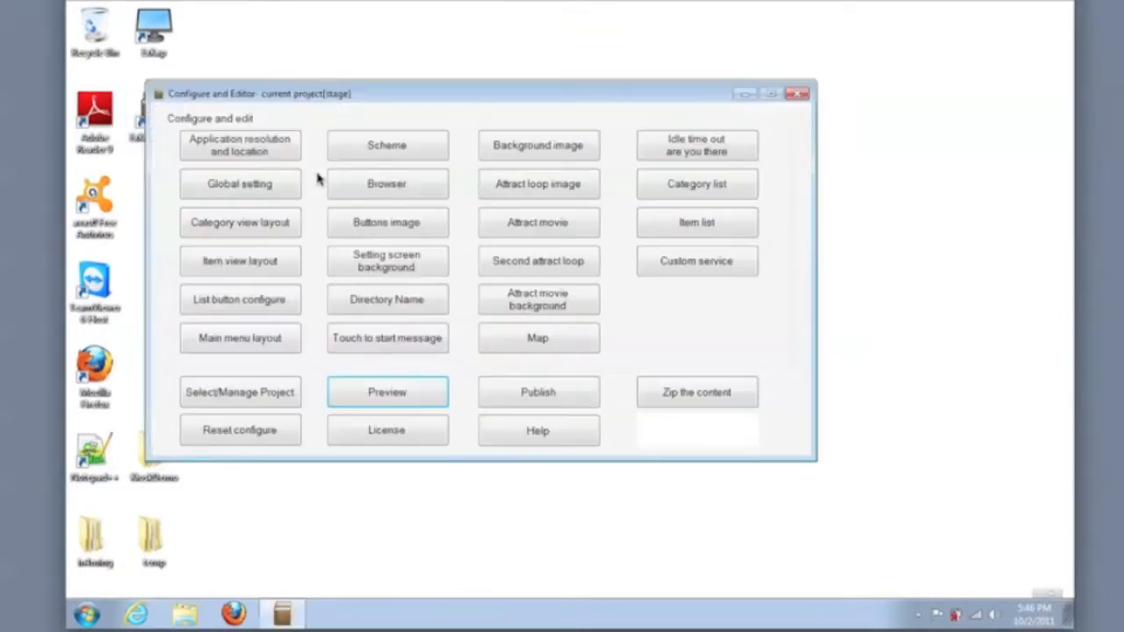
# Step: Make DemoDirectory the current project through the Select/Manage Project chooser
pyautogui.click(239, 391)
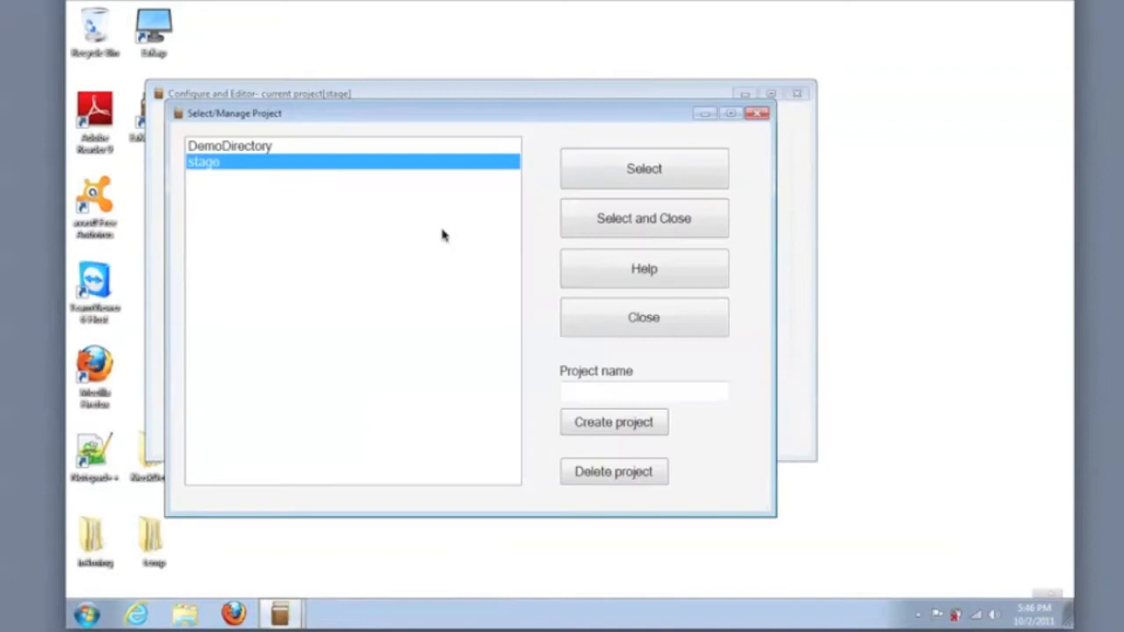
pyautogui.click(228, 146)
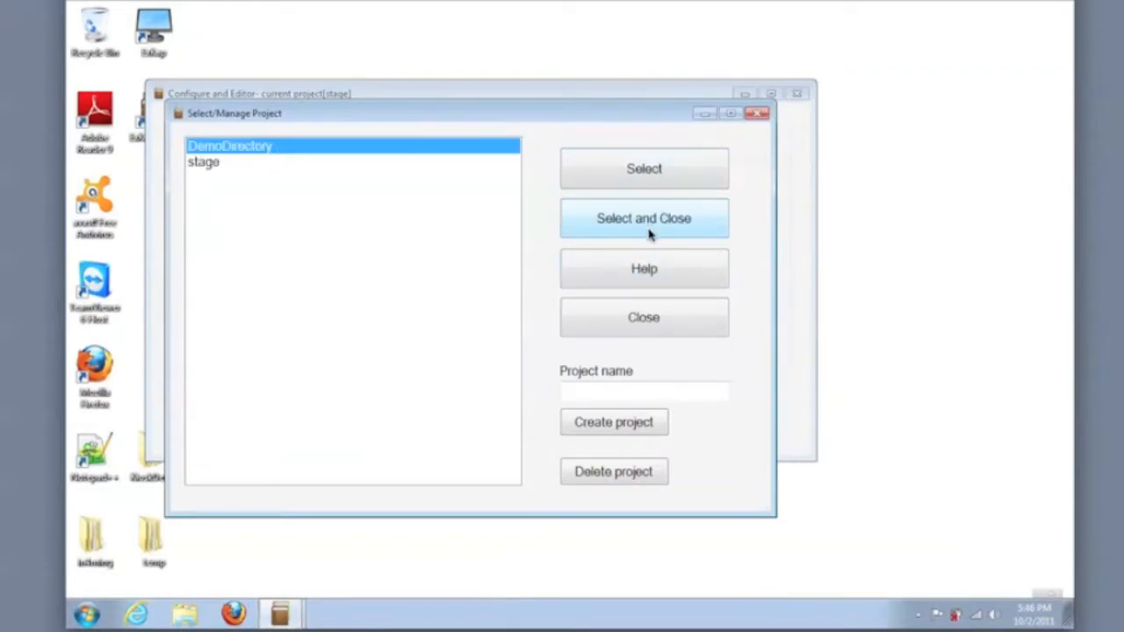
pyautogui.click(643, 218)
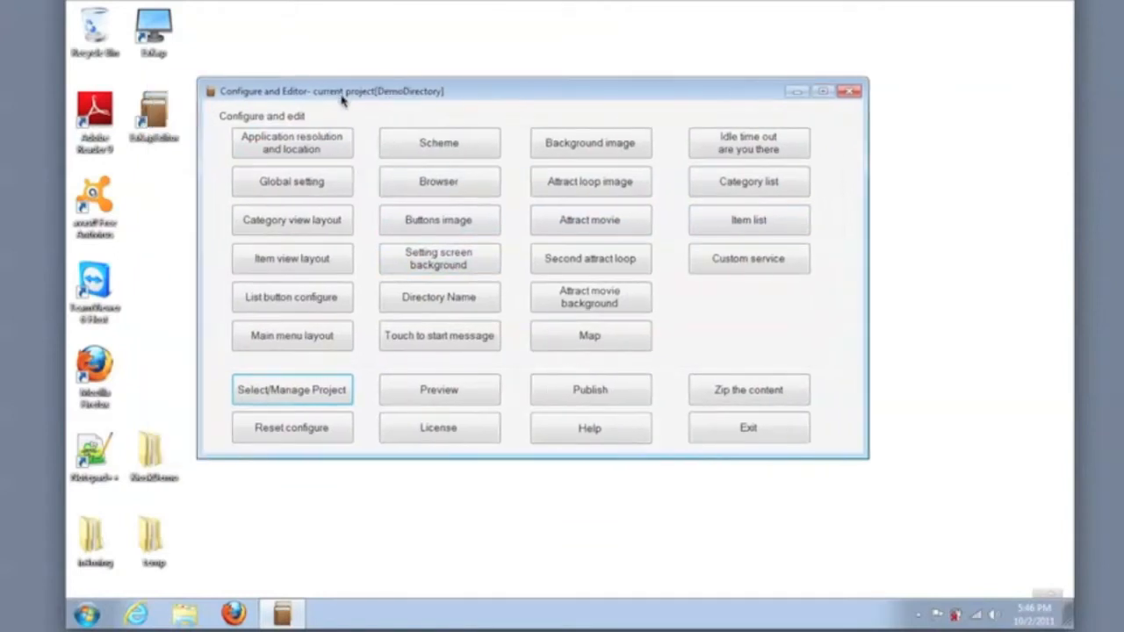
# Step: Save the kiosk window as 1280 wide by 800 high with Topmost enabled
pyautogui.click(292, 143)
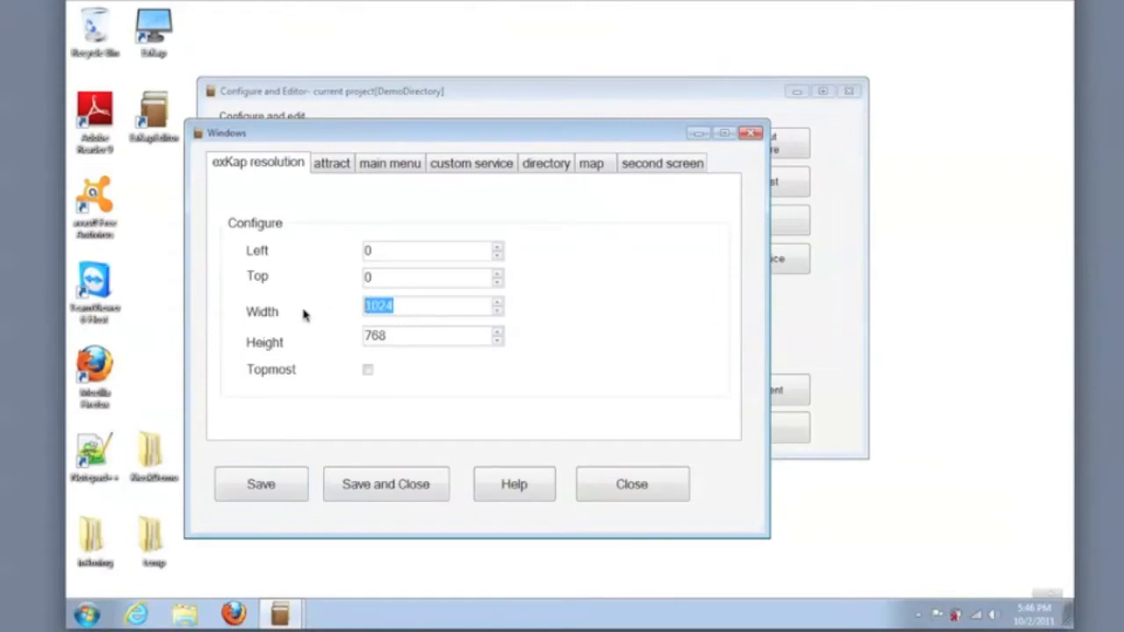
pyautogui.write('1280')
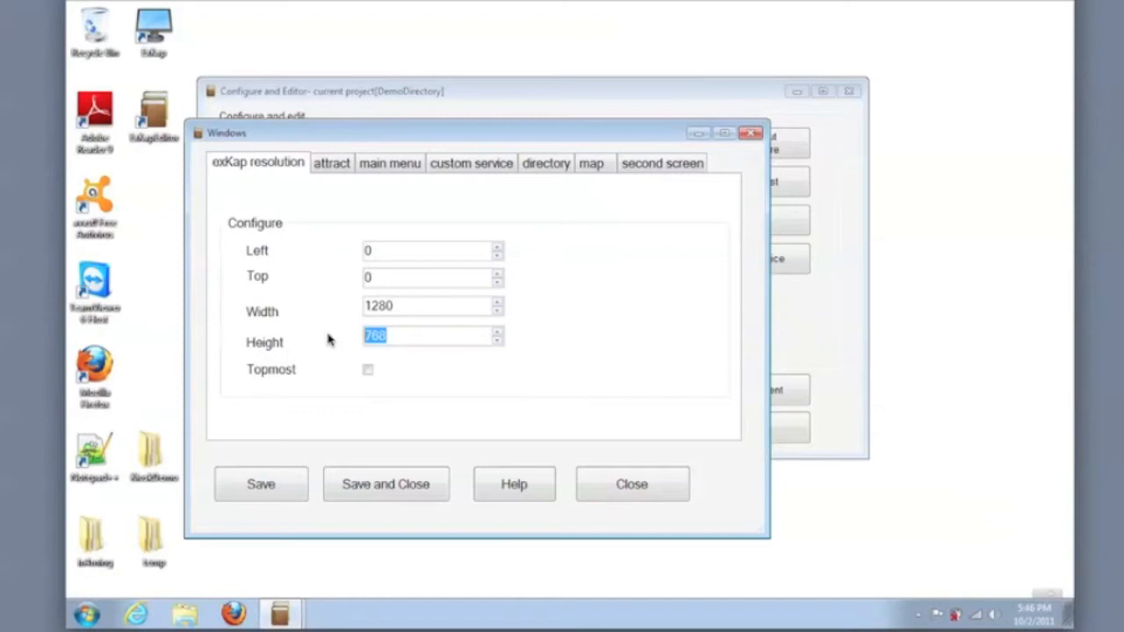
pyautogui.write('800')
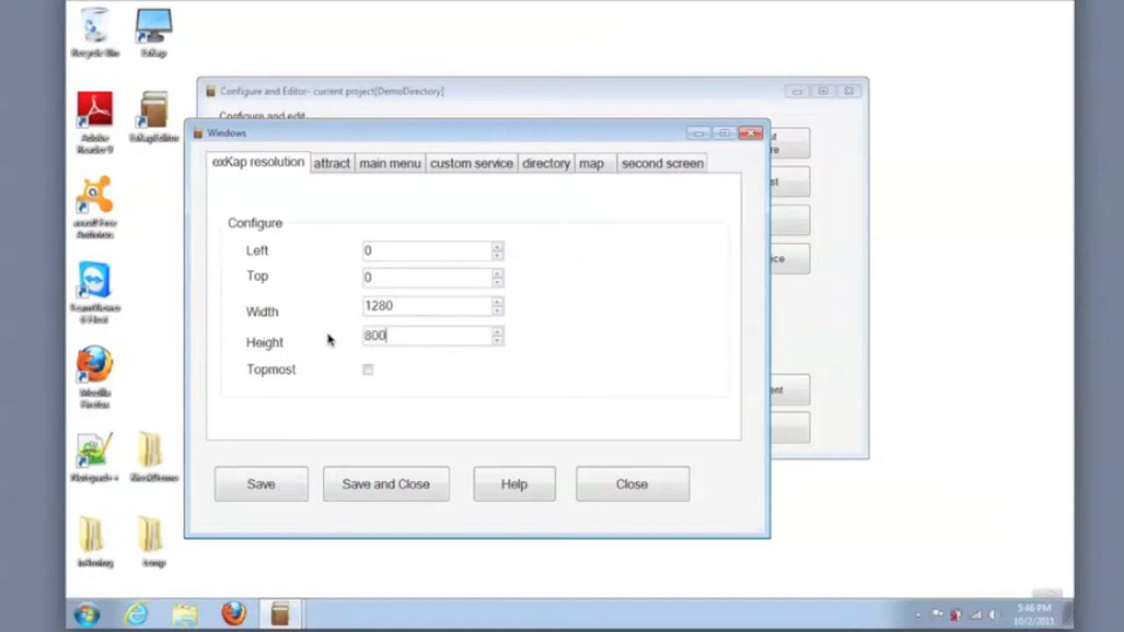
pyautogui.click(367, 369)
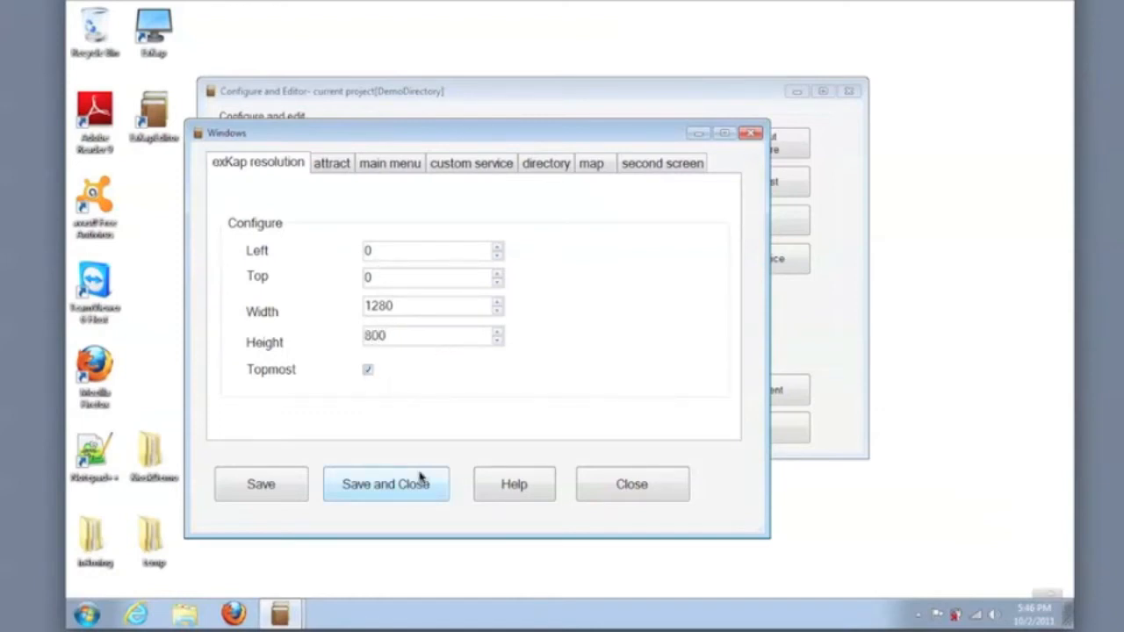
pyautogui.click(386, 485)
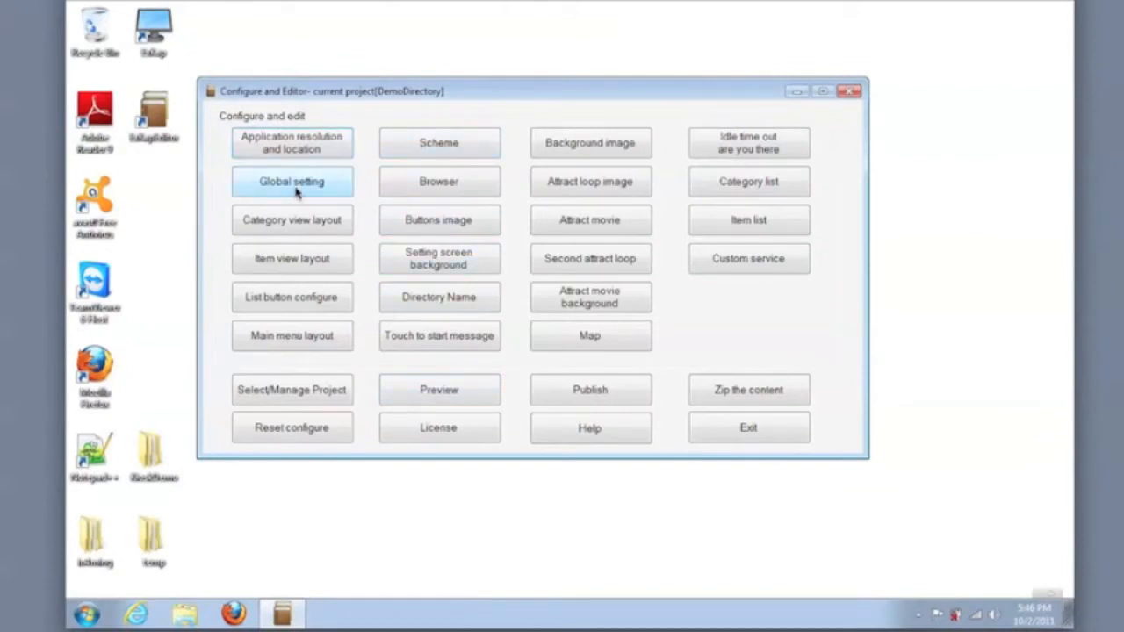
pyautogui.click(292, 181)
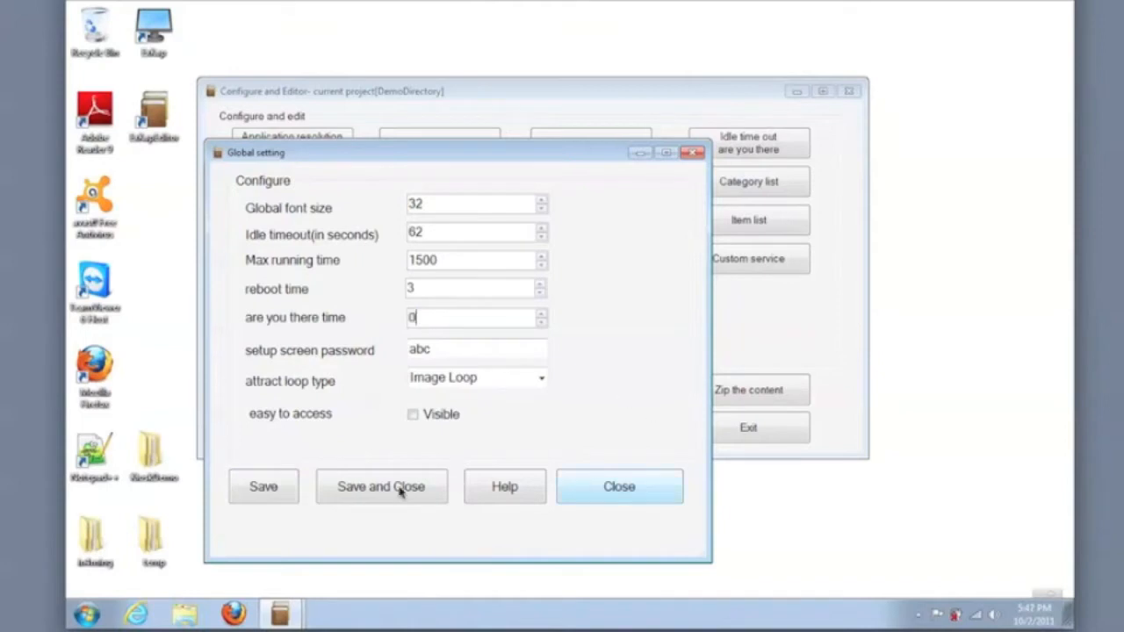
pyautogui.click(618, 487)
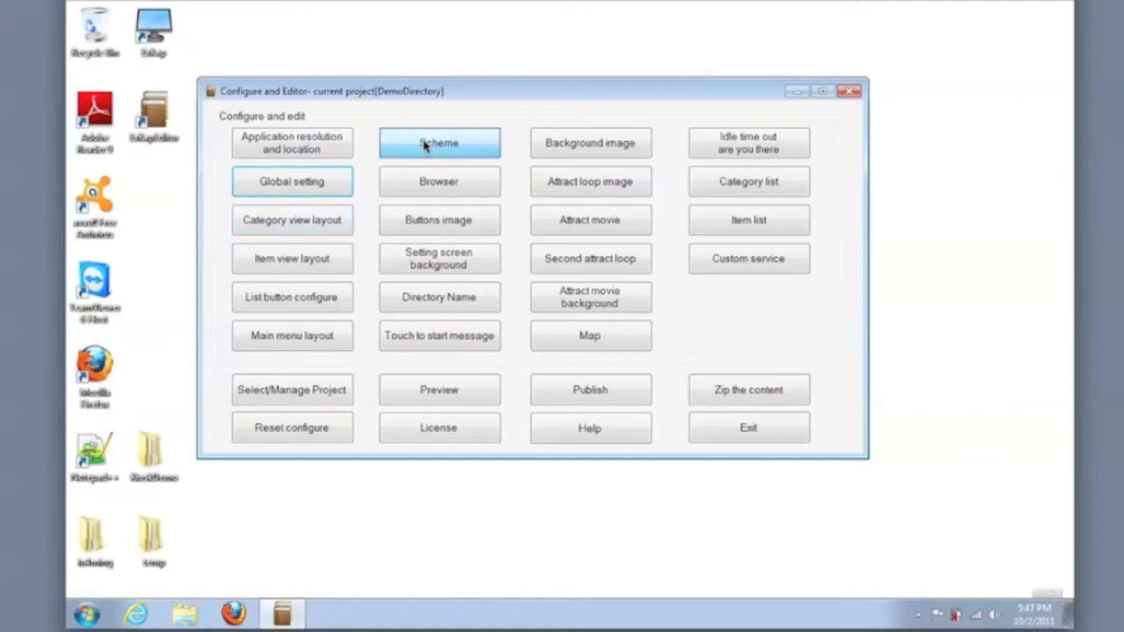
pyautogui.click(439, 142)
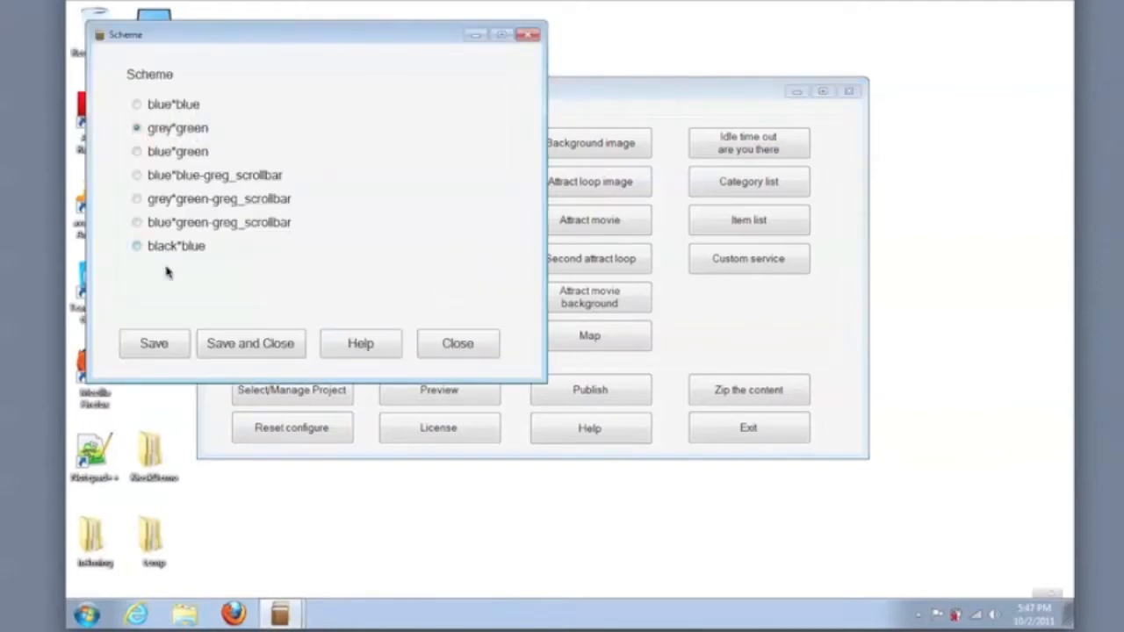
pyautogui.click(456, 342)
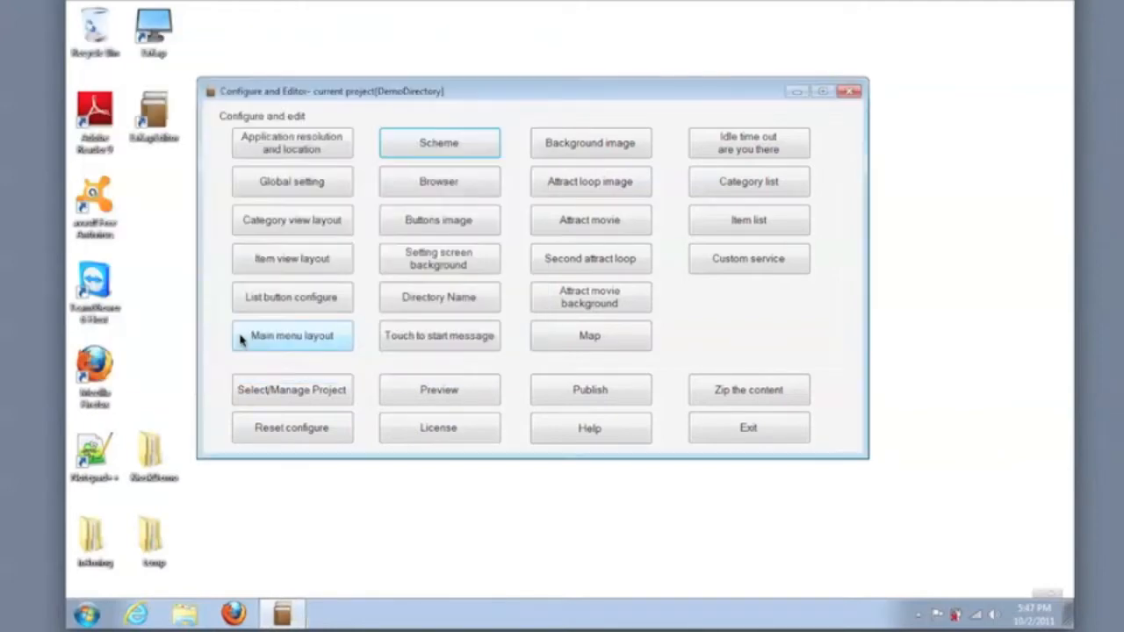
pyautogui.moveTo(312, 371)
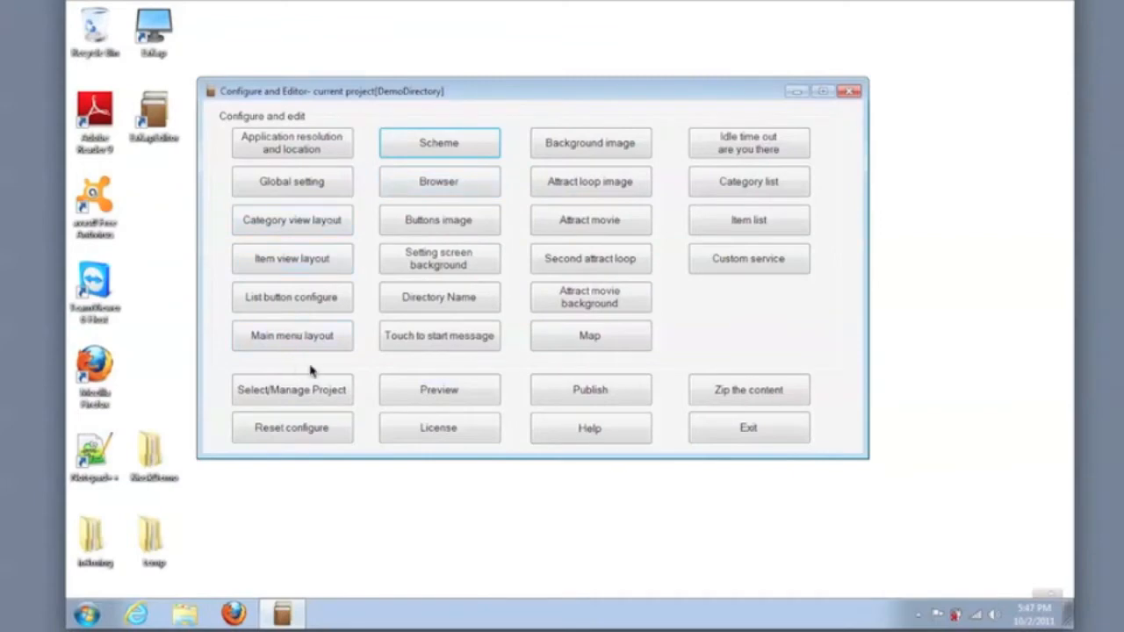
pyautogui.moveTo(320, 323)
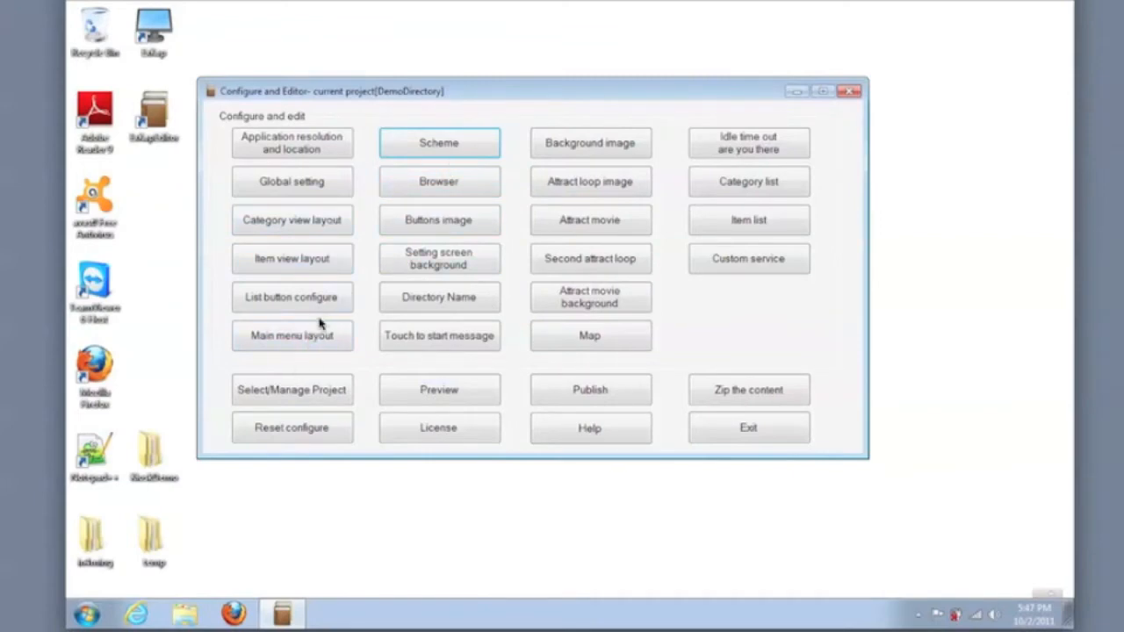
# Step: Set the main menu button alignment to right in the layout settings
pyautogui.click(291, 335)
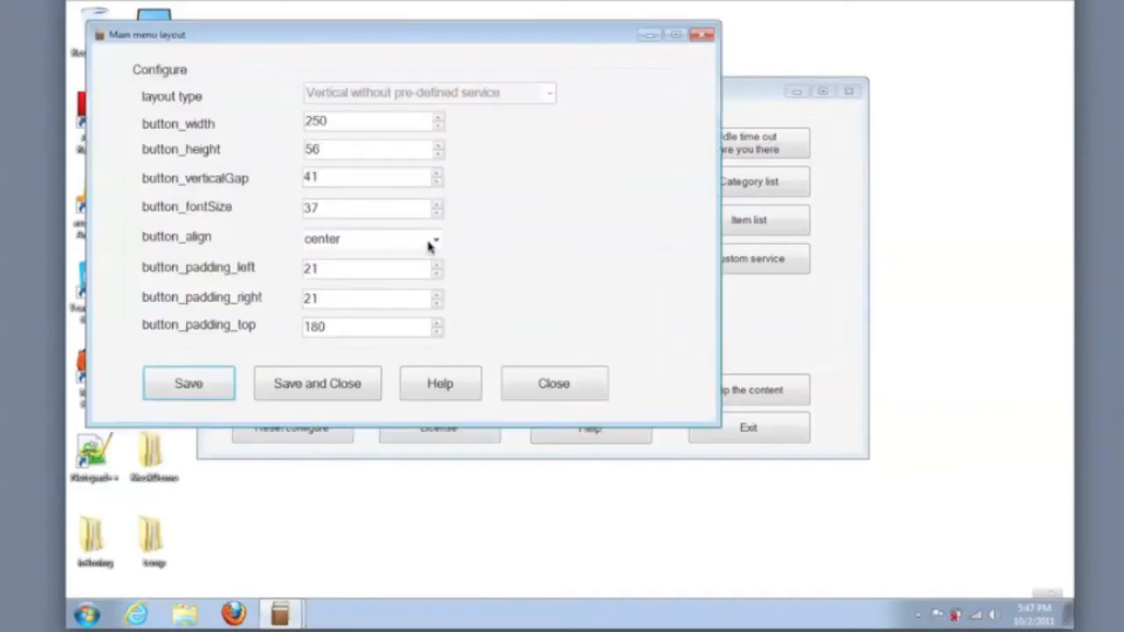
pyautogui.click(435, 239)
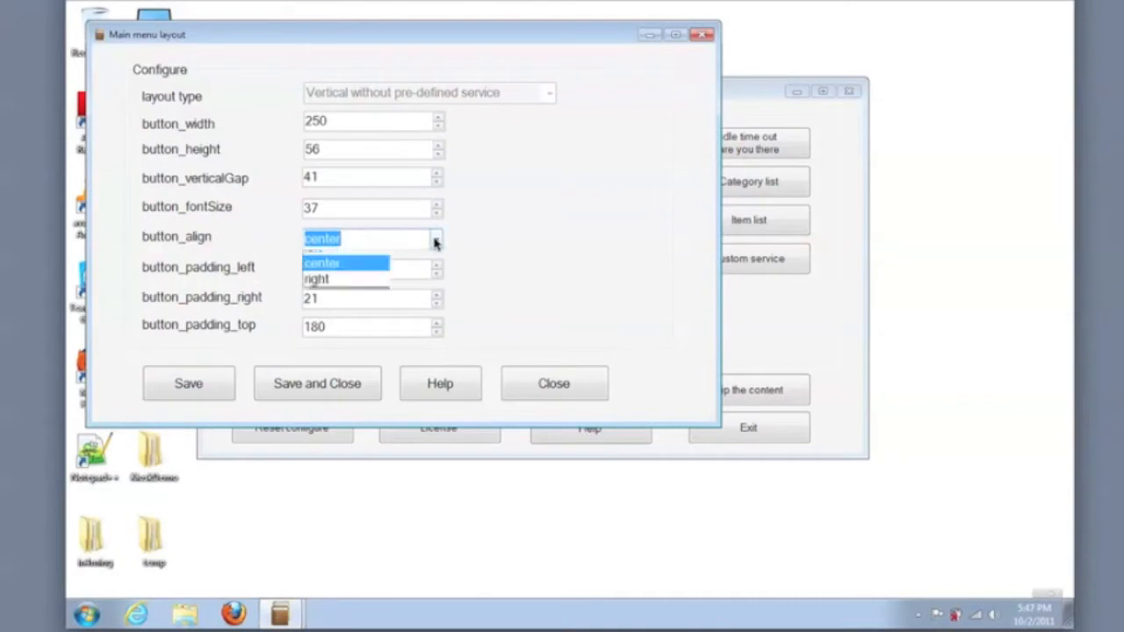
pyautogui.click(316, 279)
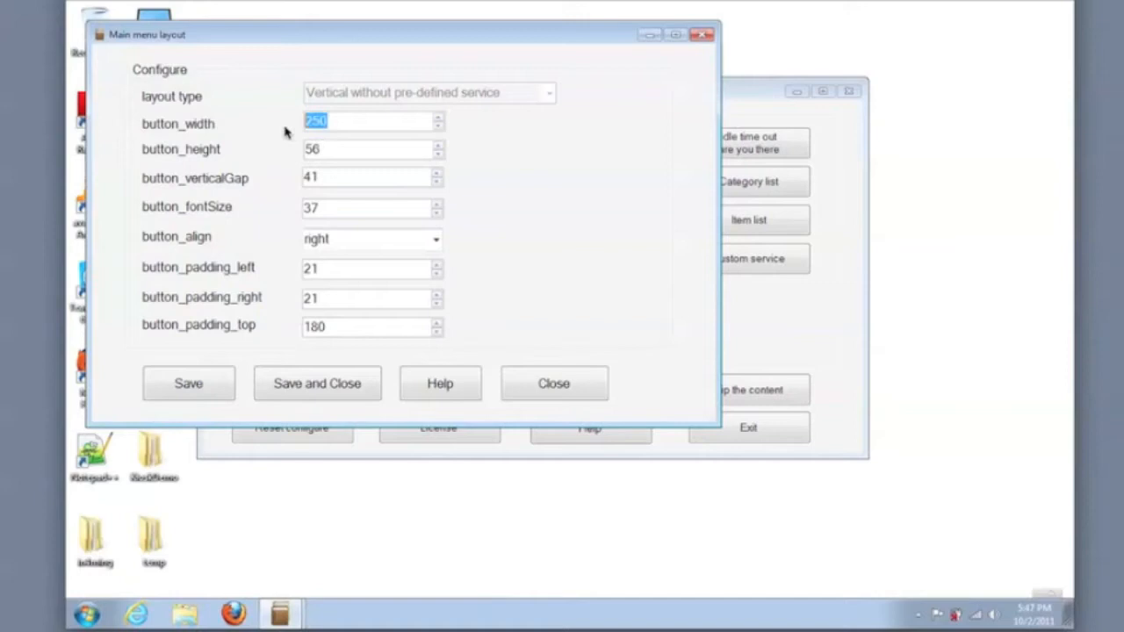
# Step: Enter button width 350, height 64 and vertical gap 30
pyautogui.write('30')
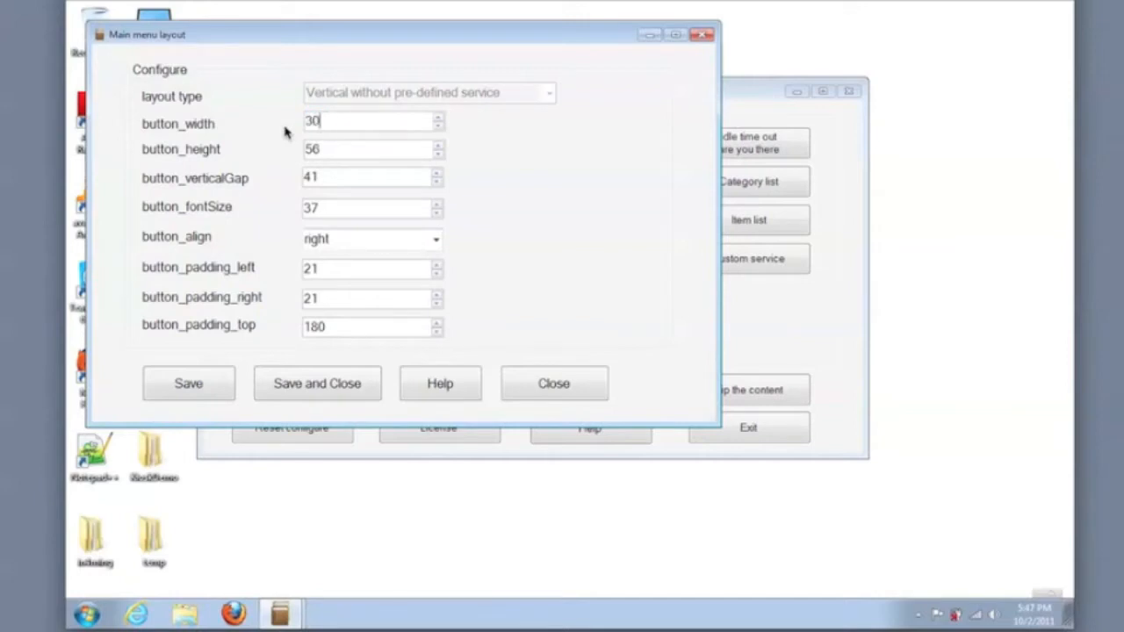
pyautogui.press('Backspace')
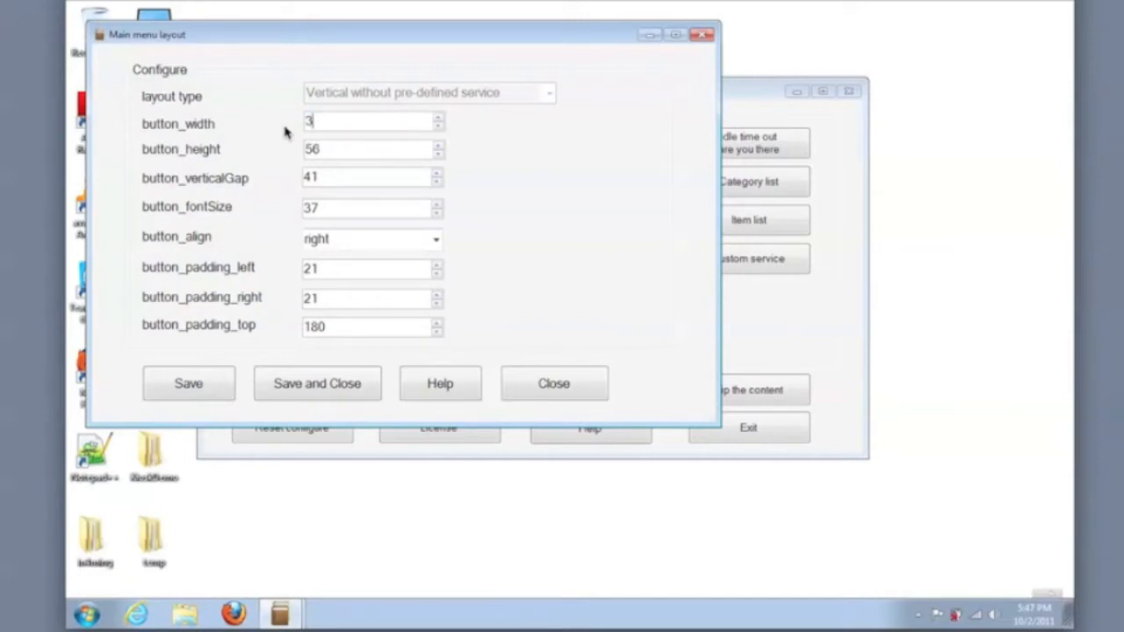
pyautogui.write('50')
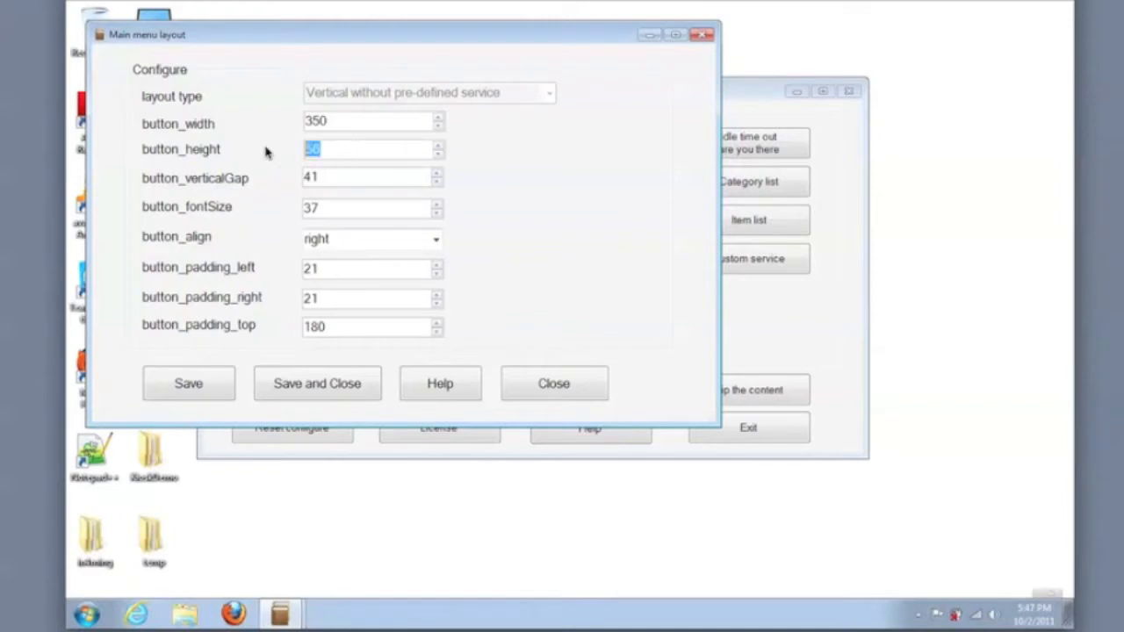
pyautogui.write('64')
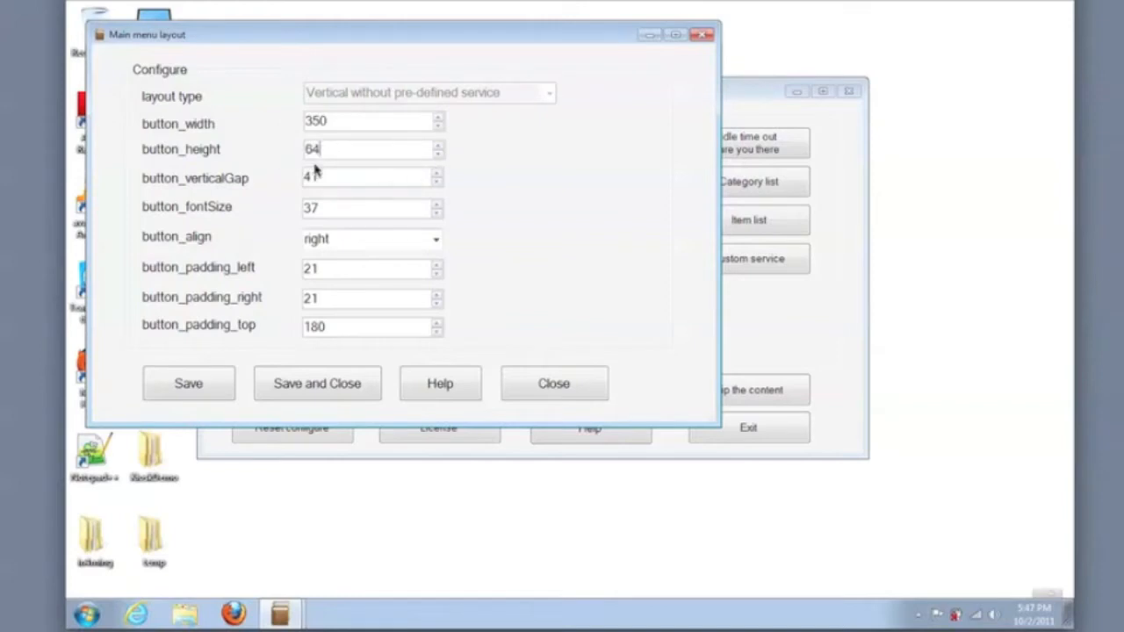
pyautogui.write('3')
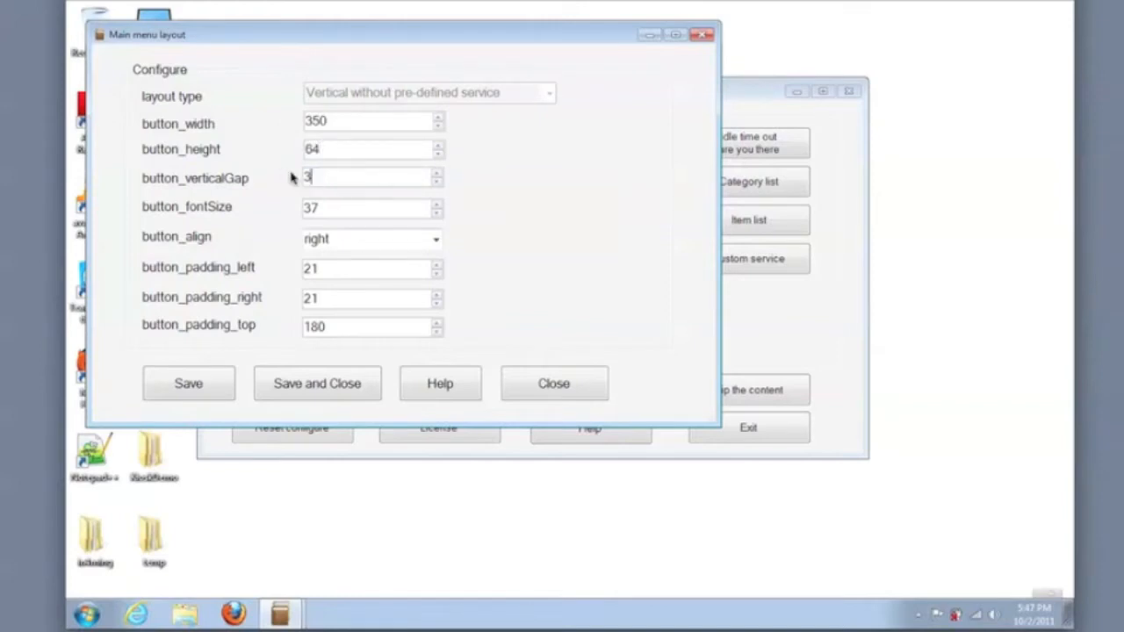
pyautogui.write('0')
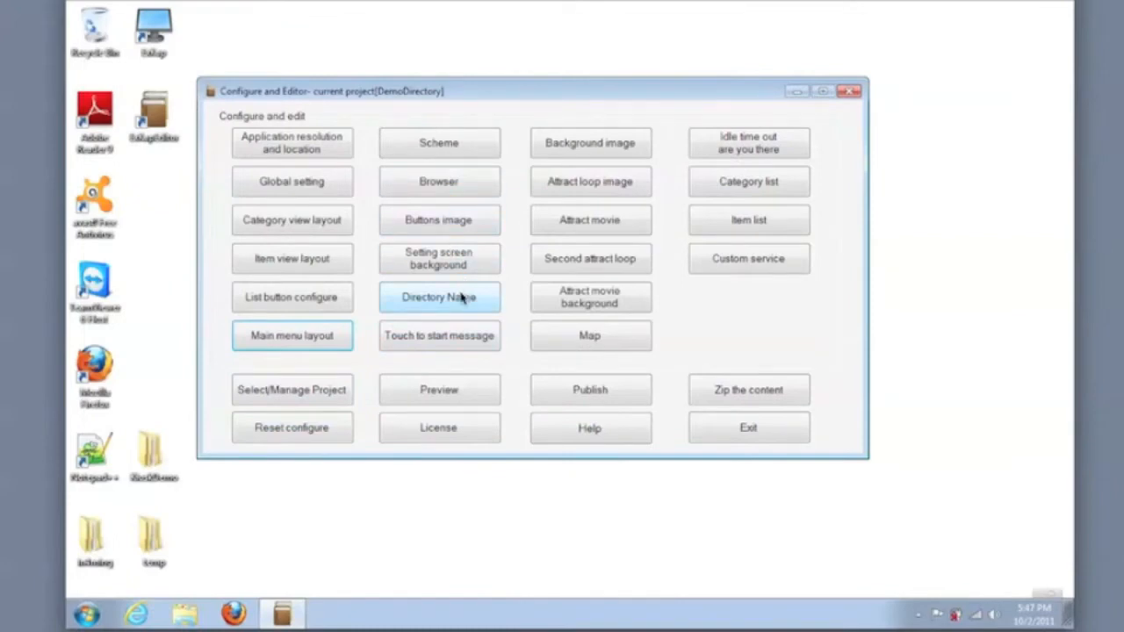
# Step: Save the directory name 'Demo Directory' with black text on a light cyan background
pyautogui.click(439, 296)
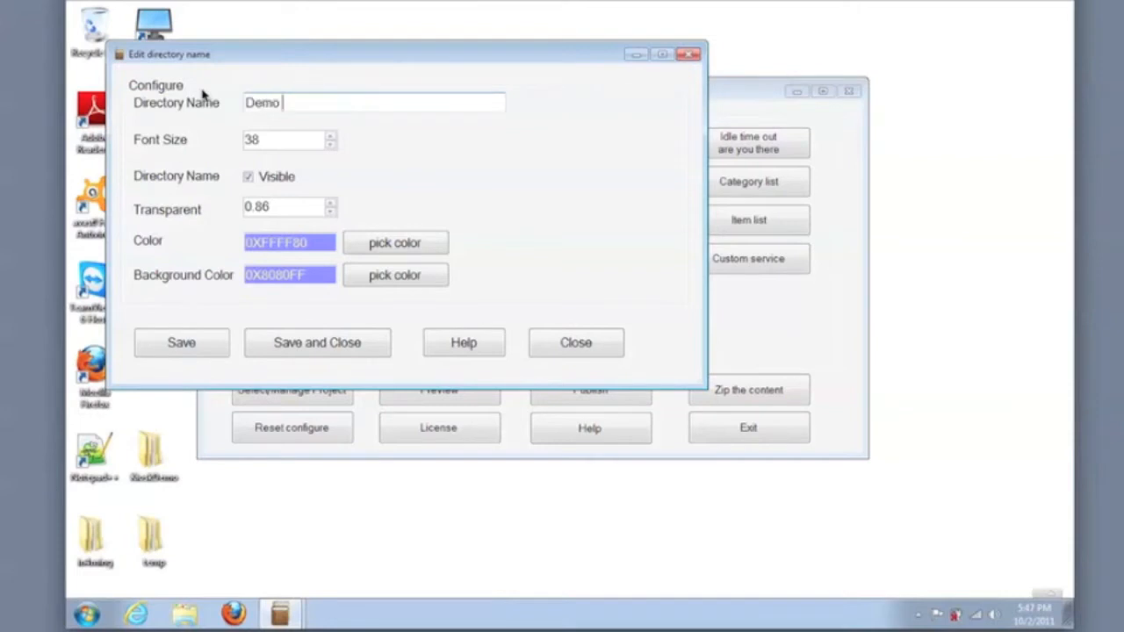
pyautogui.write('Directory')
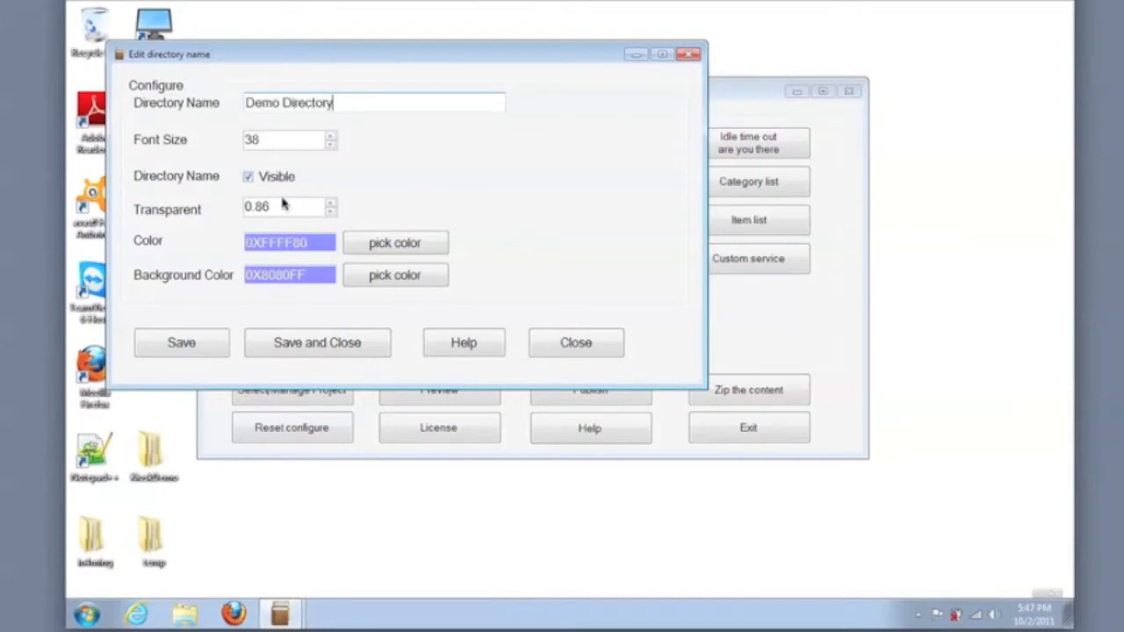
pyautogui.click(393, 243)
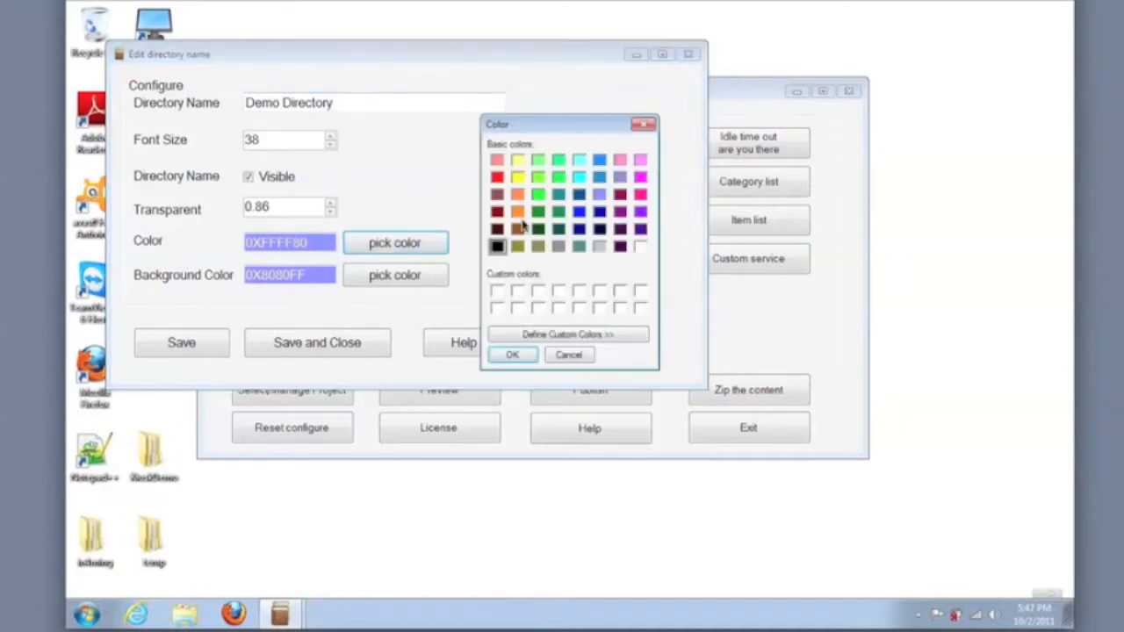
pyautogui.click(512, 355)
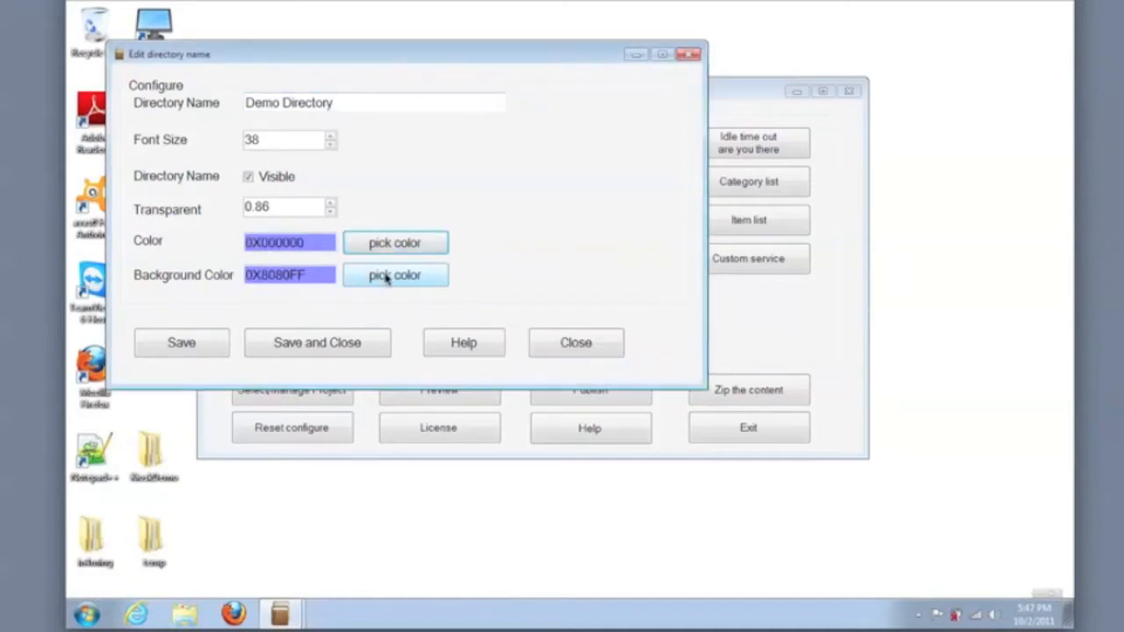
pyautogui.click(394, 274)
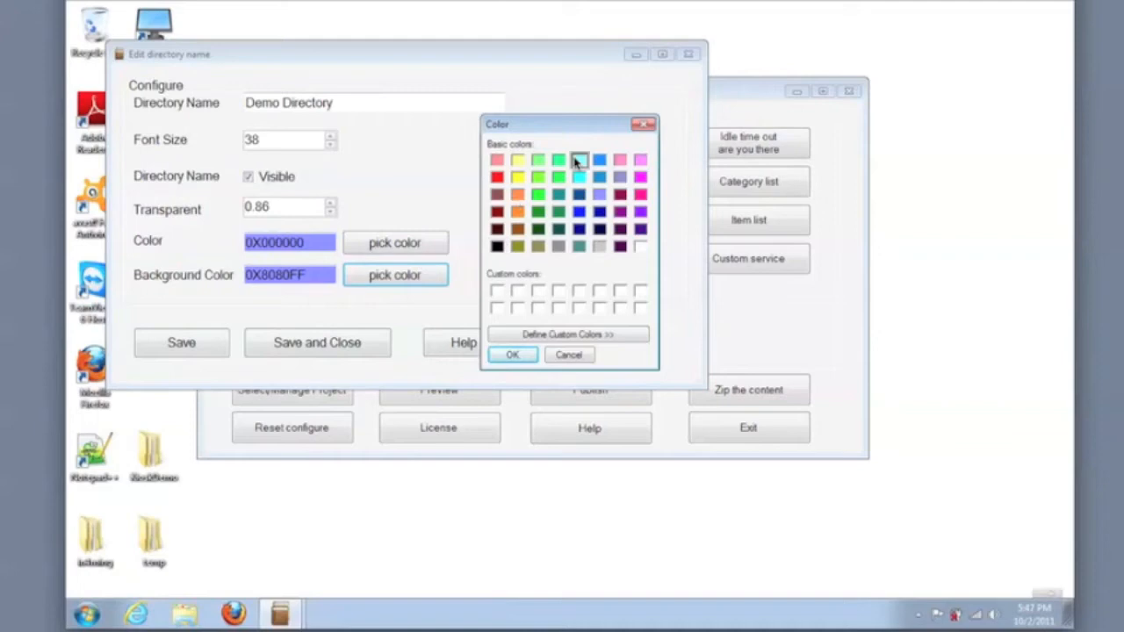
pyautogui.click(513, 355)
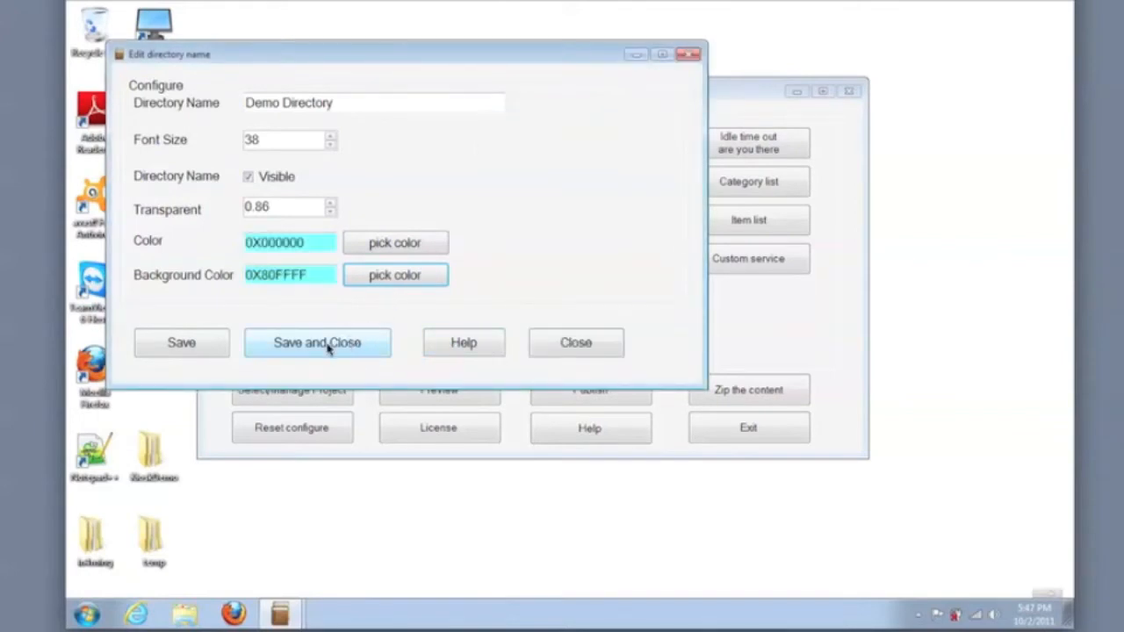
pyautogui.click(316, 343)
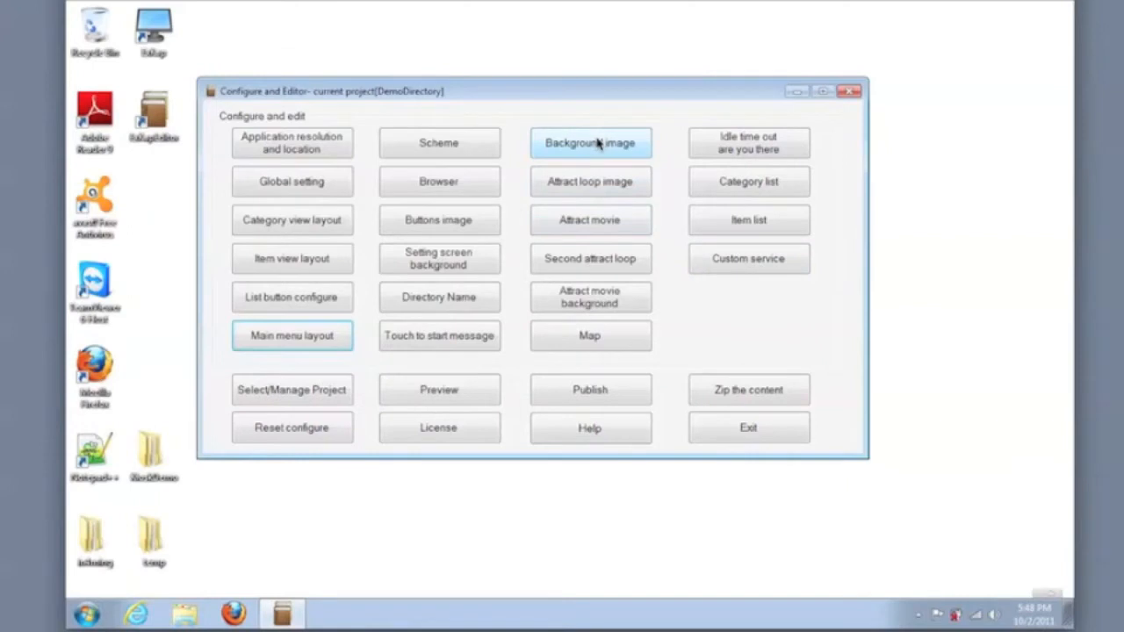
pyautogui.moveTo(618, 137)
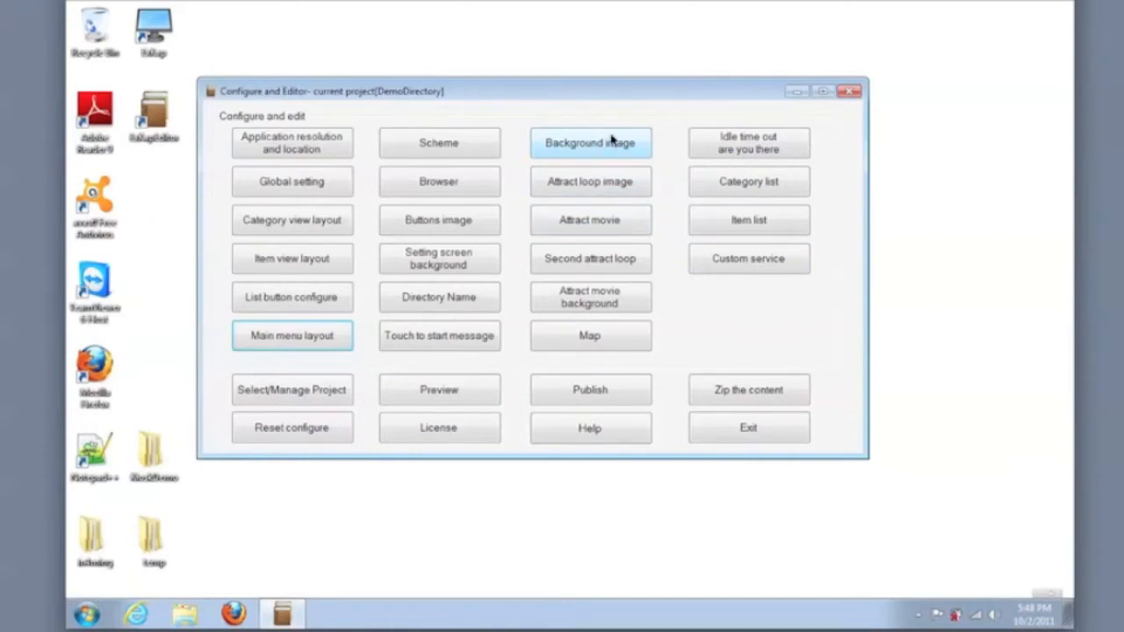
# Step: Add background1.jpg from the background screens folder as a background image
pyautogui.click(590, 142)
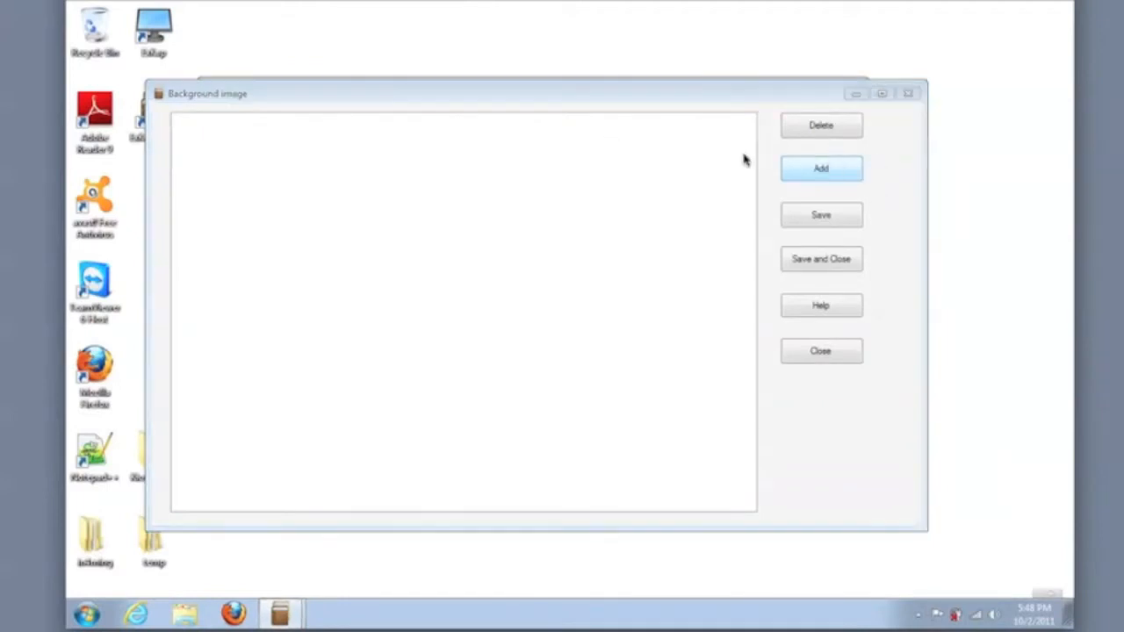
pyautogui.click(820, 169)
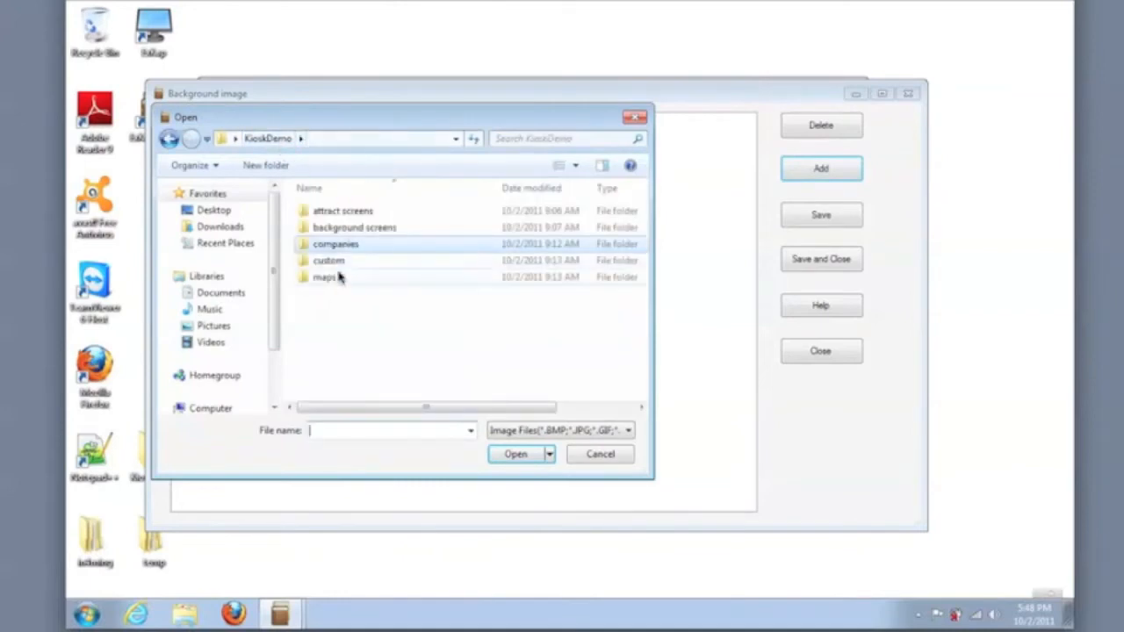
pyautogui.click(354, 228)
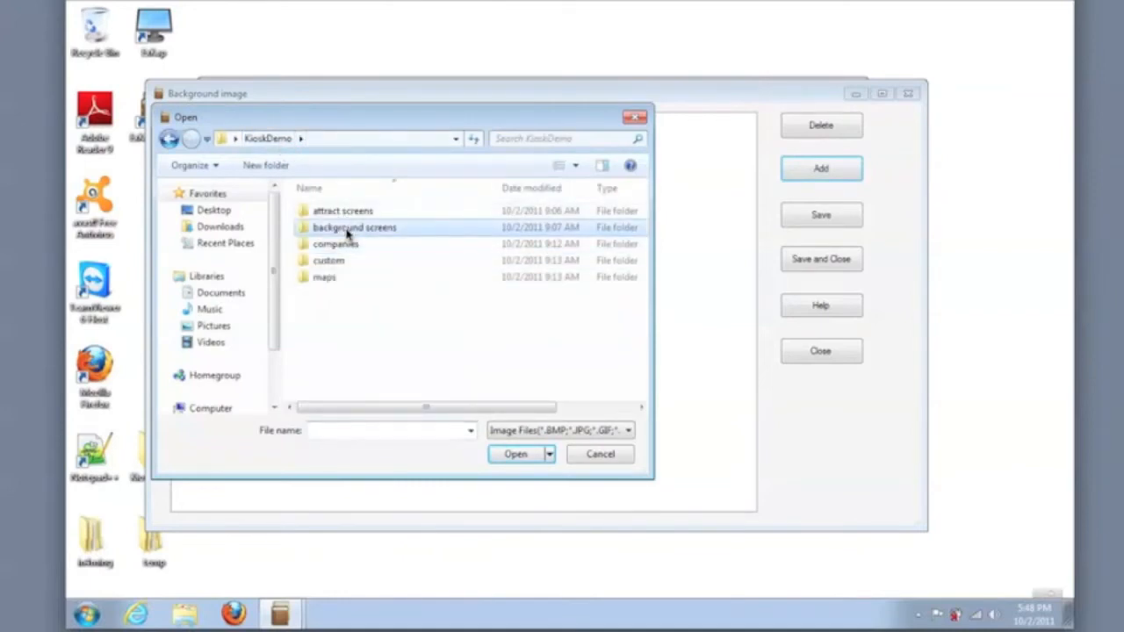
pyautogui.doubleClick(355, 226)
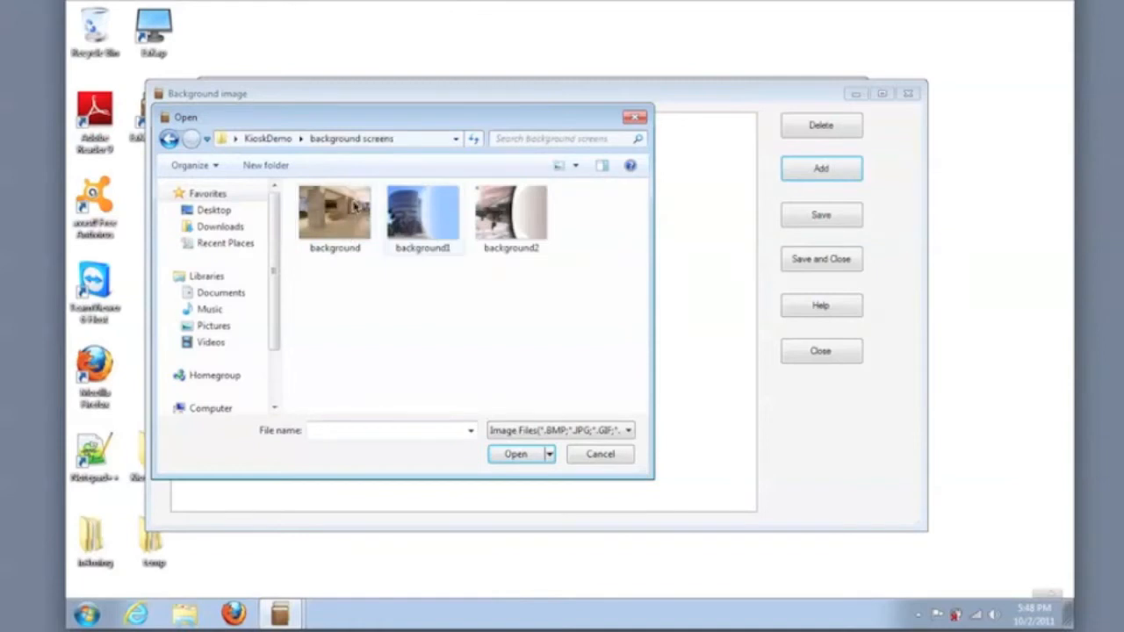
pyautogui.click(422, 214)
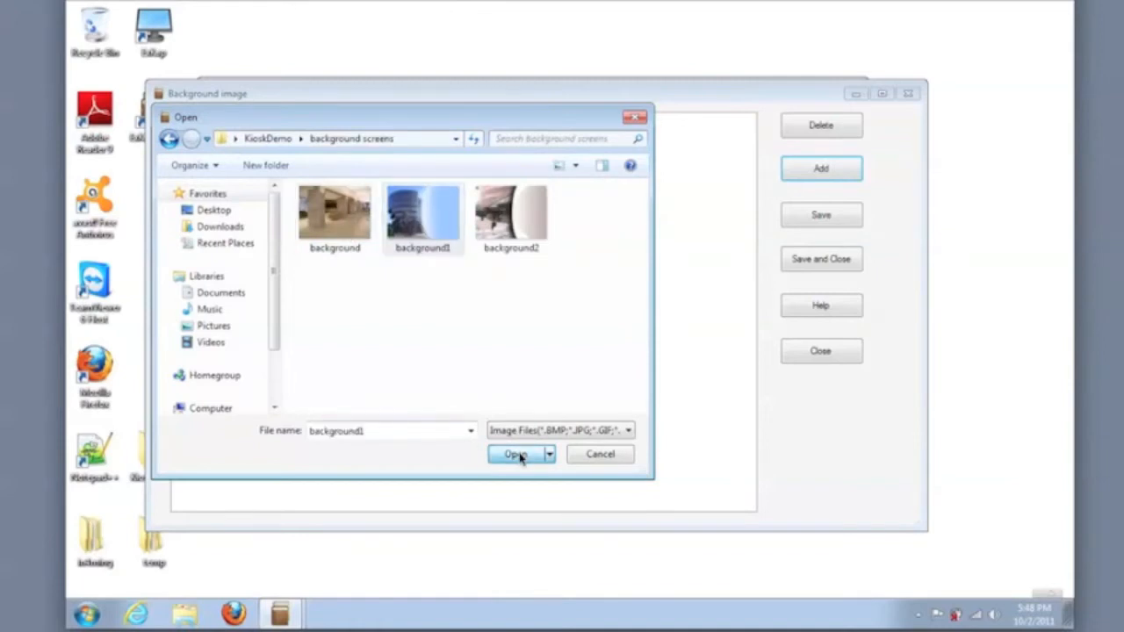
pyautogui.click(516, 453)
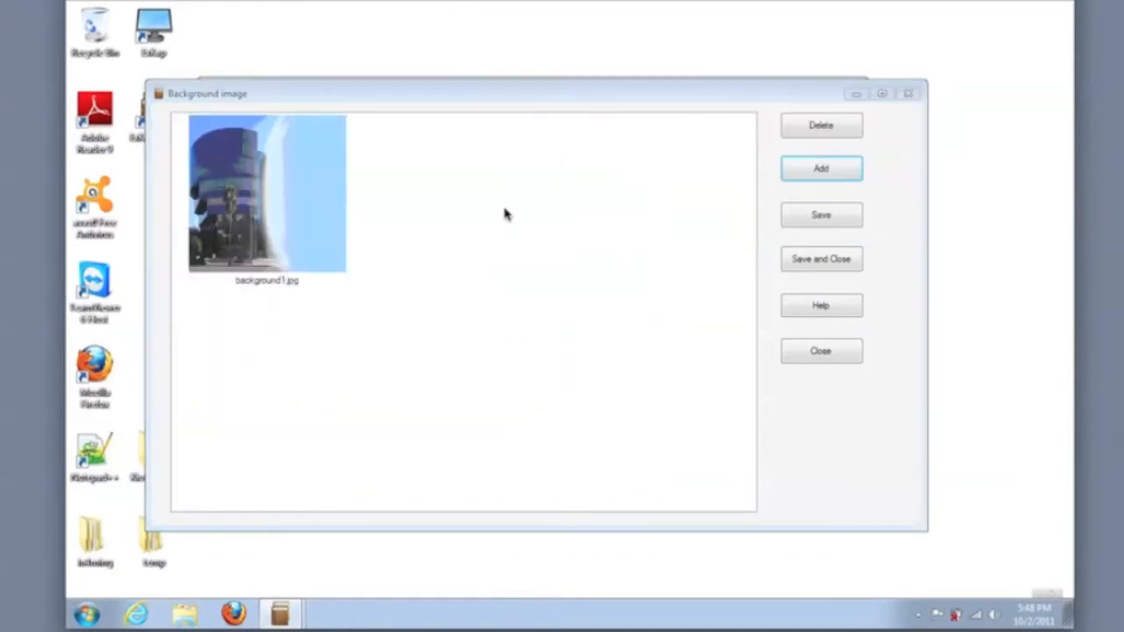
# Step: Add background2.jpg as a second background image and save the list
pyautogui.click(820, 168)
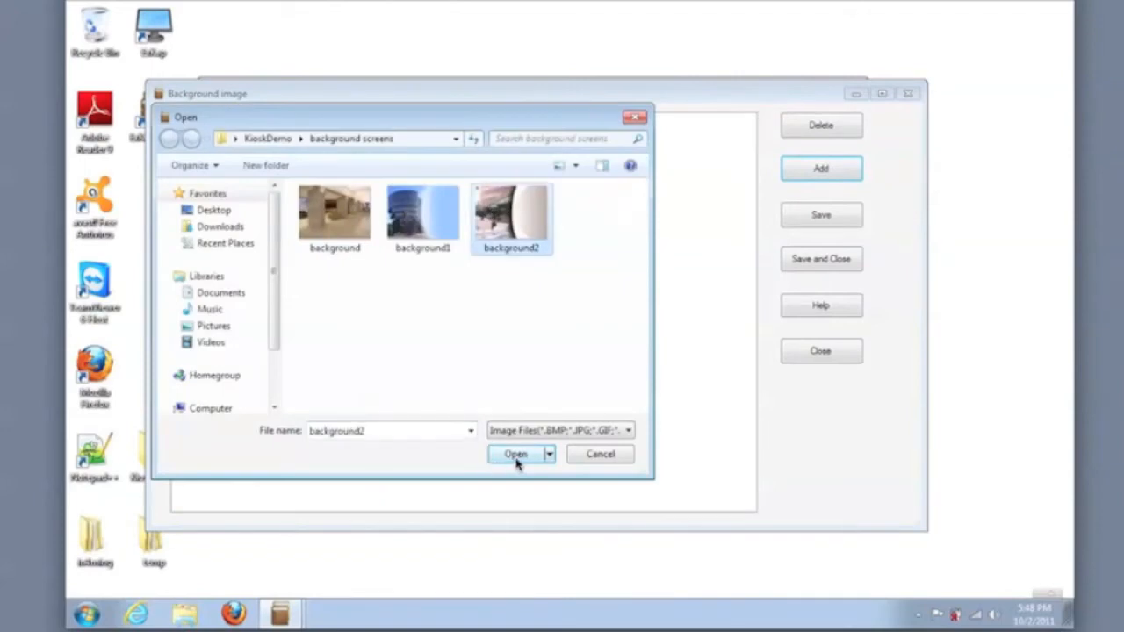
pyautogui.moveTo(825, 260)
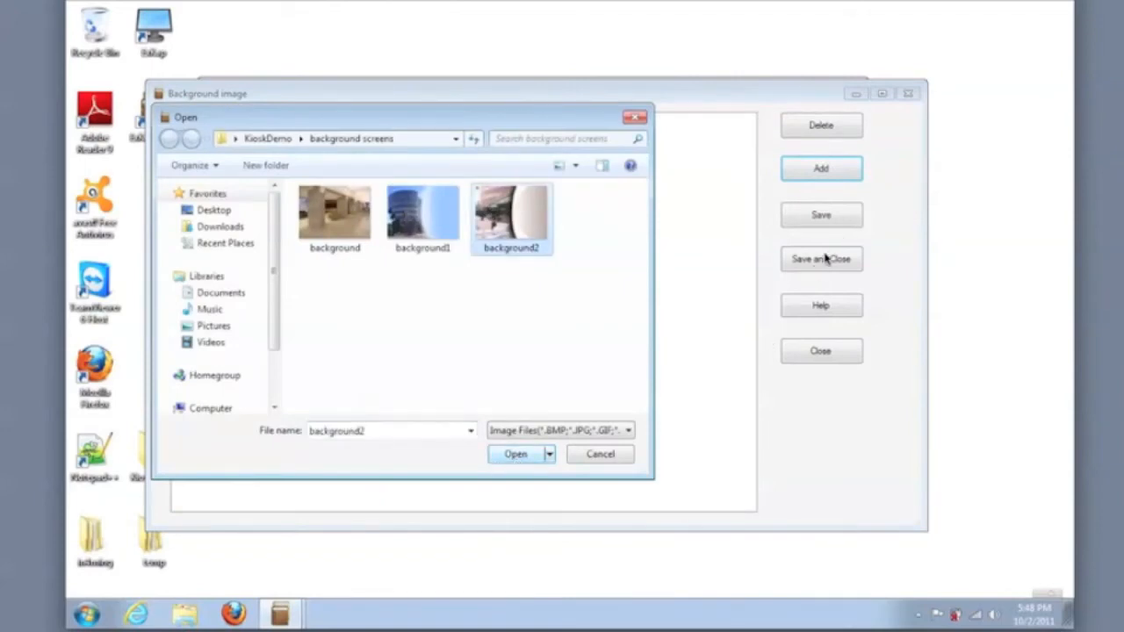
pyautogui.click(517, 453)
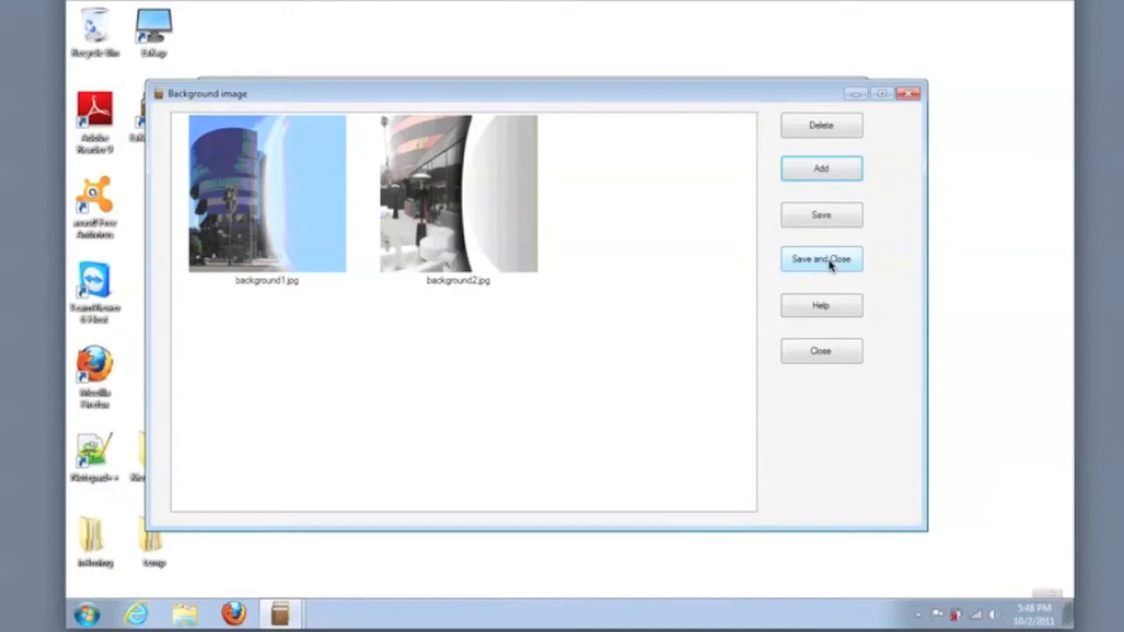
pyautogui.click(820, 260)
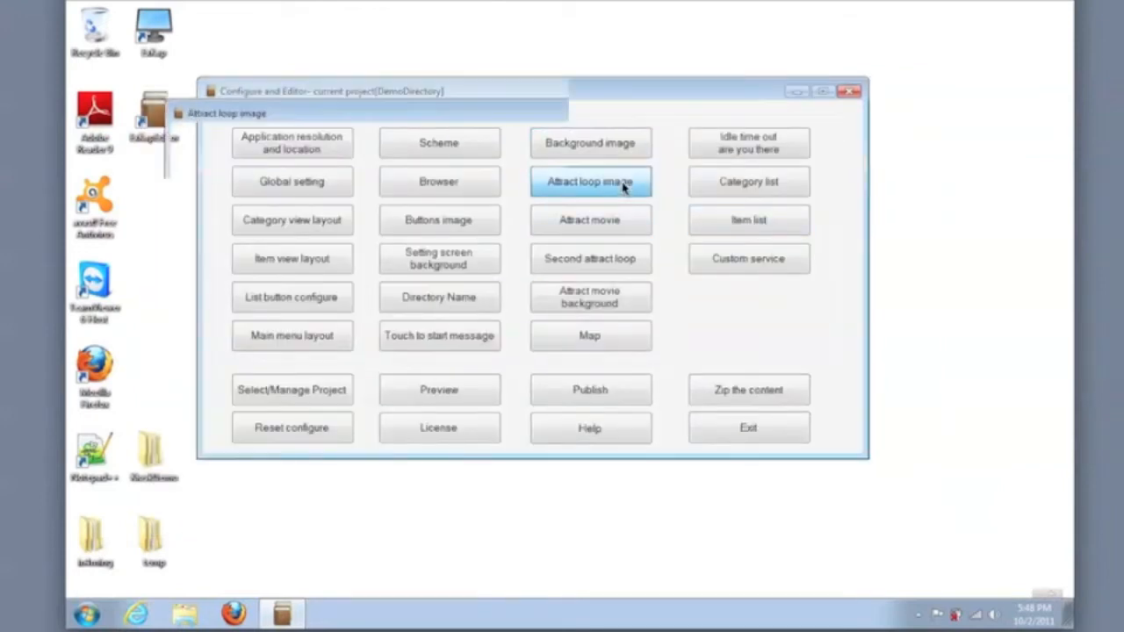
# Step: Add attract0 from the attract screens folder to the attract loop
pyautogui.click(590, 181)
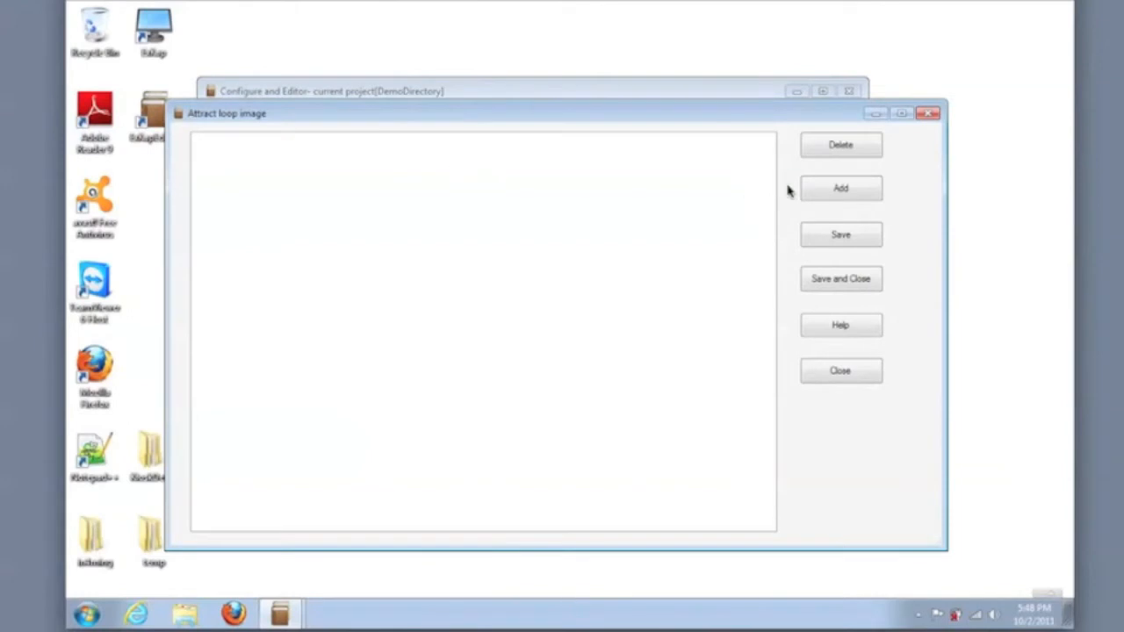
pyautogui.click(839, 187)
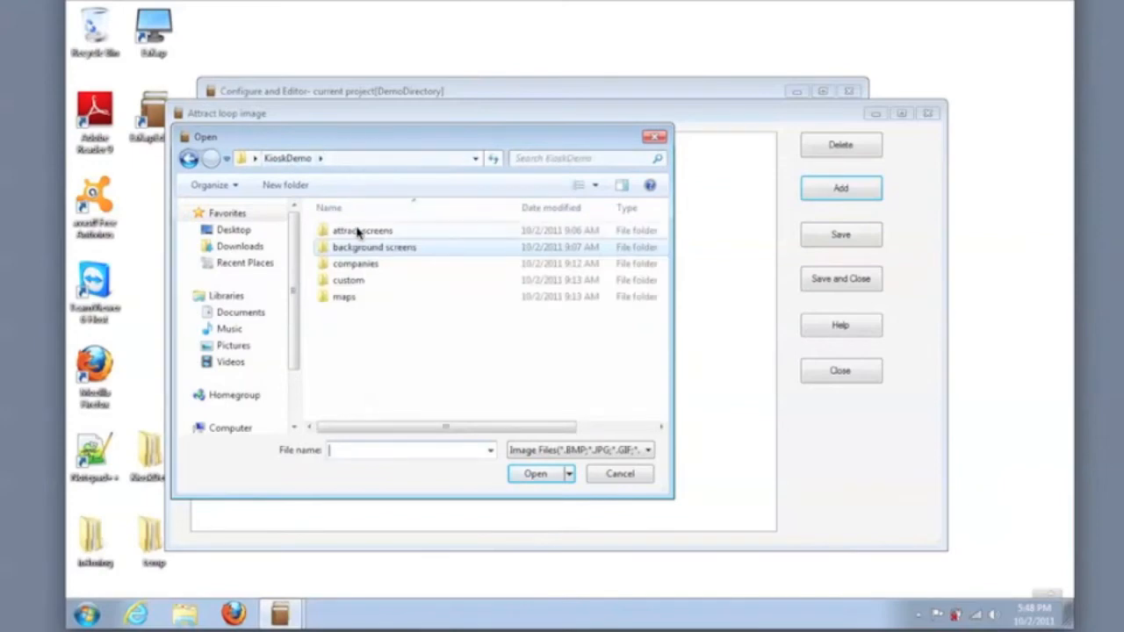
pyautogui.click(362, 230)
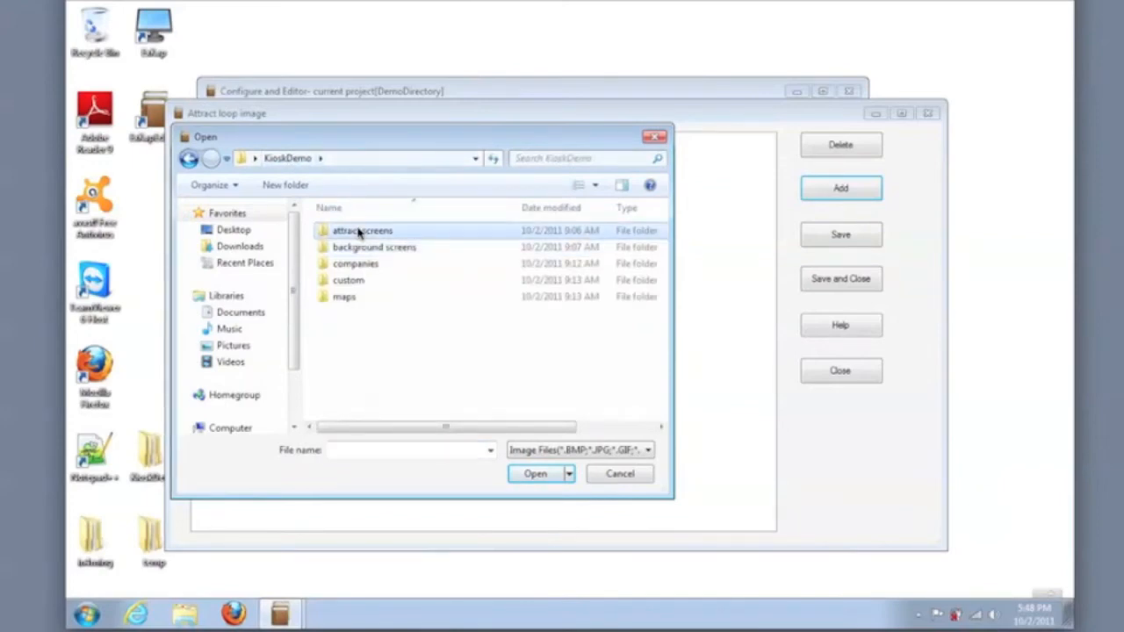
pyautogui.click(534, 474)
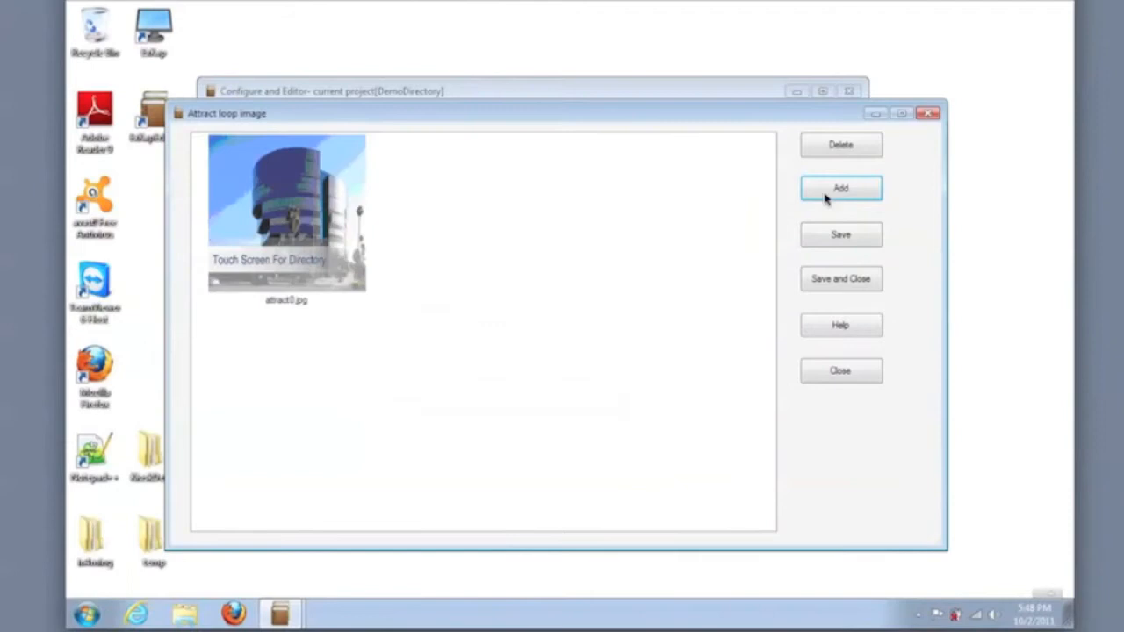
# Step: Add attract1, attract2 and attract3 to the attract loop and save the images
pyautogui.click(839, 188)
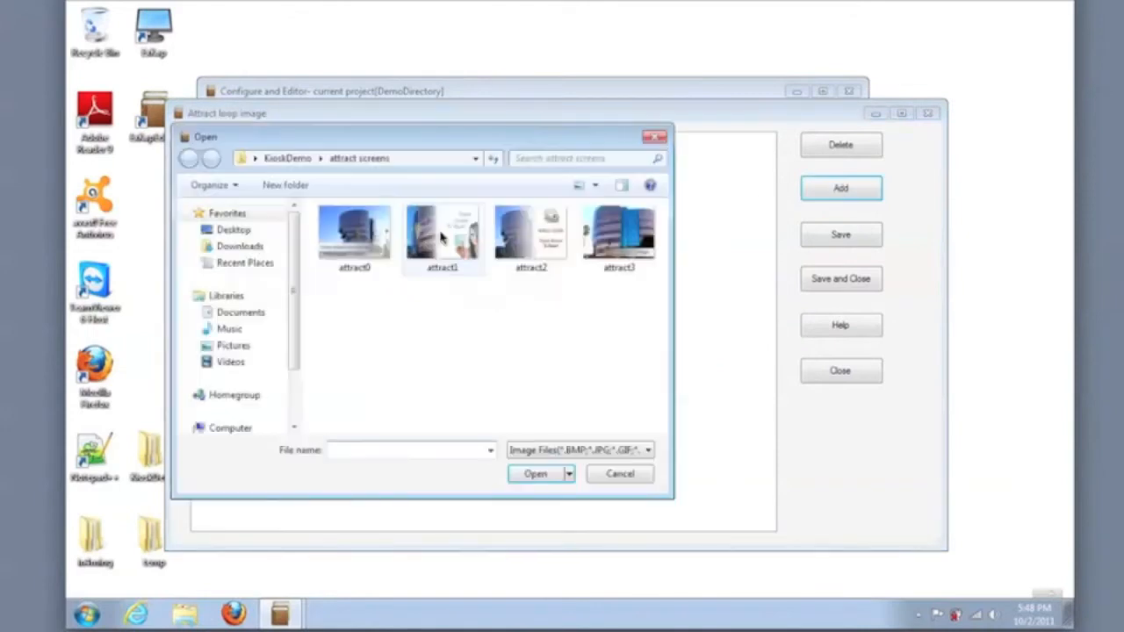
pyautogui.click(534, 474)
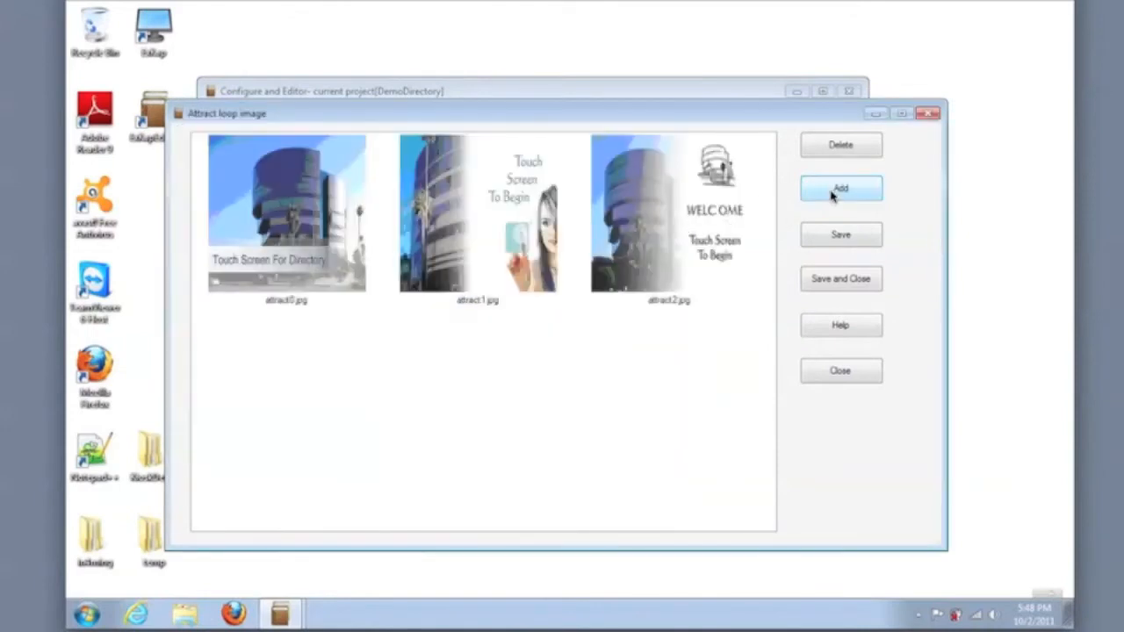
pyautogui.click(840, 188)
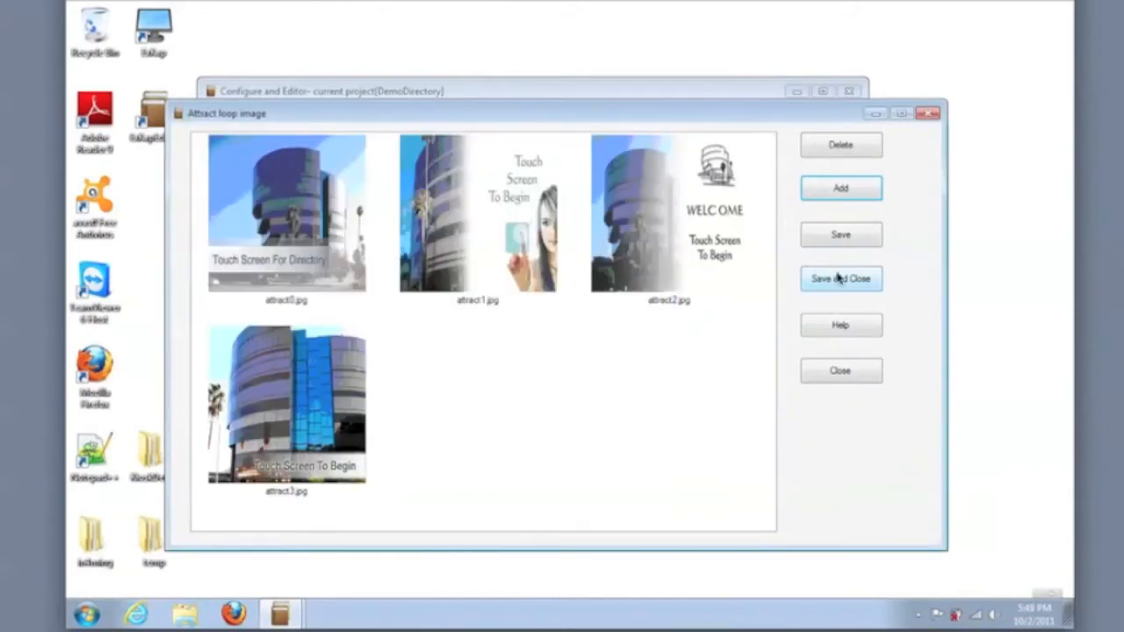
pyautogui.click(839, 277)
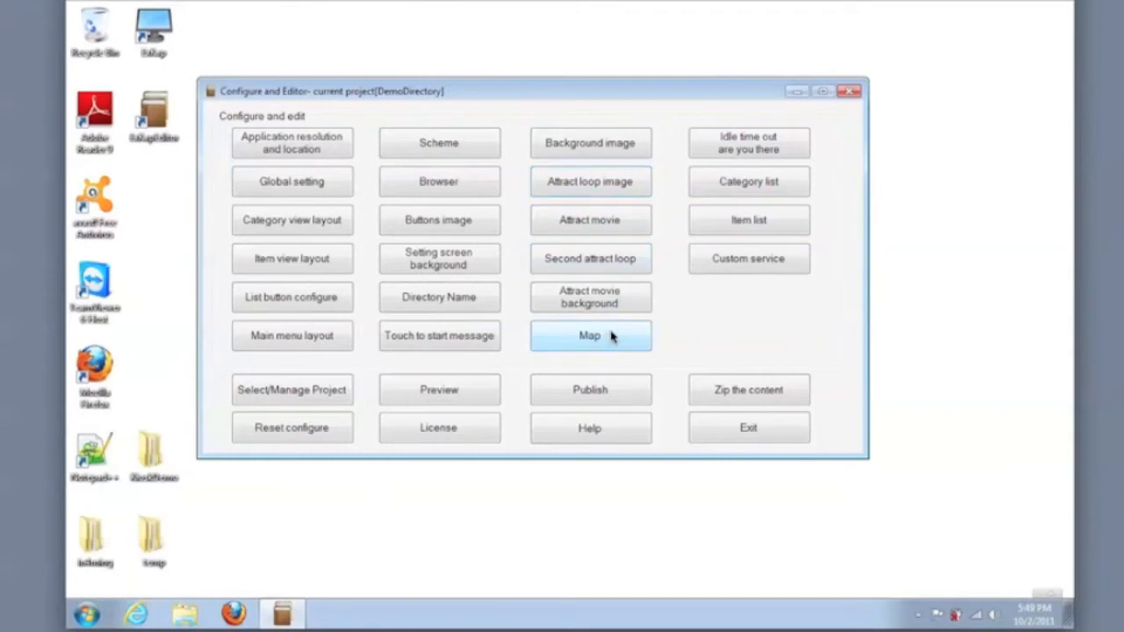
# Step: Add campus.jpg and floorplan.jpg from the maps folder as map images and save
pyautogui.click(590, 335)
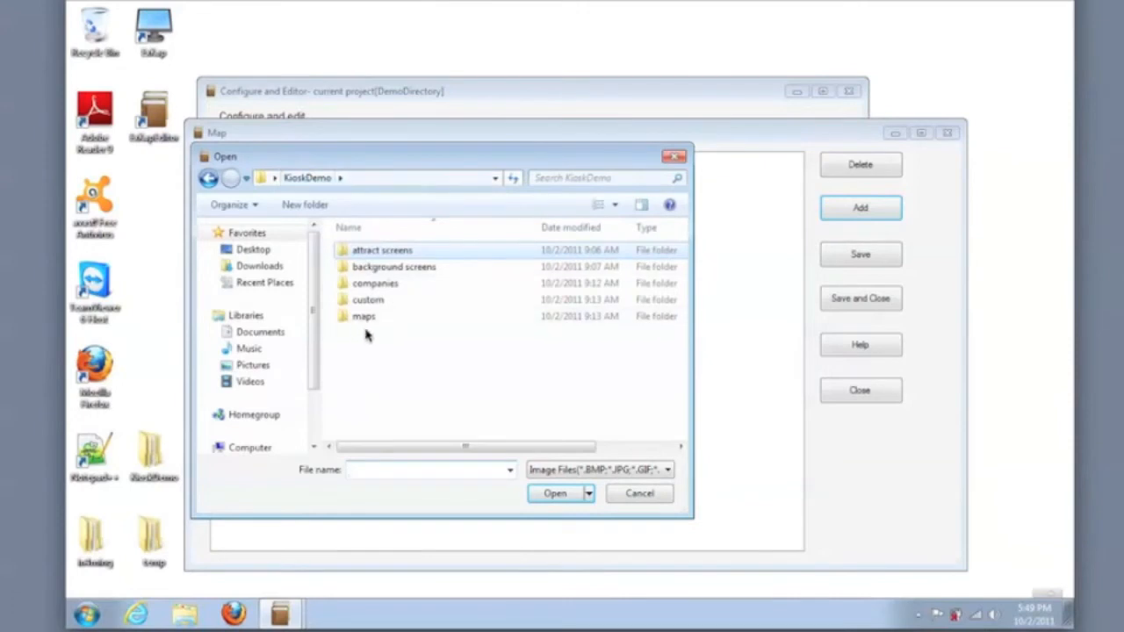
pyautogui.doubleClick(363, 316)
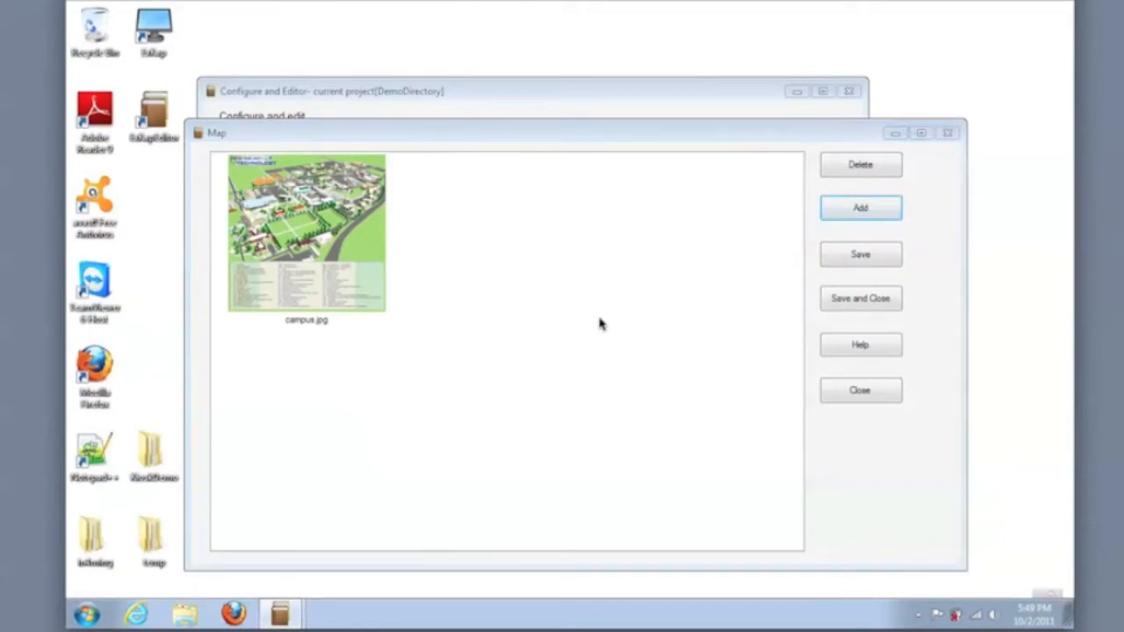
pyautogui.click(860, 207)
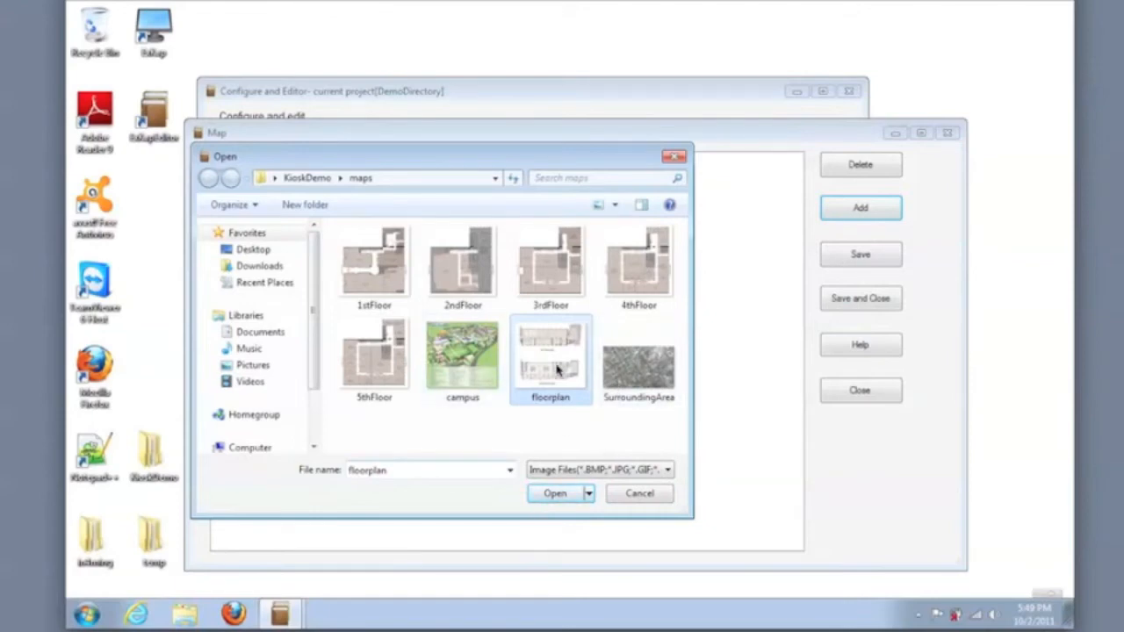
pyautogui.click(555, 492)
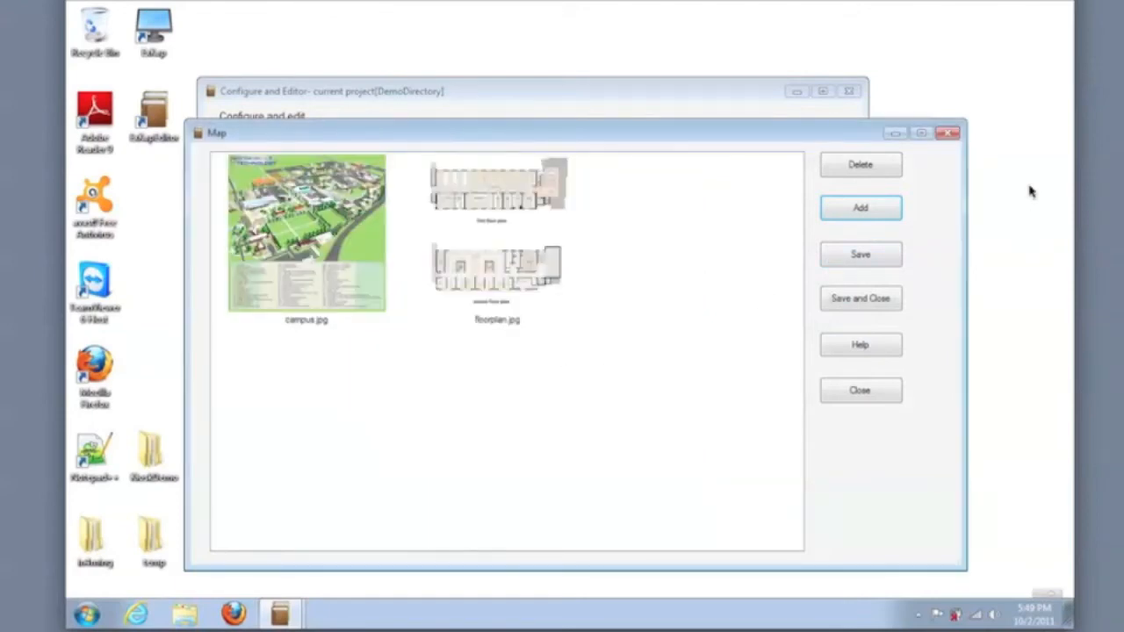
pyautogui.moveTo(878, 342)
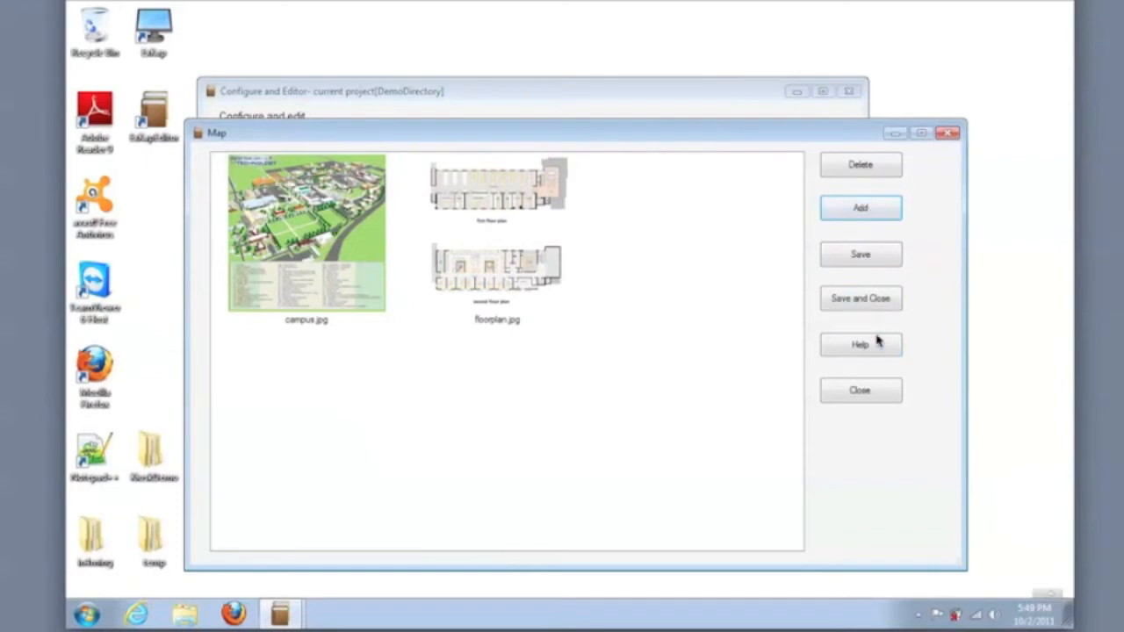
pyautogui.click(860, 390)
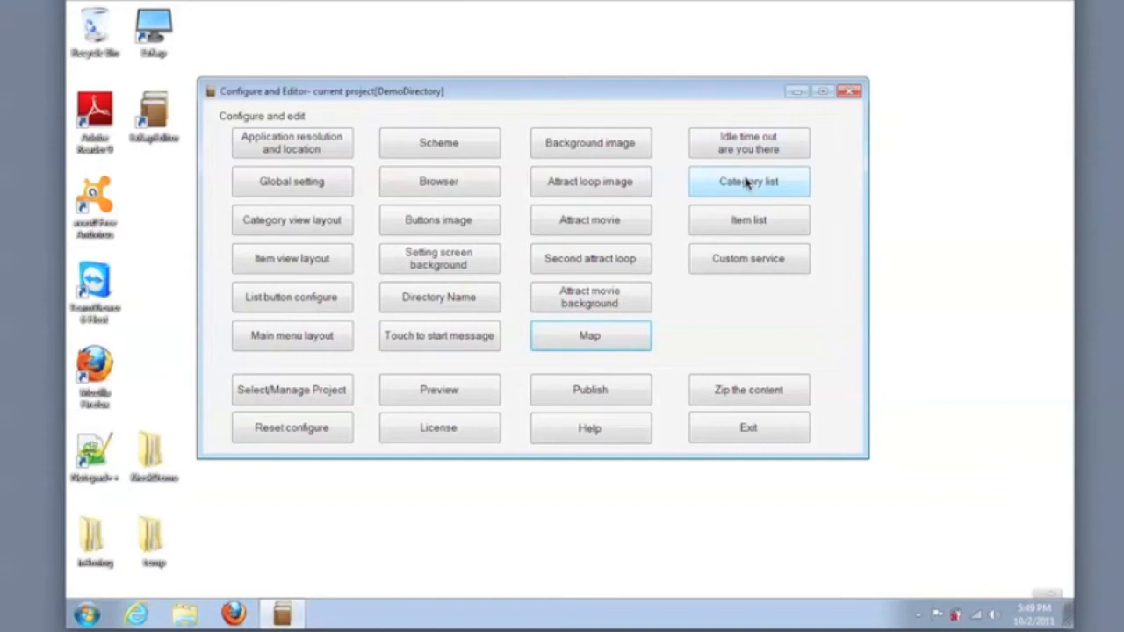
# Step: Enter a BM category row with location 5000 in the category grid and save it
pyautogui.click(748, 181)
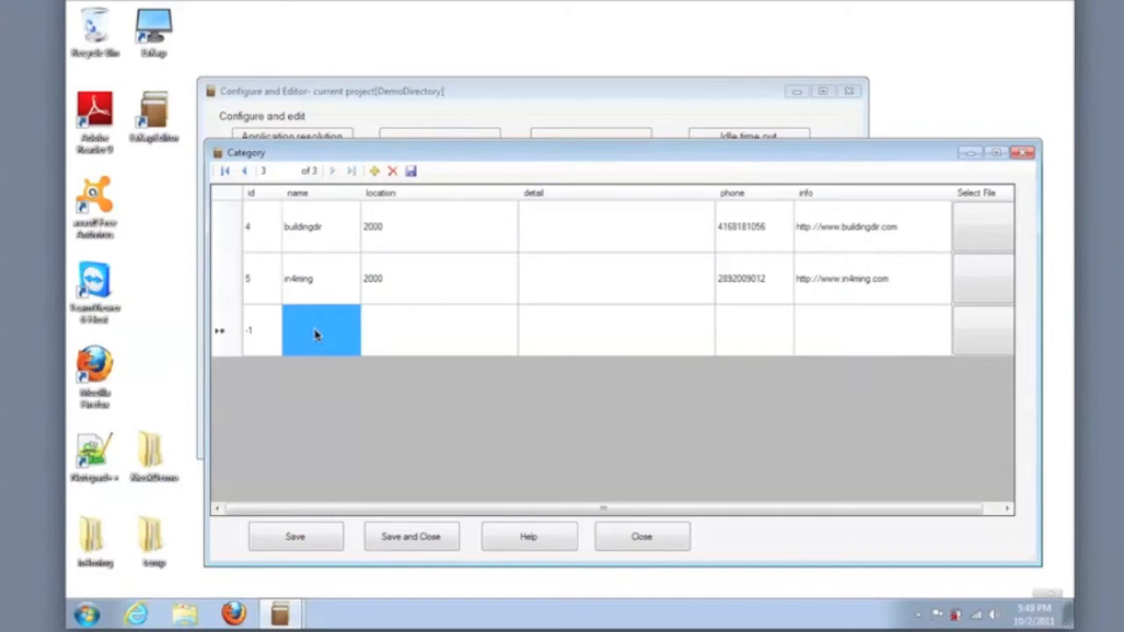
pyautogui.click(320, 330)
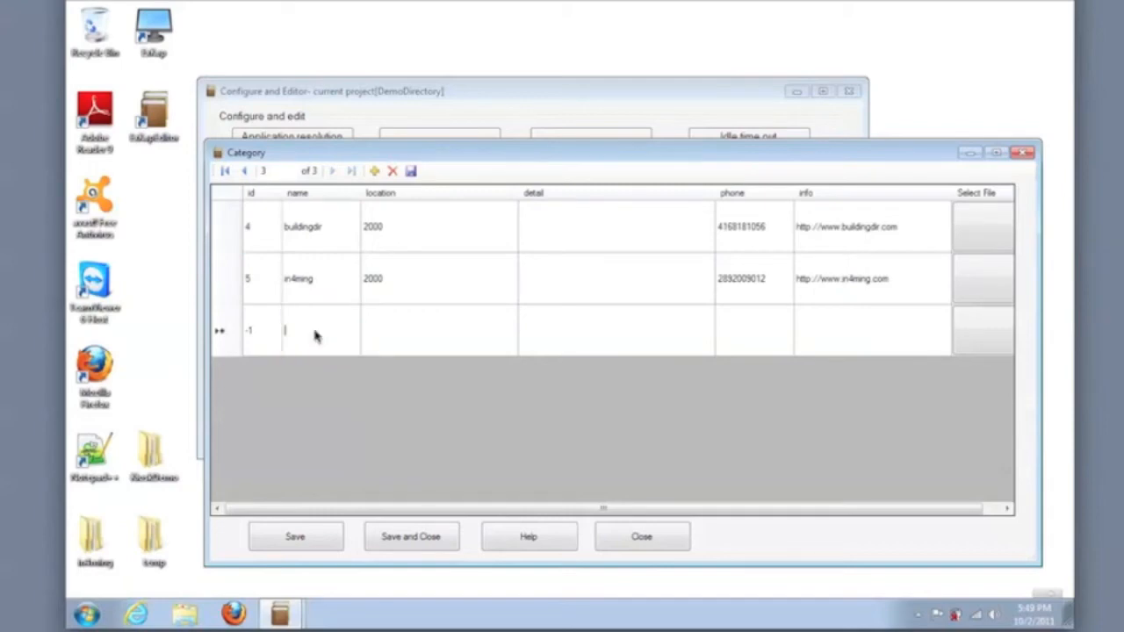
pyautogui.write('BMO Financial')
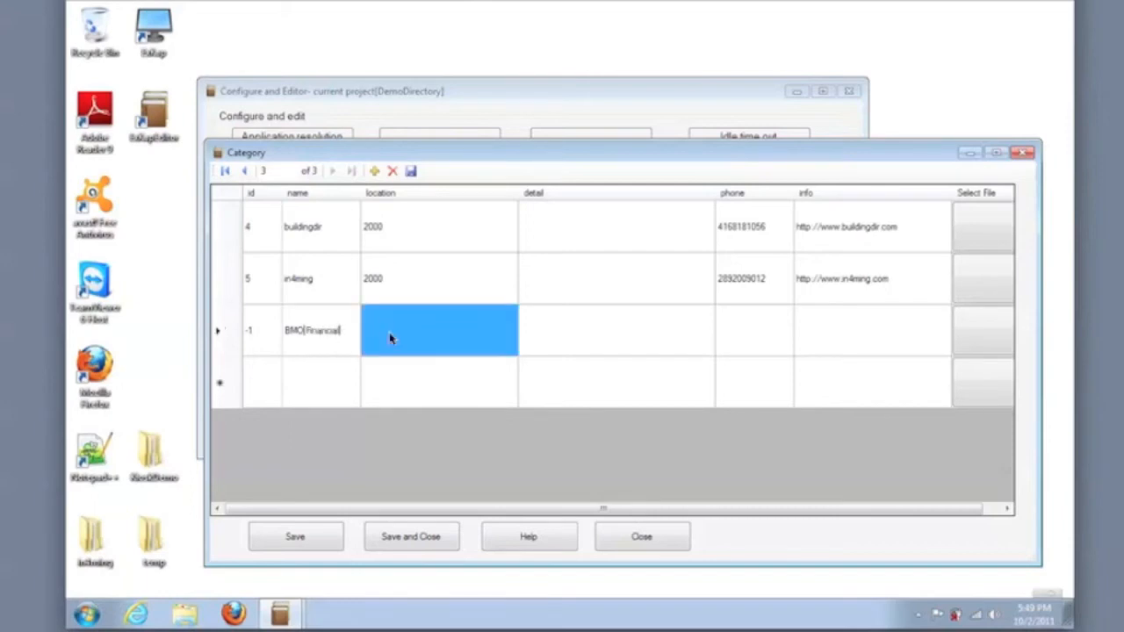
pyautogui.write('5000')
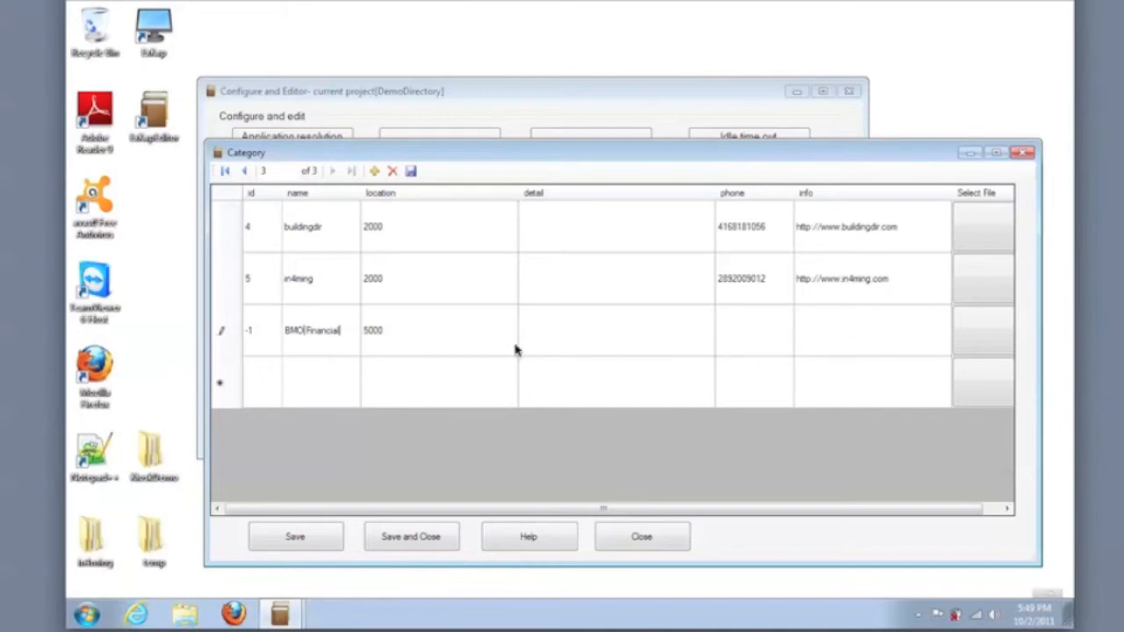
pyautogui.click(411, 170)
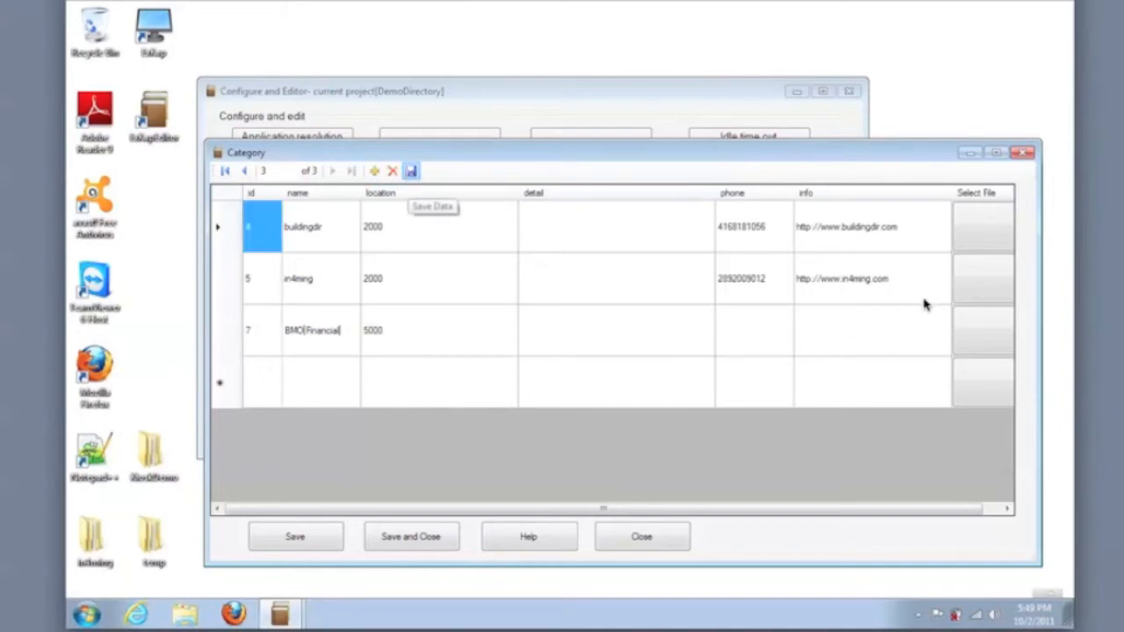
pyautogui.click(981, 330)
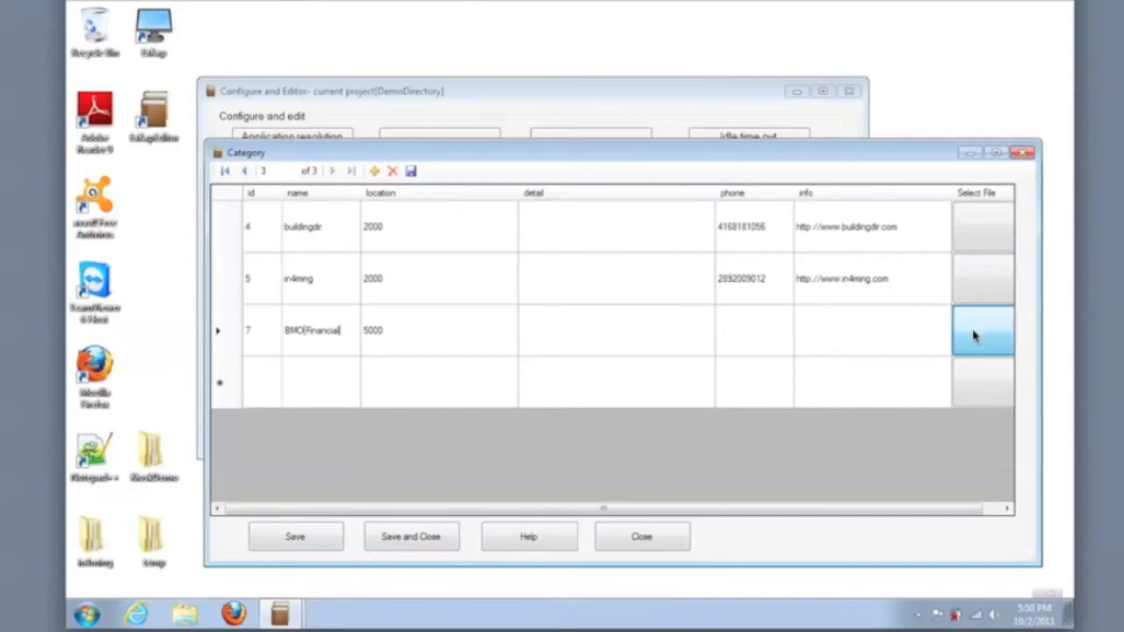
# Step: Add a Yamaha category with location 1000 and yamaha.png from the companies folder, then save and close
pyautogui.click(983, 330)
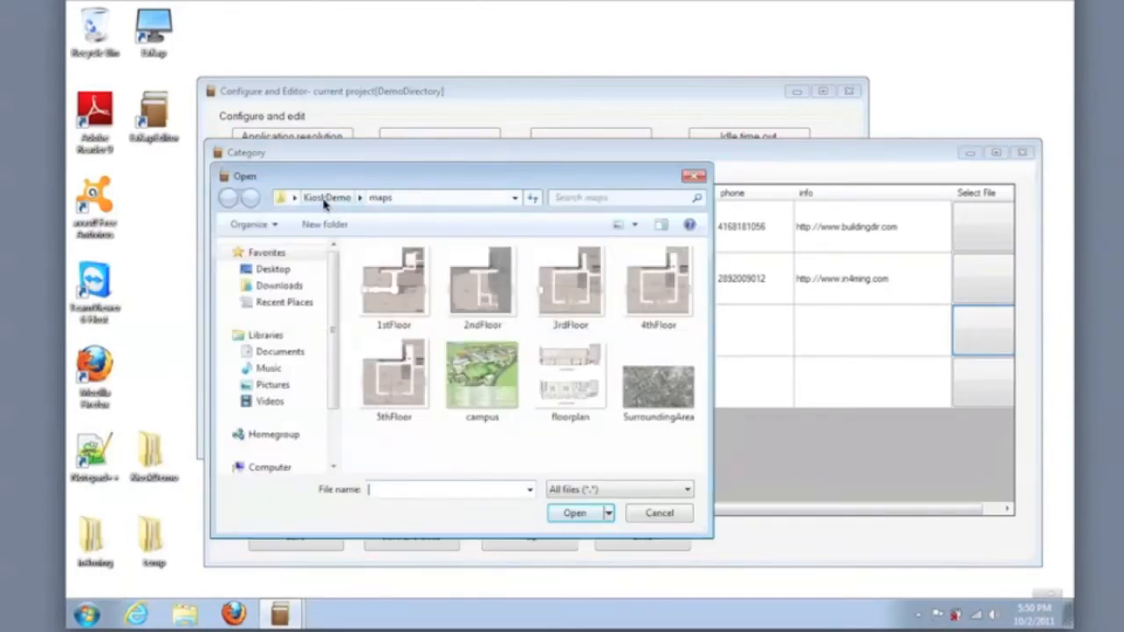
pyautogui.click(228, 197)
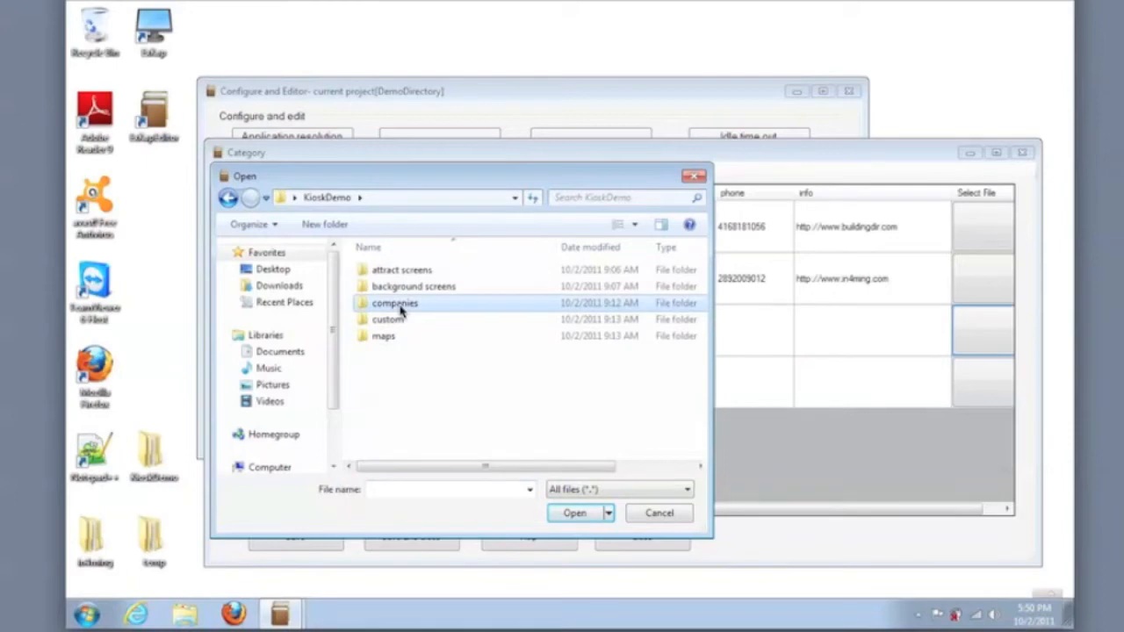
pyautogui.doubleClick(393, 302)
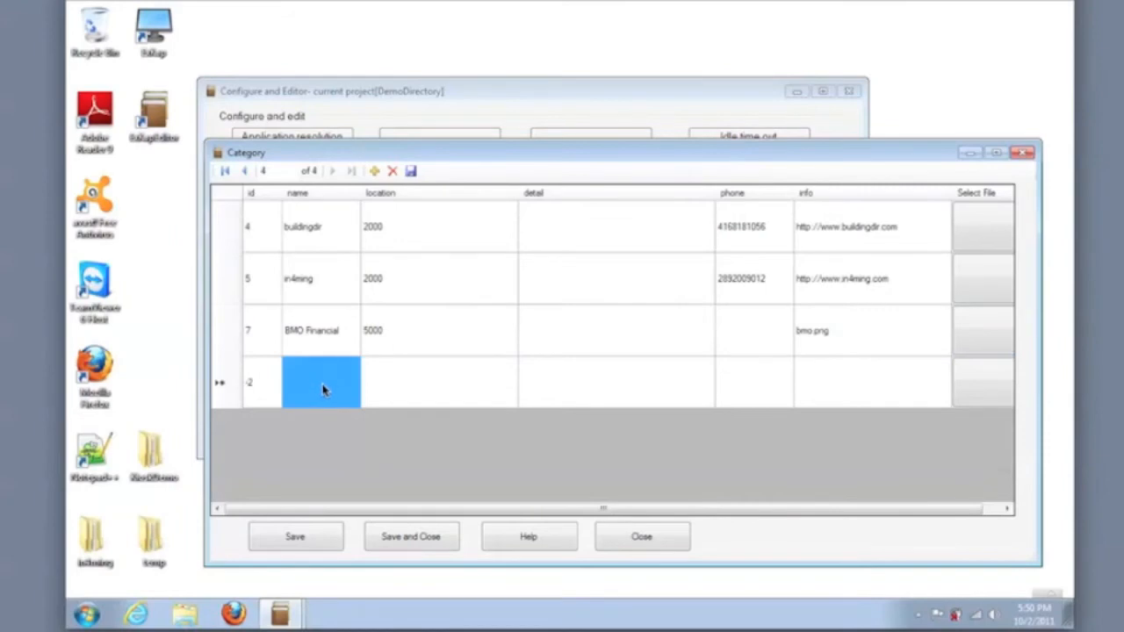
pyautogui.write('Yamaha')
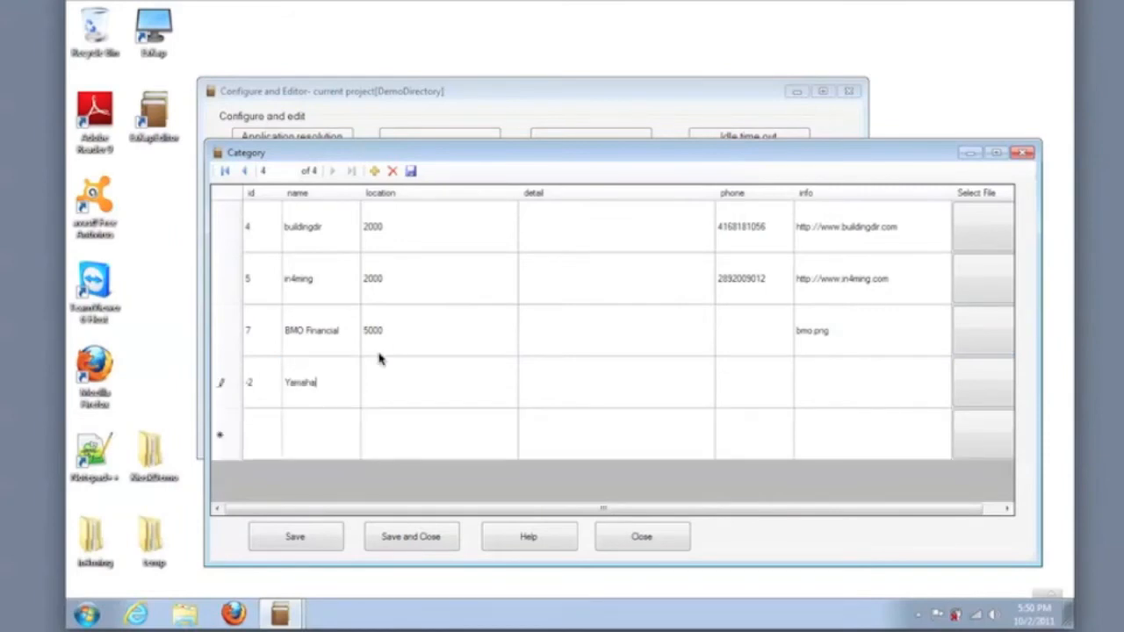
pyautogui.write('1000')
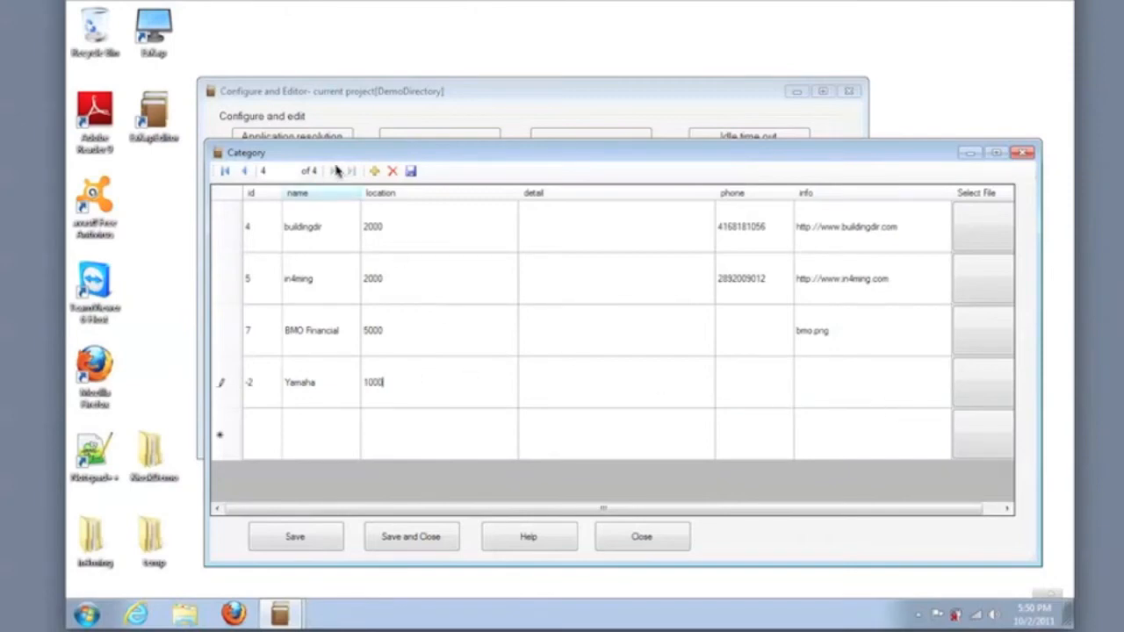
pyautogui.click(224, 171)
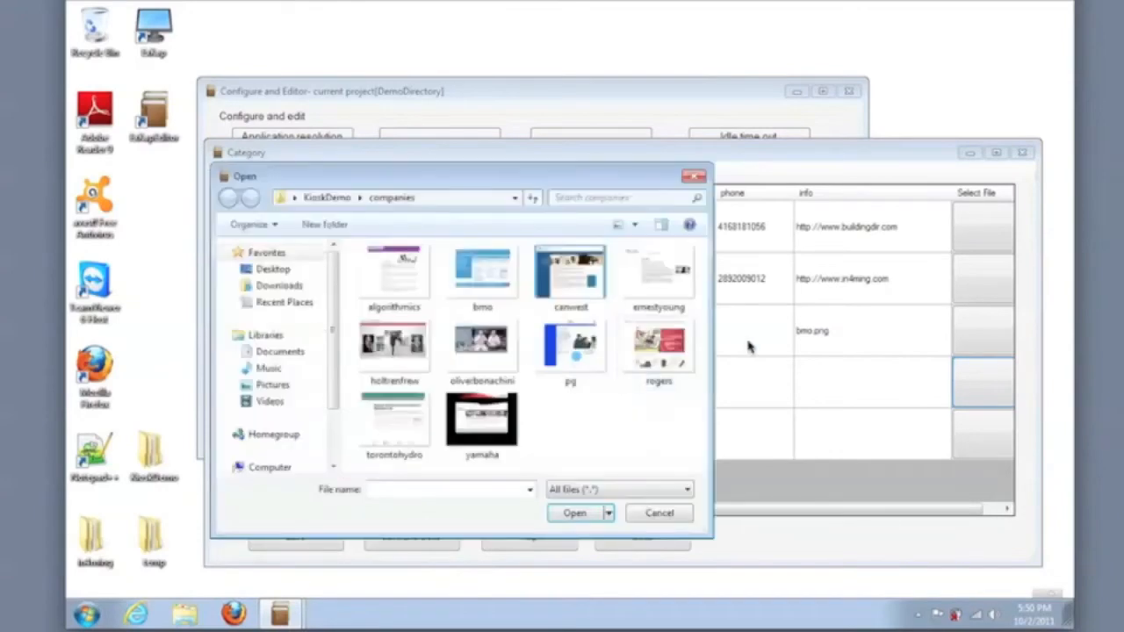
pyautogui.click(481, 421)
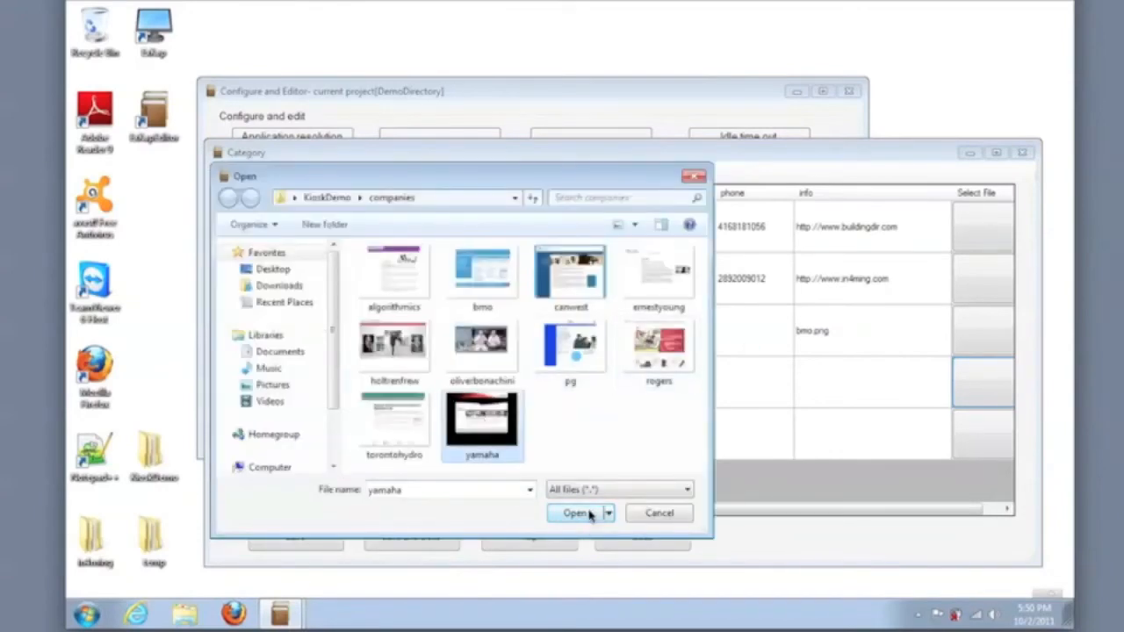
pyautogui.click(574, 513)
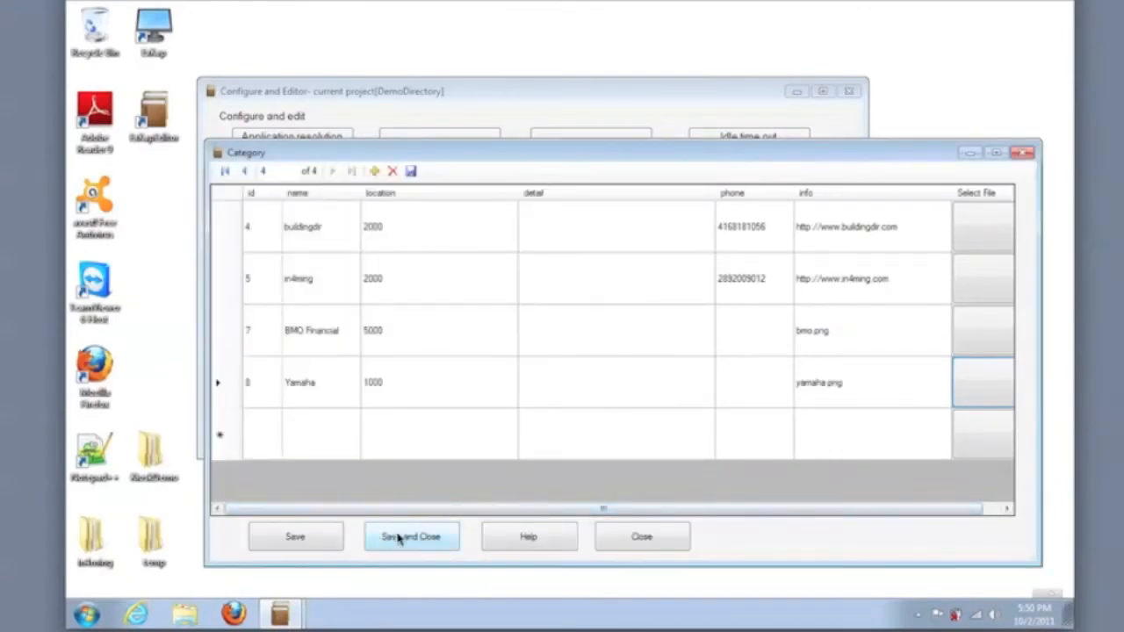
pyautogui.click(411, 537)
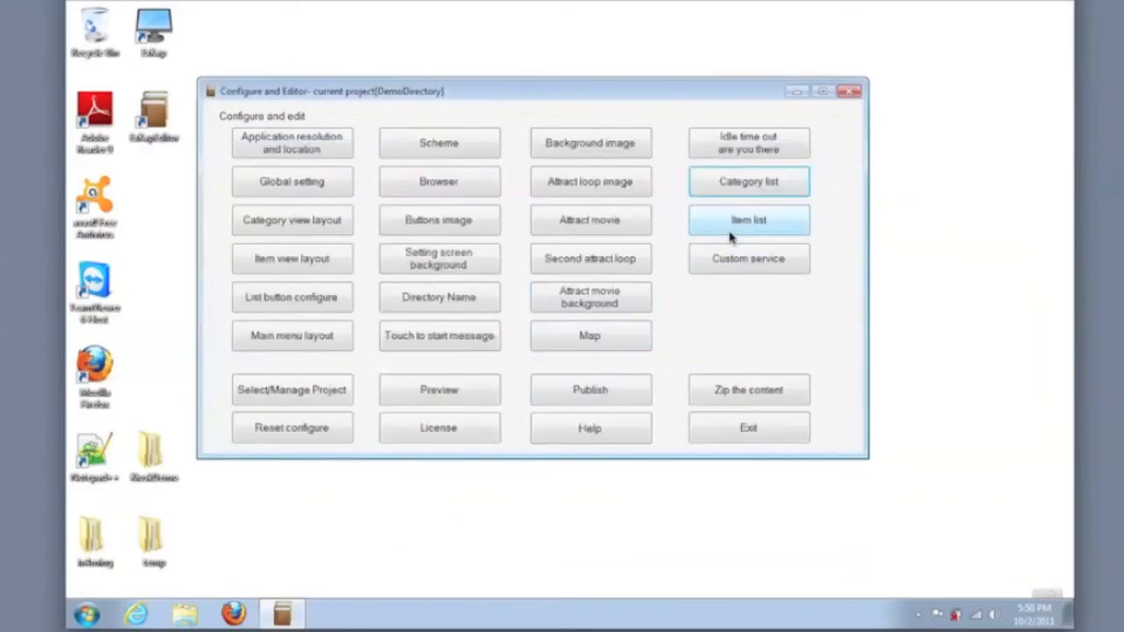
# Step: Enter a person named Peter with address 5000 in the item list
pyautogui.click(748, 220)
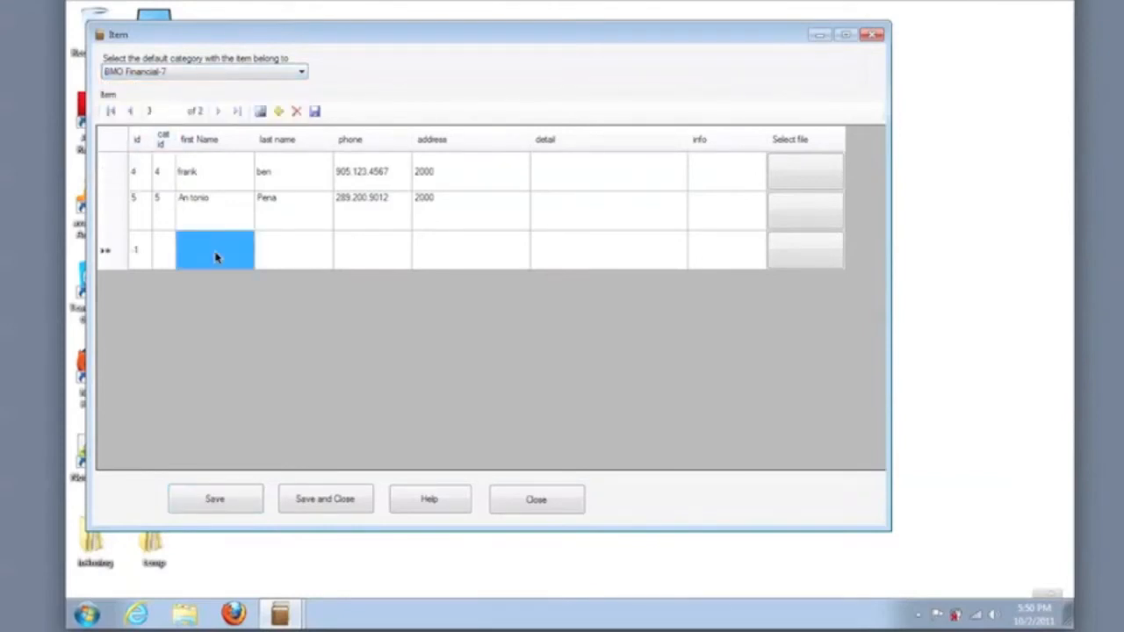
pyautogui.write('Peter')
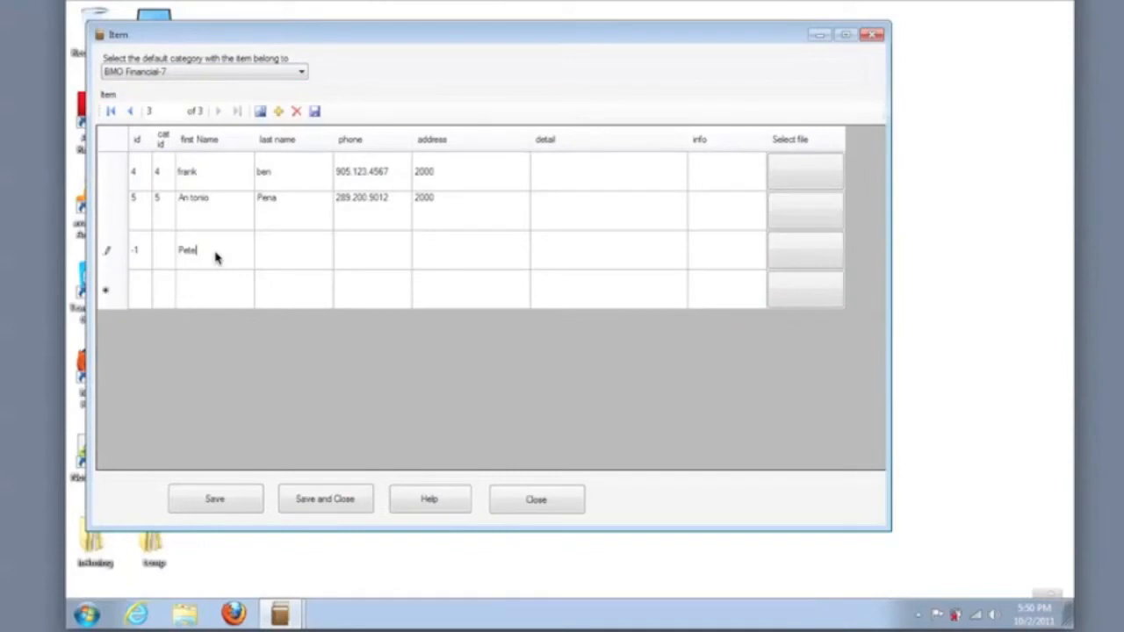
pyautogui.write('Pa')
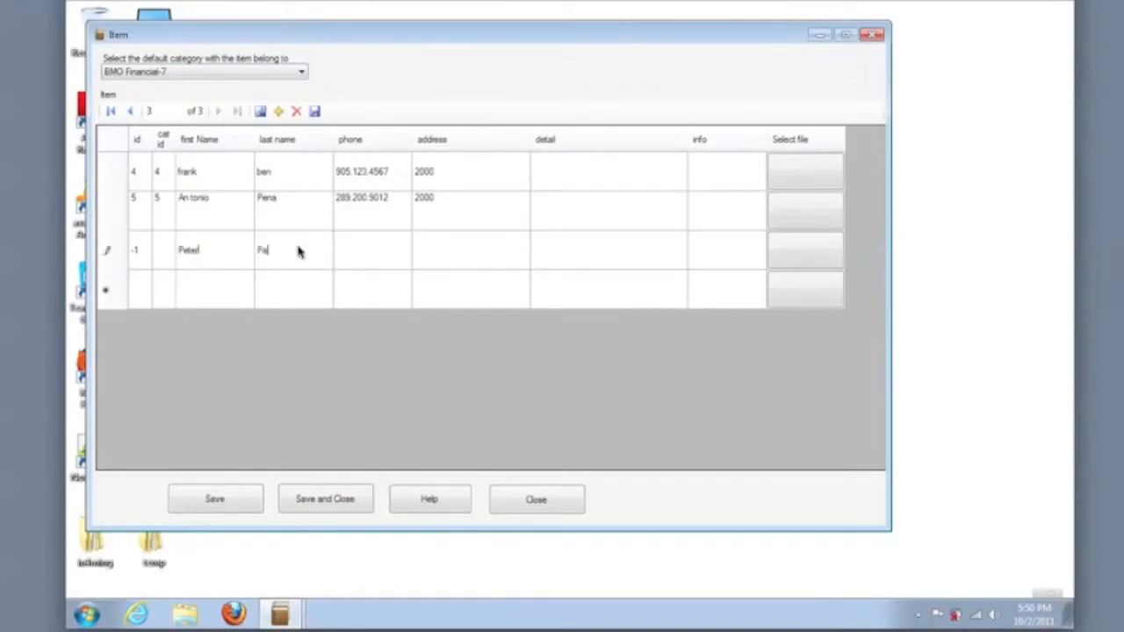
pyautogui.click(470, 250)
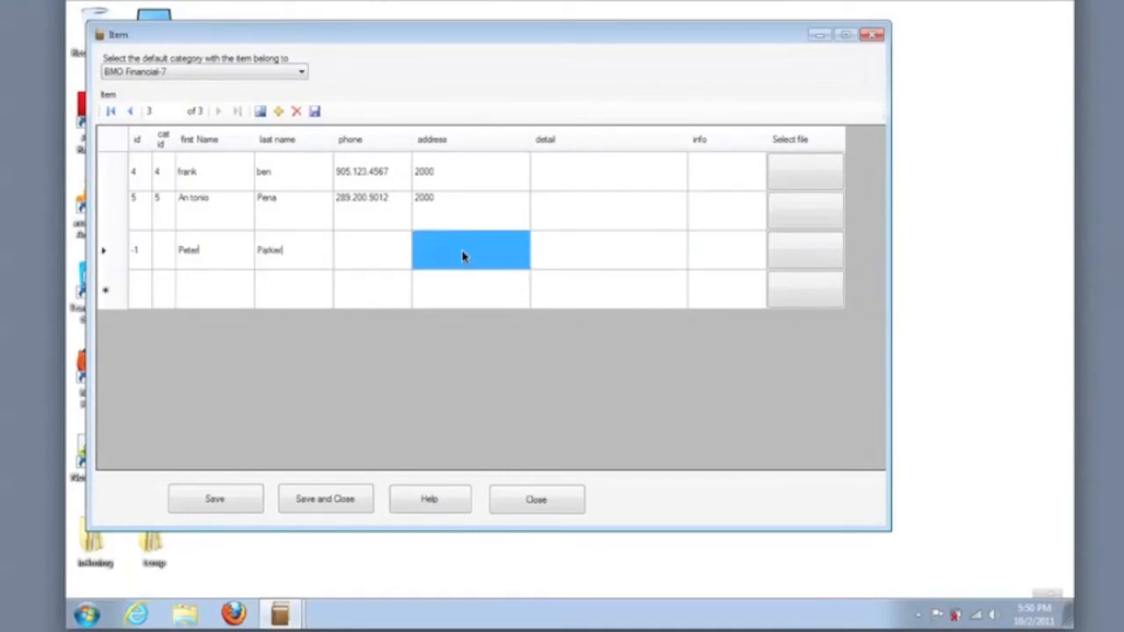
pyautogui.write('5000')
pyautogui.click(215, 290)
pyautogui.write('Alle')
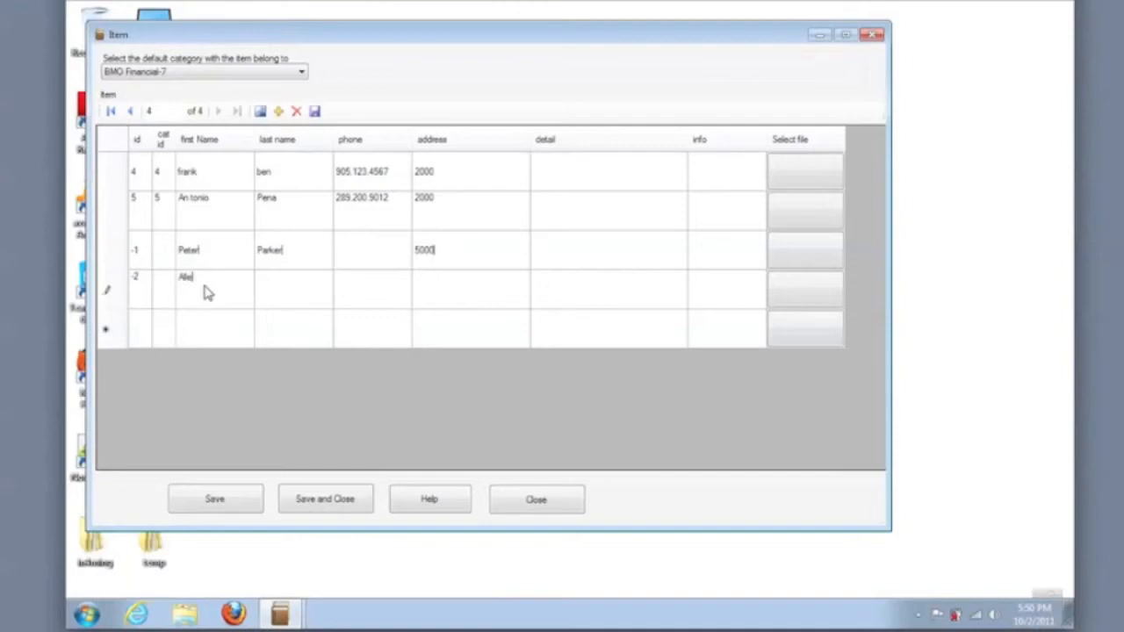
# Step: Enter a second person, last name Williams, with address 5000
pyautogui.click(293, 290)
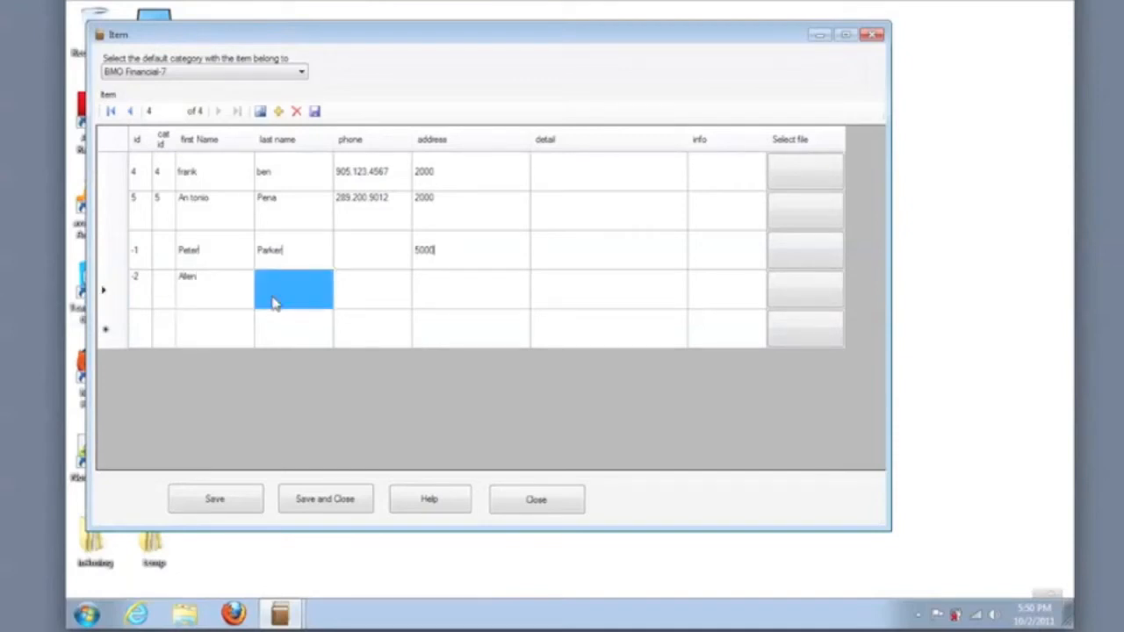
pyautogui.write('Williams')
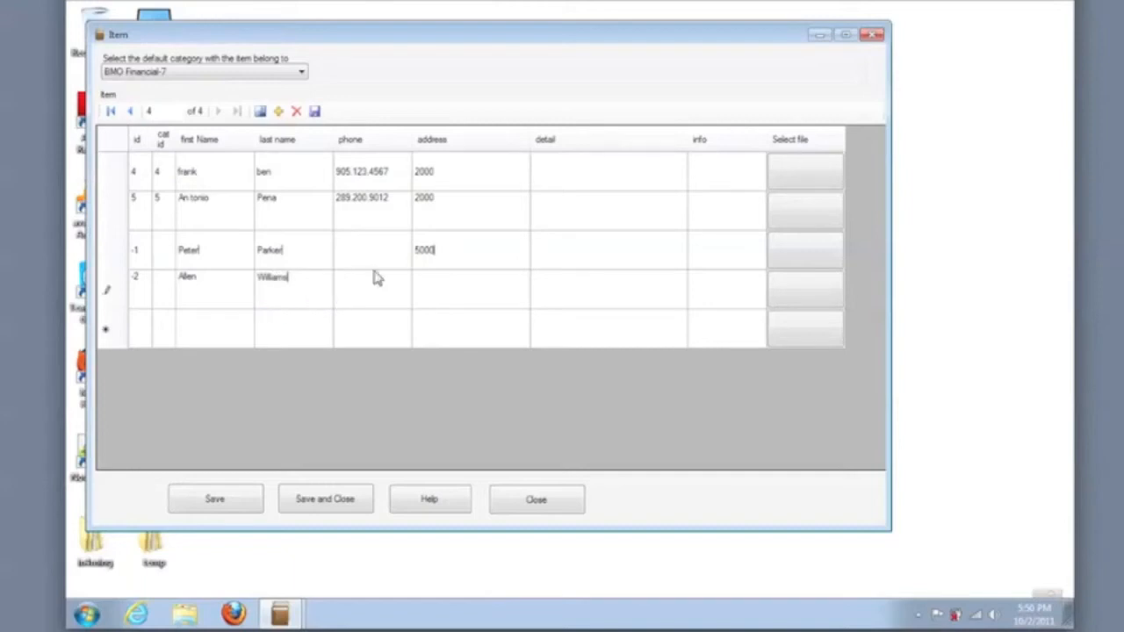
pyautogui.click(471, 289)
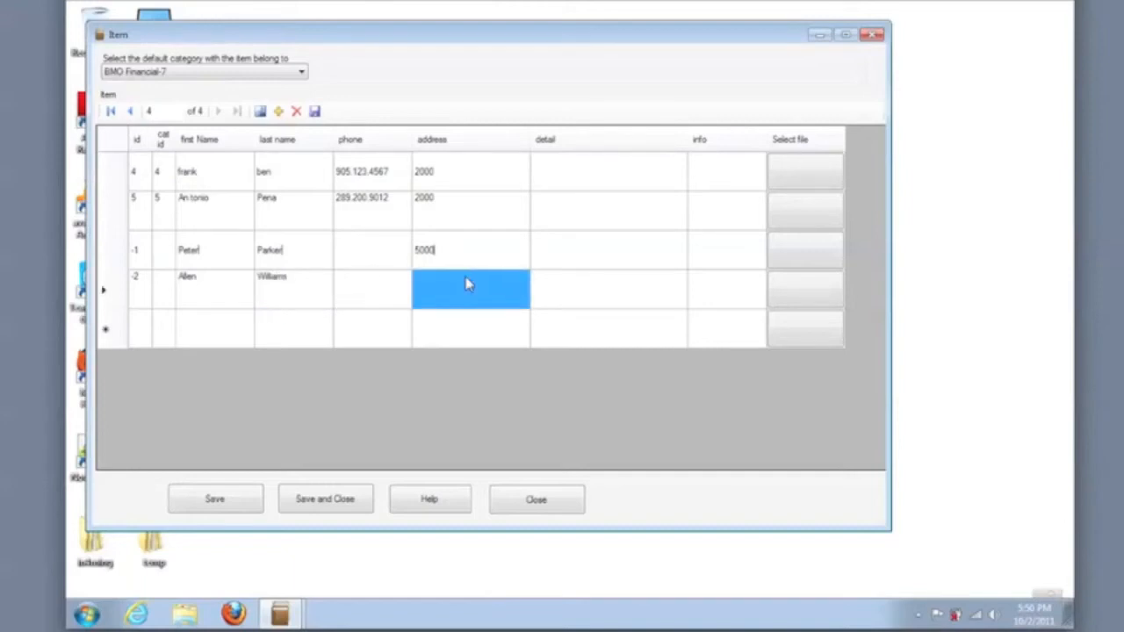
pyautogui.moveTo(453, 291)
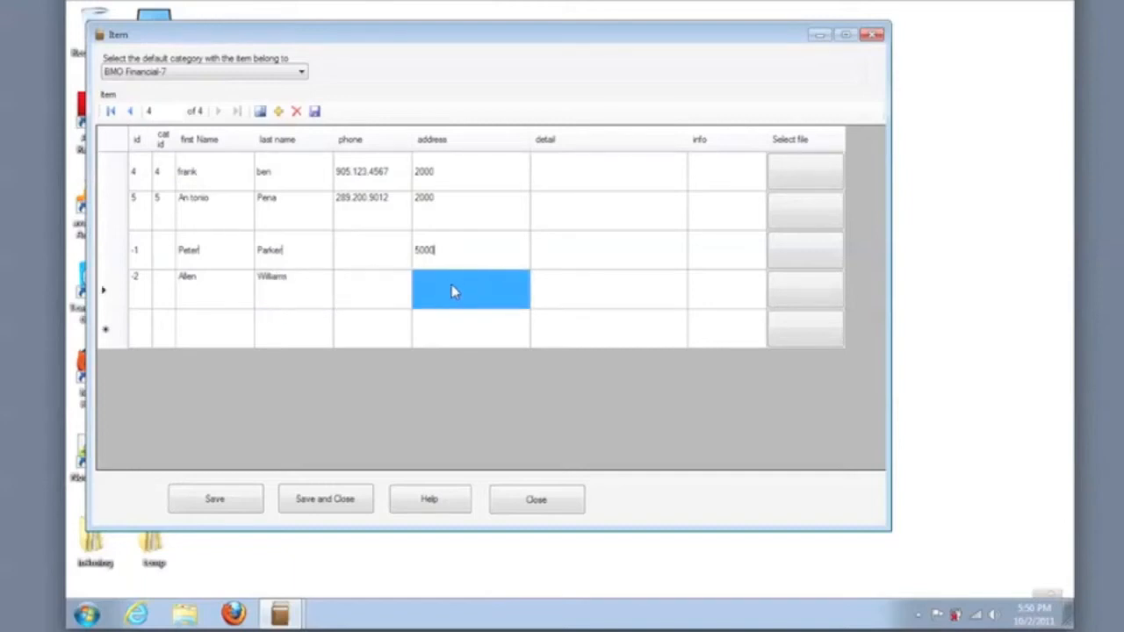
pyautogui.write('5000')
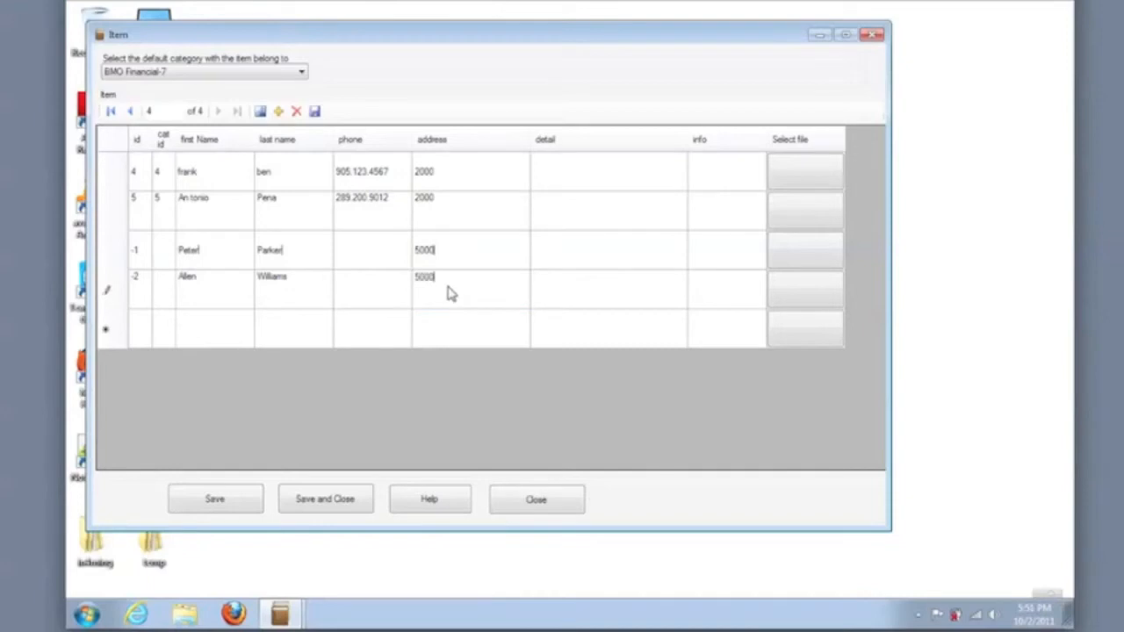
# Step: Switch the default category to Yamaha and enter a third person with address 1000
pyautogui.click(278, 111)
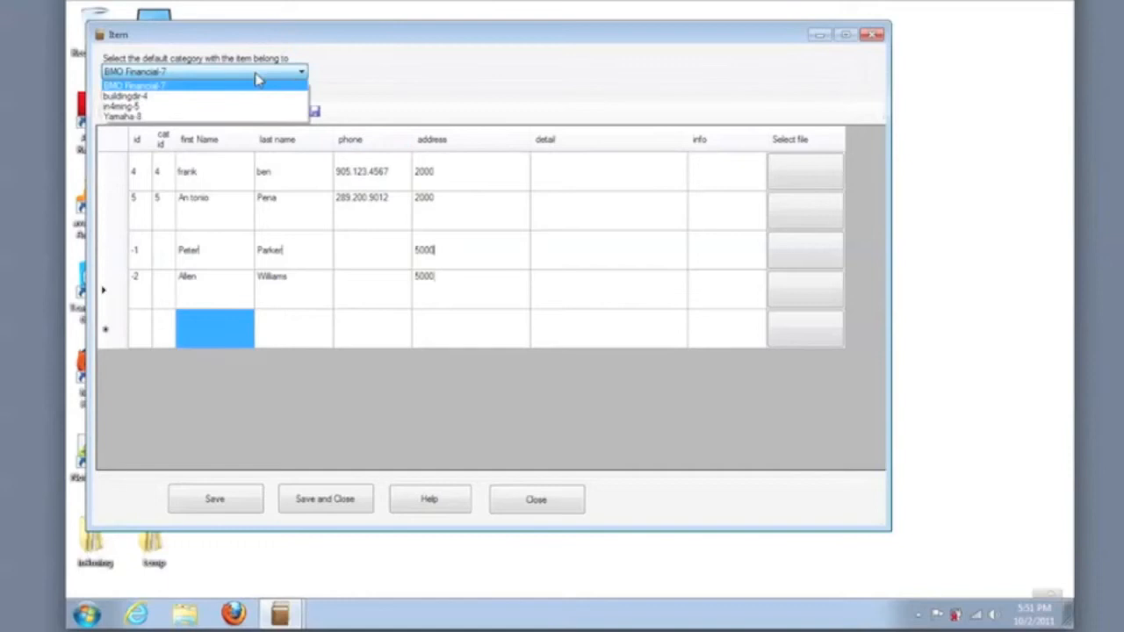
pyautogui.click(121, 116)
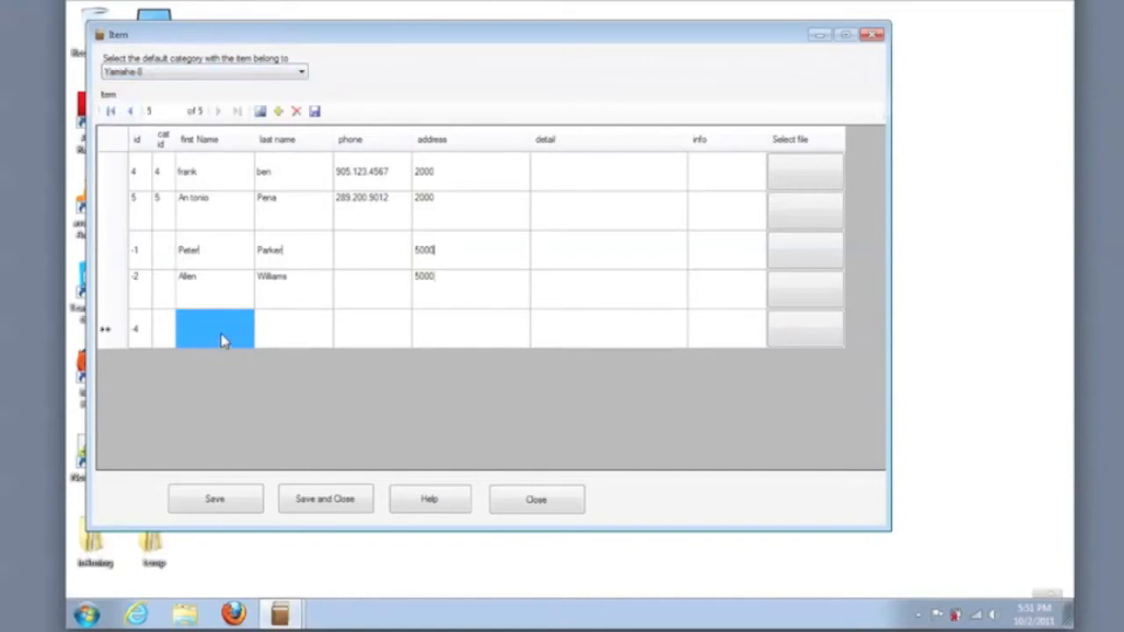
pyautogui.write('R')
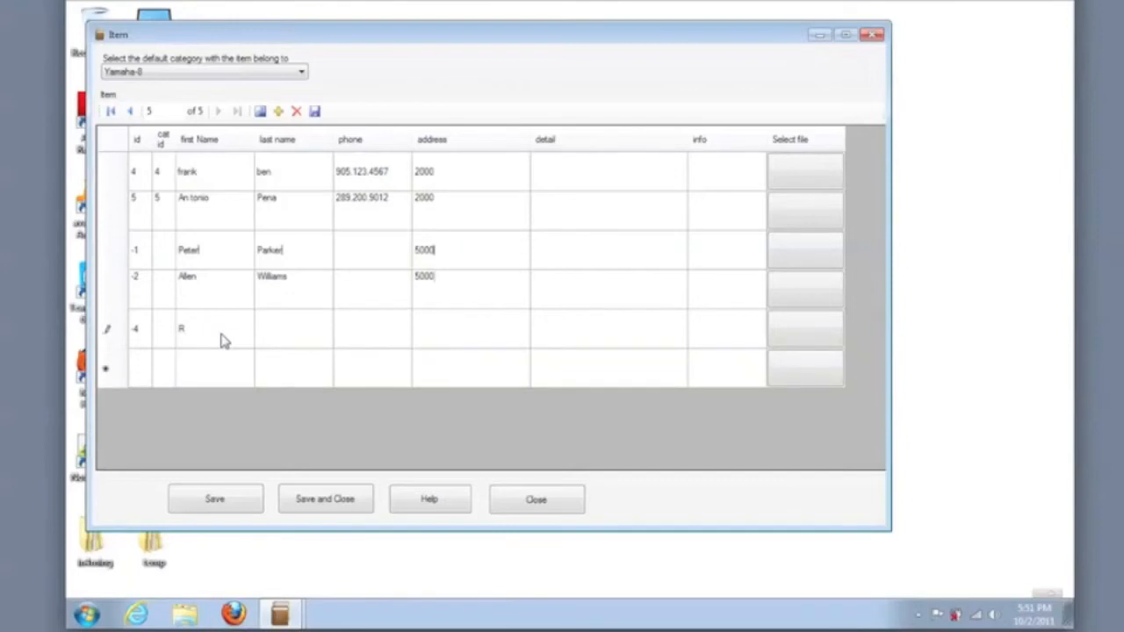
pyautogui.click(293, 328)
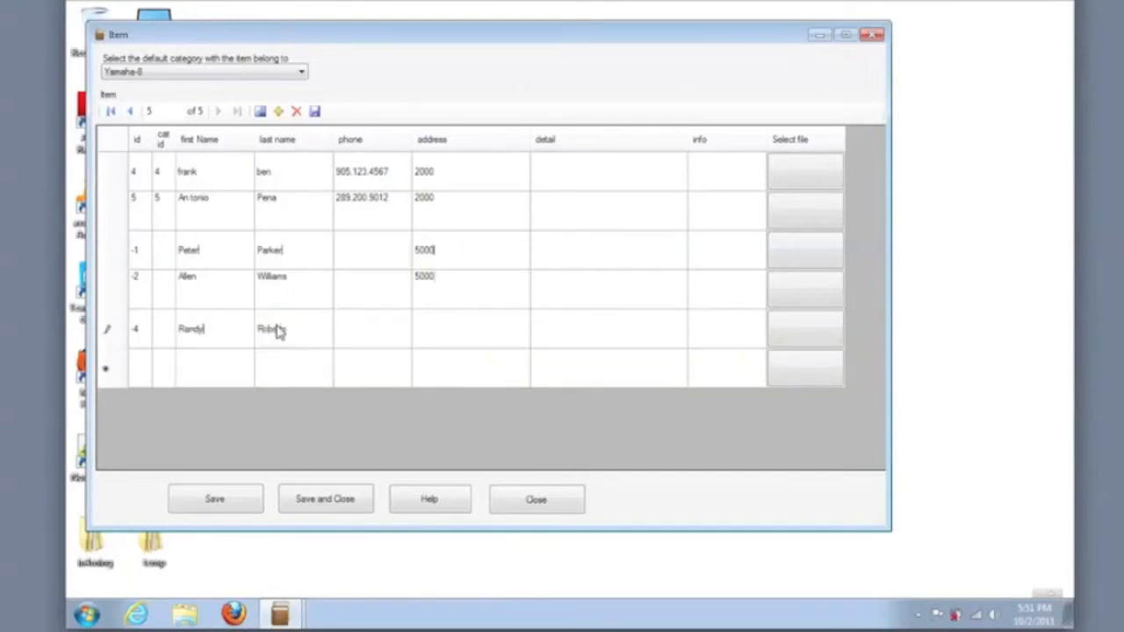
pyautogui.click(470, 329)
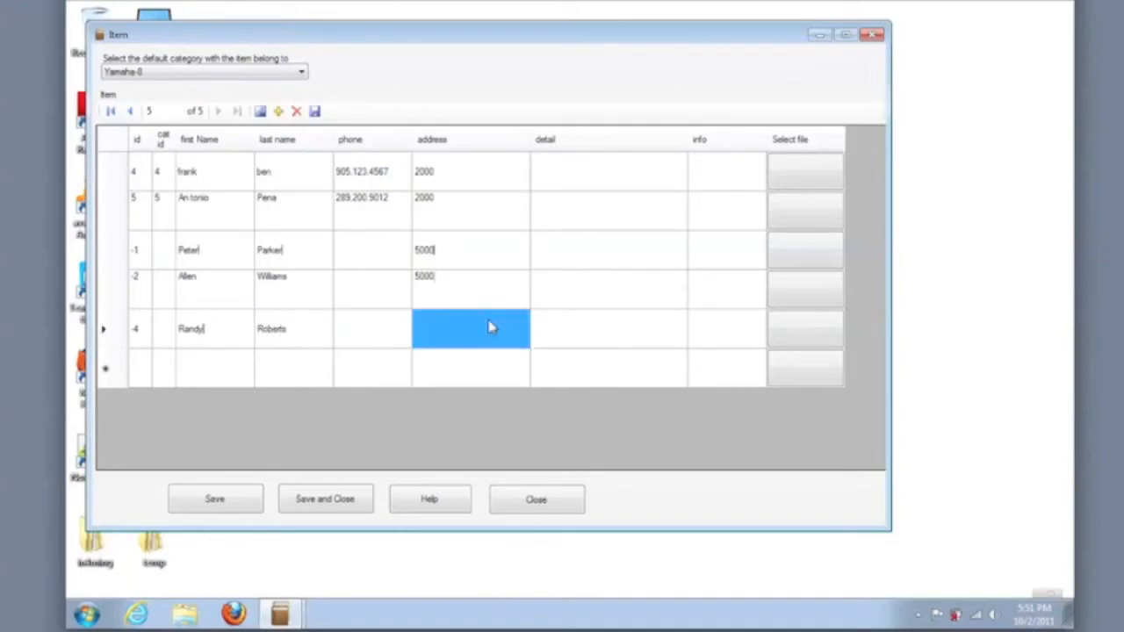
pyautogui.write('1000')
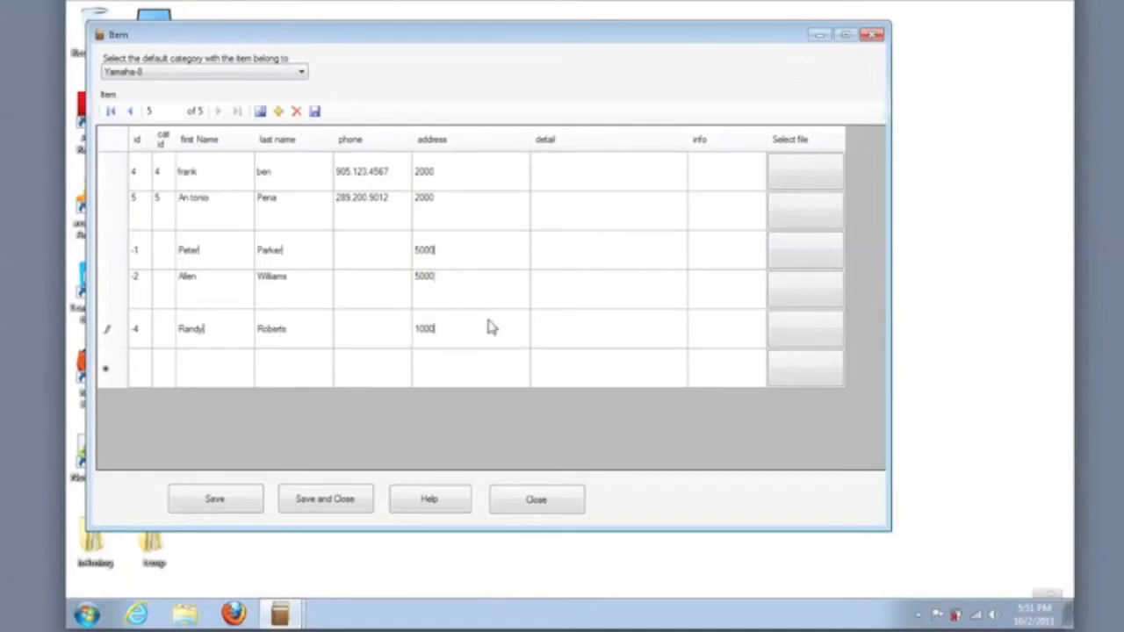
pyautogui.moveTo(430, 407)
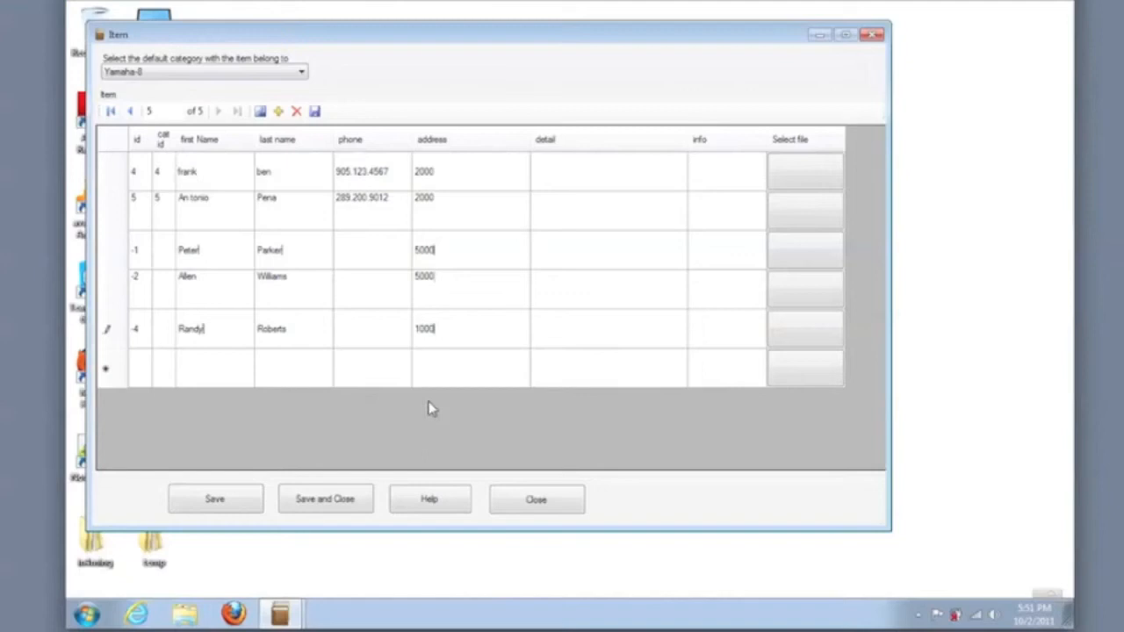
pyautogui.moveTo(500, 380)
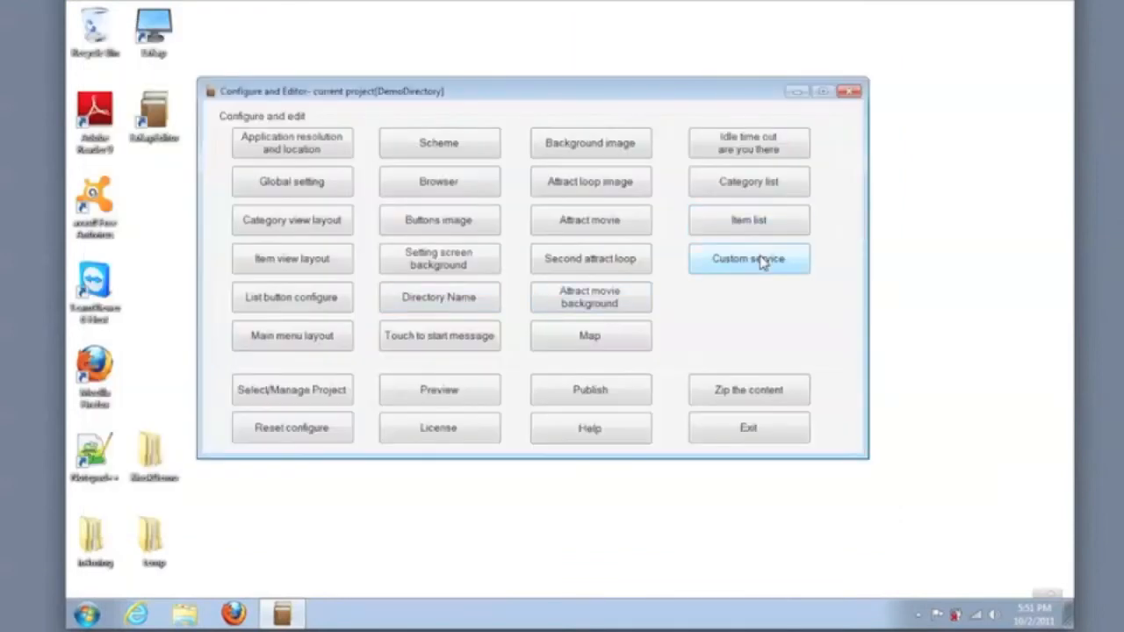
# Step: Add a published graphic-type custom service with its caption (CPR Clinic)
pyautogui.click(747, 258)
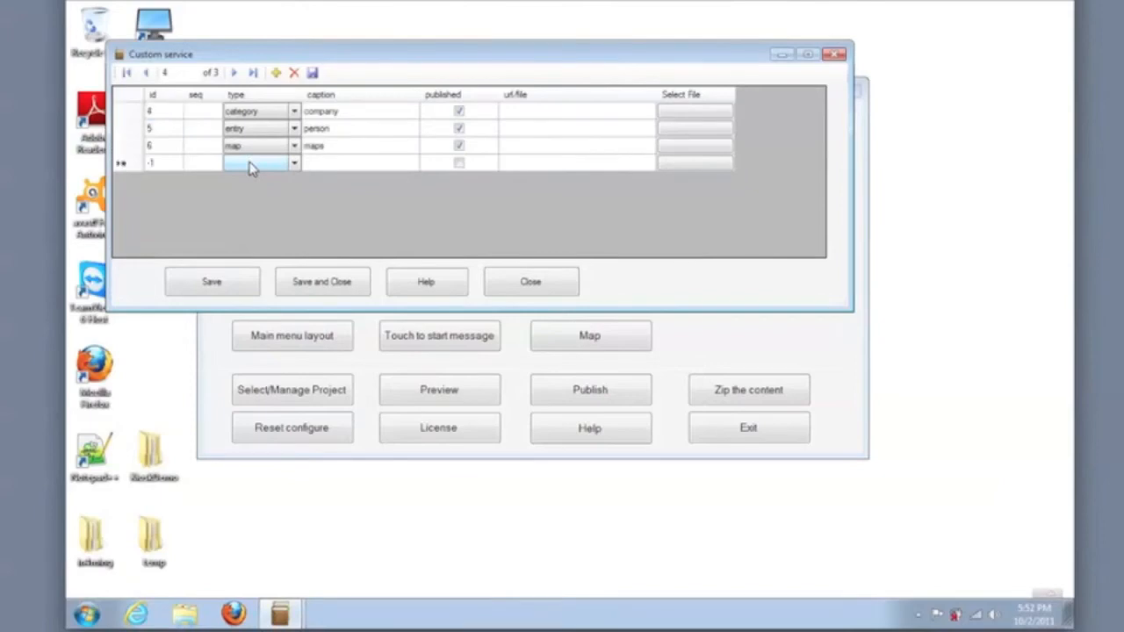
pyautogui.click(294, 163)
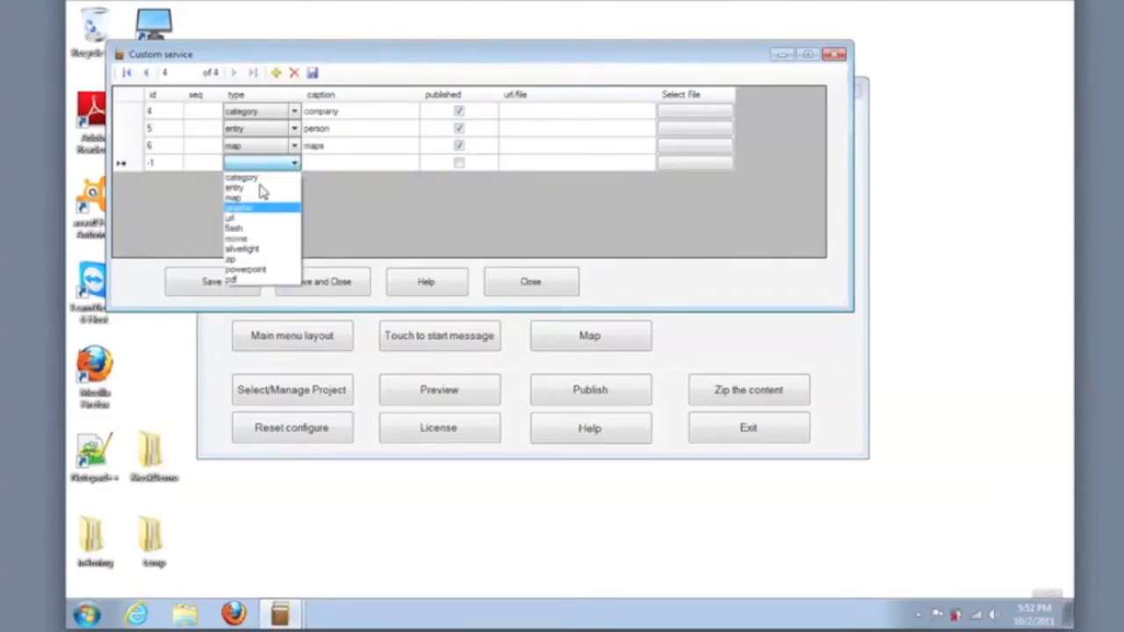
pyautogui.moveTo(249, 217)
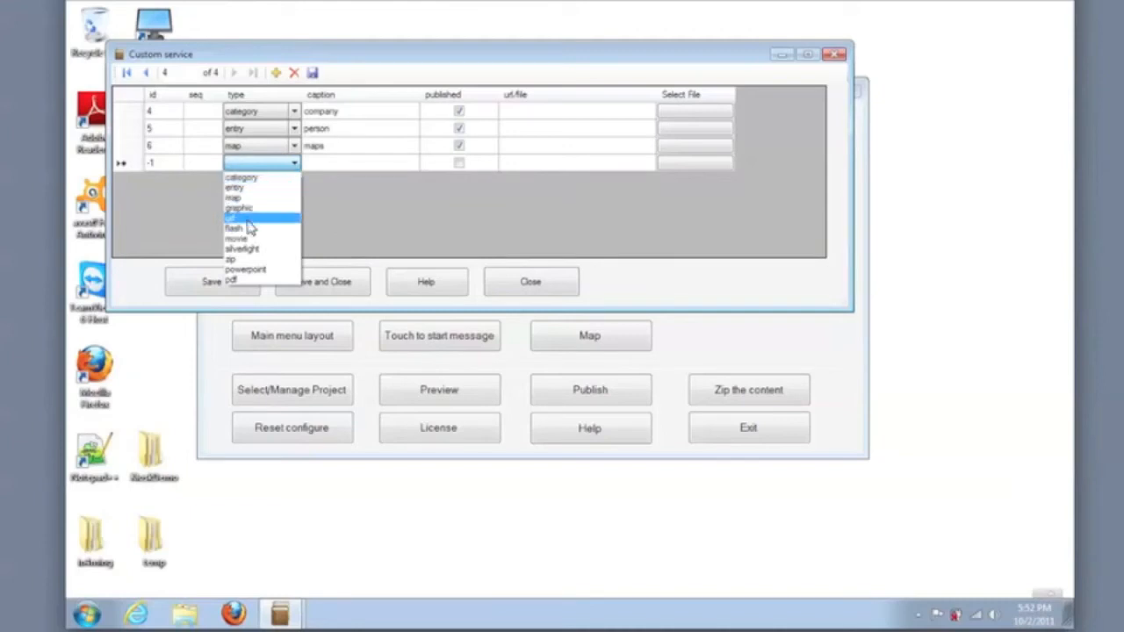
pyautogui.click(239, 207)
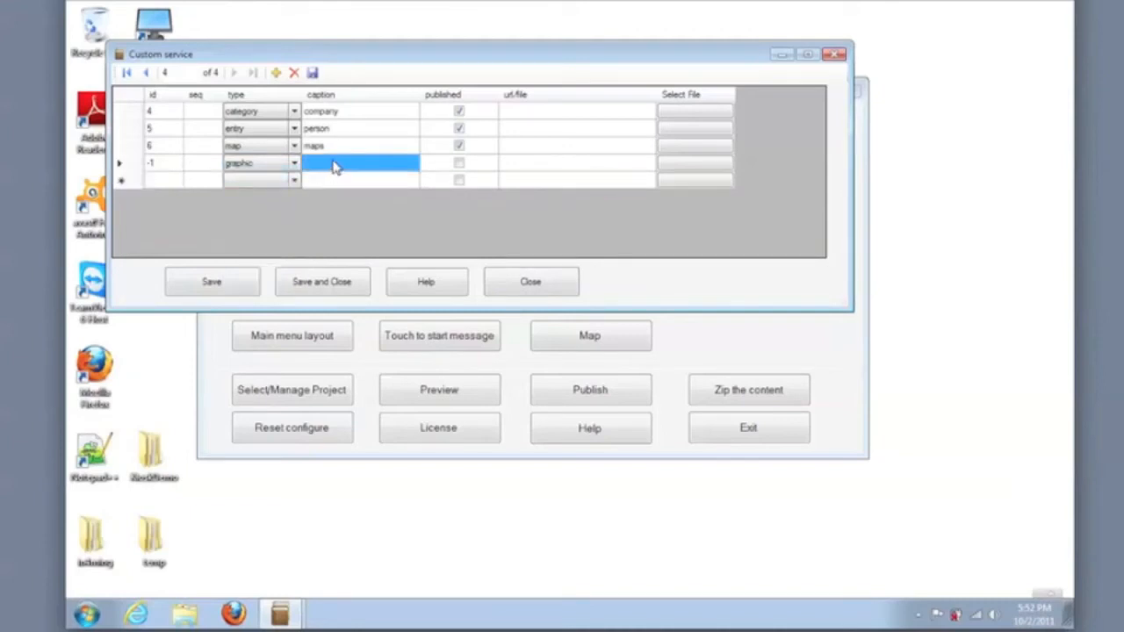
pyautogui.click(360, 162)
pyautogui.write('CPR Clinic')
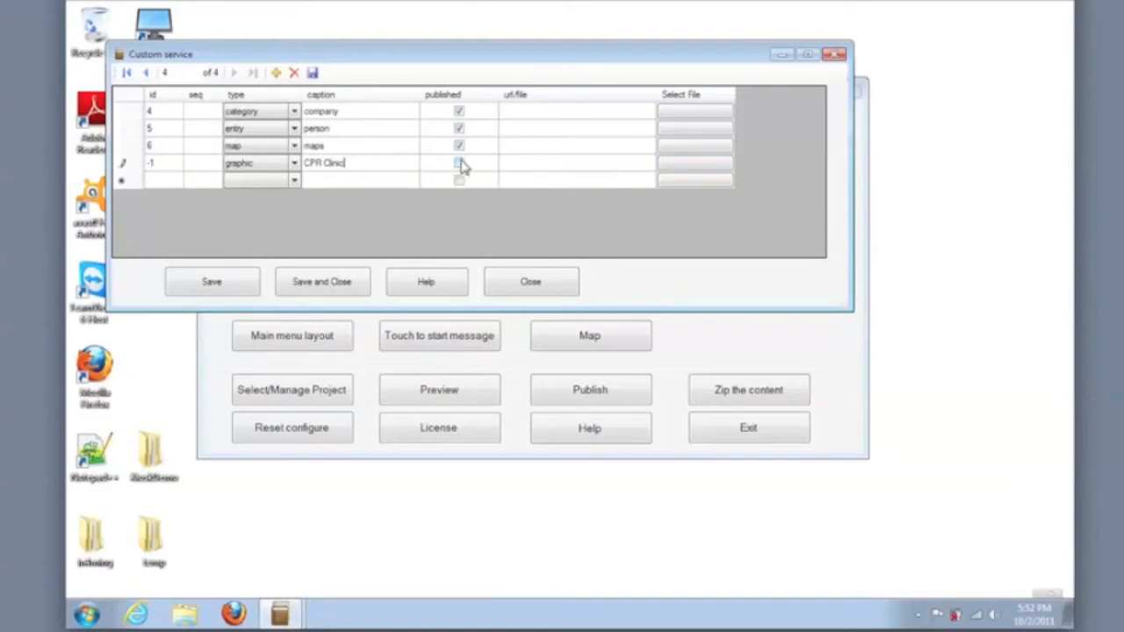
pyautogui.click(458, 162)
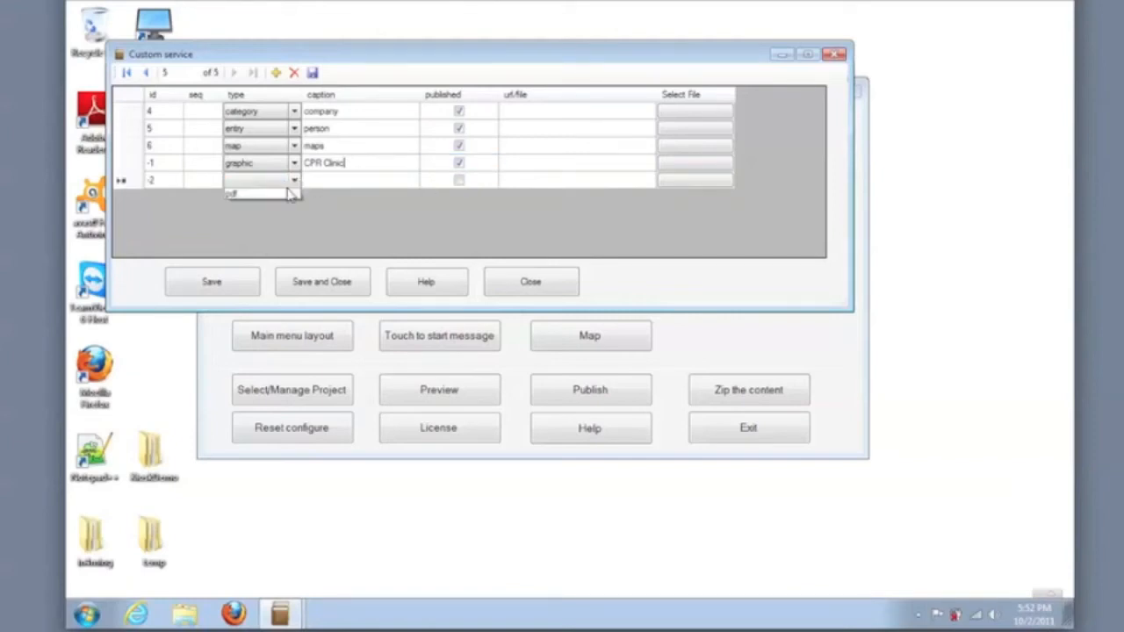
# Step: Make the Leasing service graphic type and publish it
pyautogui.click(295, 179)
pyautogui.write('Leasing')
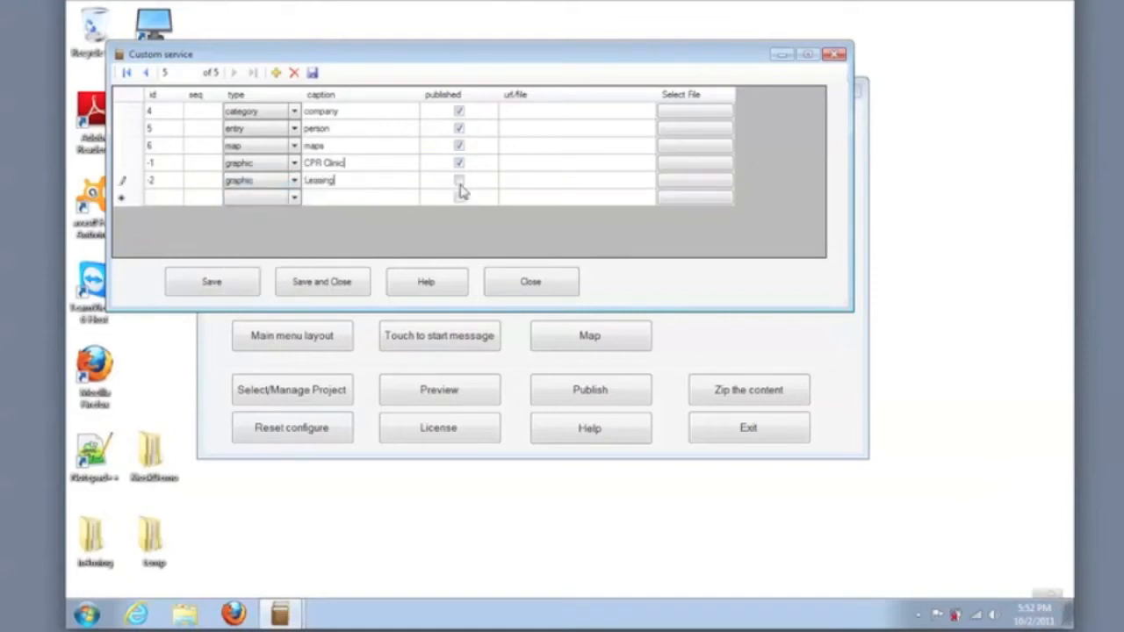
pyautogui.click(460, 179)
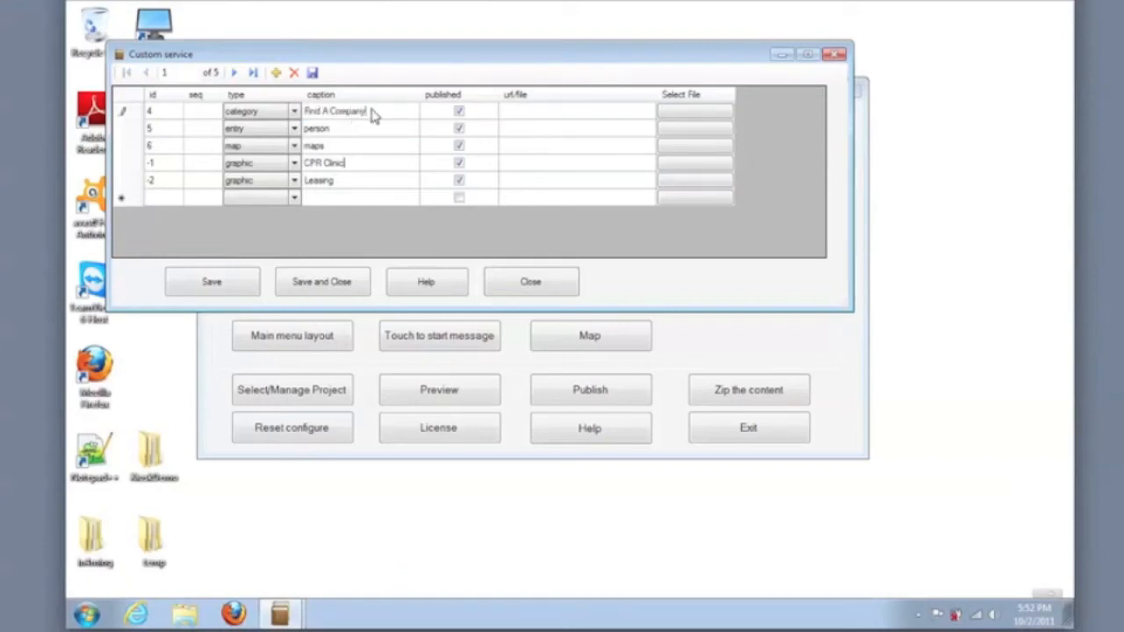
# Step: Set the person service caption to 'Find A Person' and the maps caption to 'Maps'
pyautogui.click(343, 128)
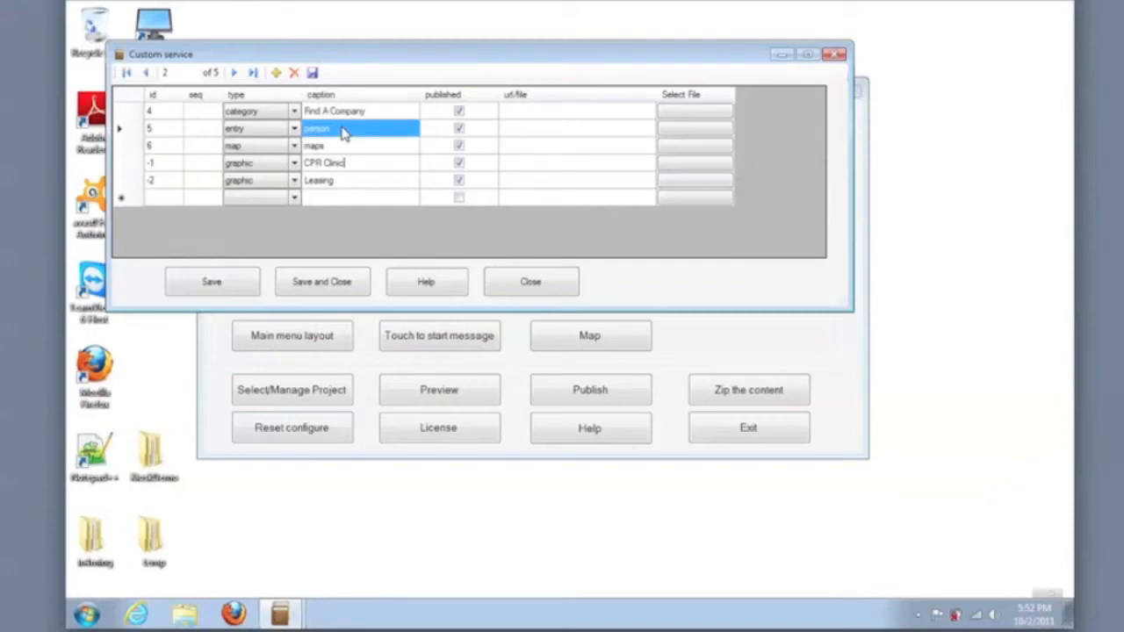
pyautogui.write('Find A')
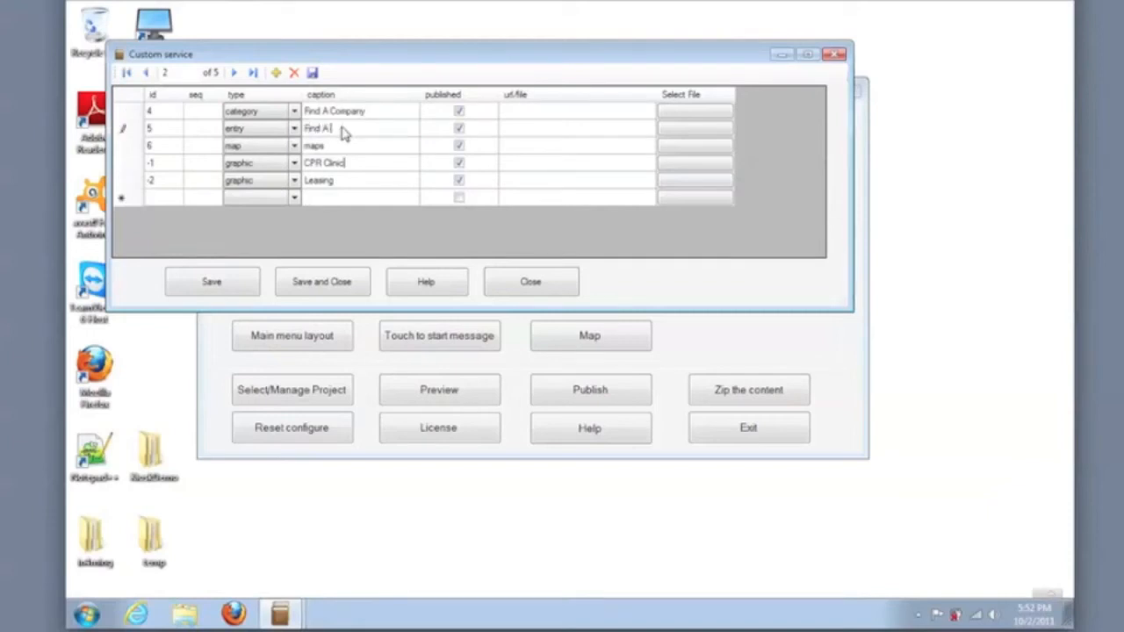
pyautogui.click(359, 144)
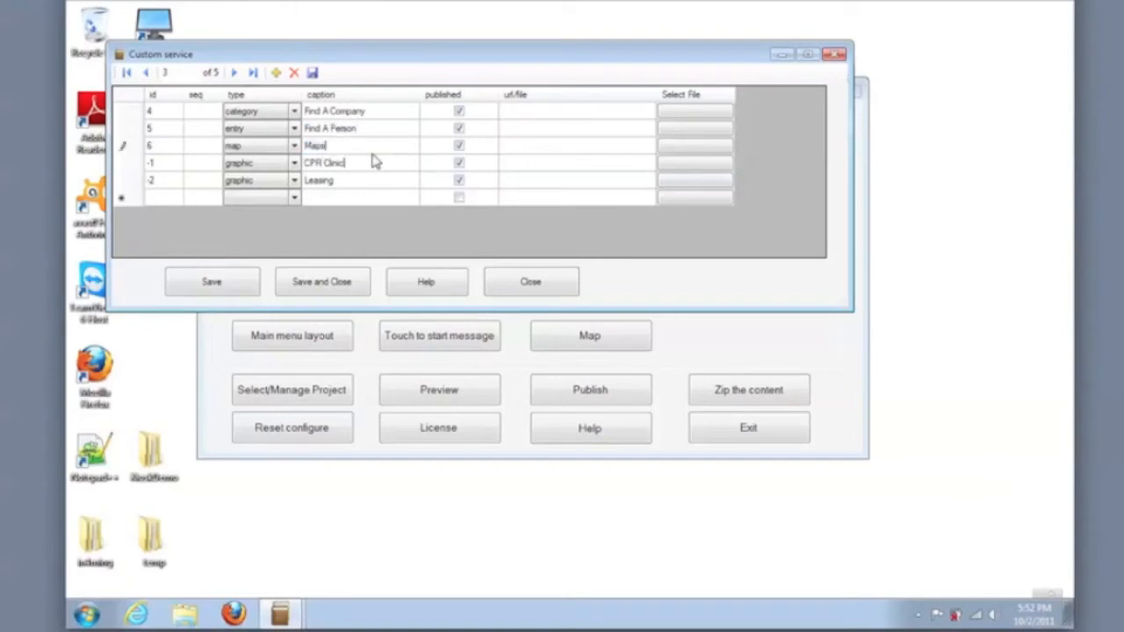
pyautogui.click(696, 162)
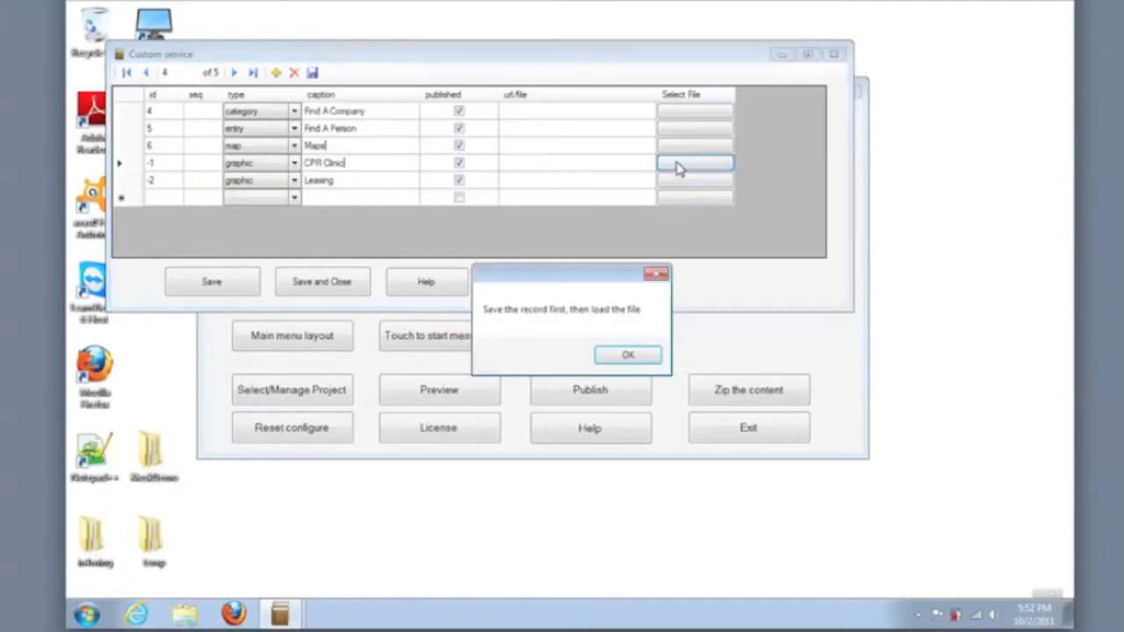
# Step: Dismiss the save-first warning and attach cprclinic.png from the custom folder to CPR Clinic
pyautogui.click(628, 354)
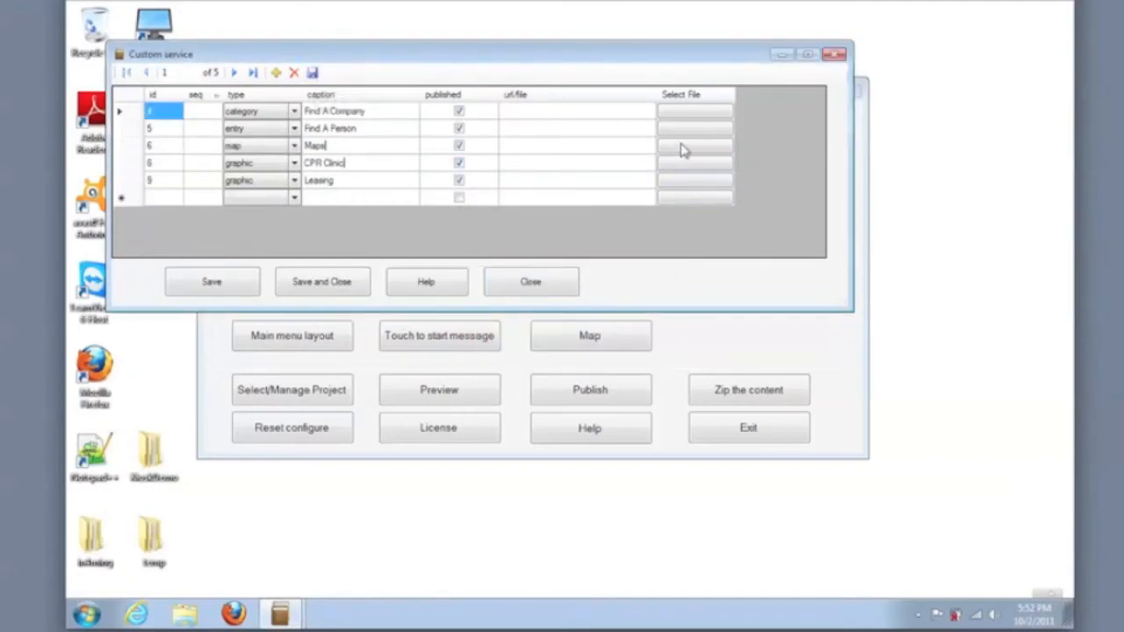
pyautogui.click(695, 161)
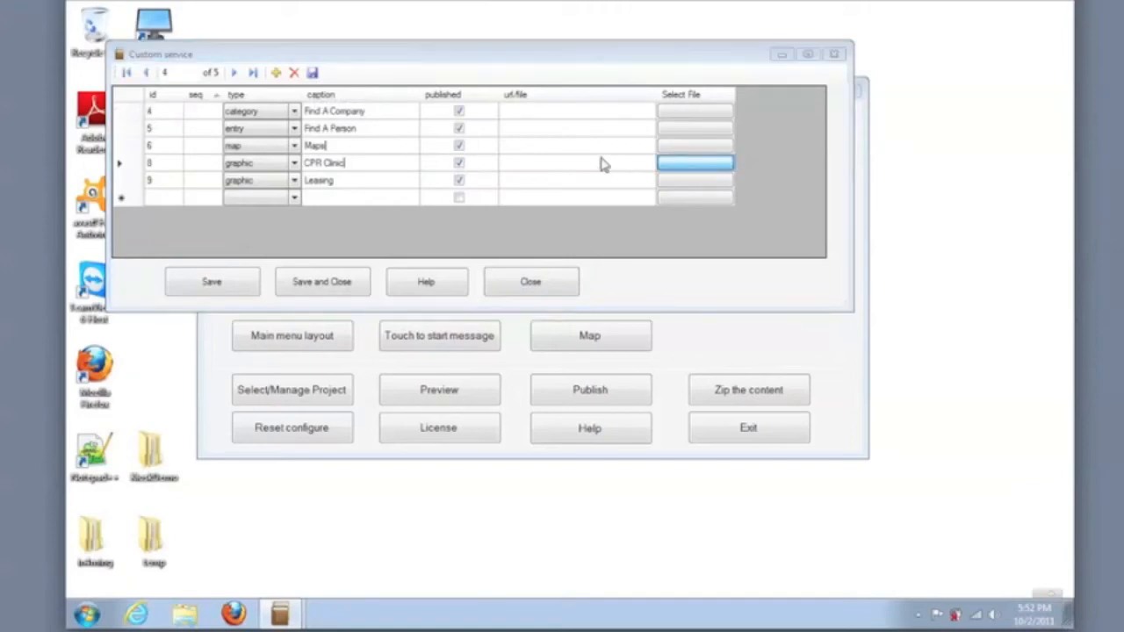
pyautogui.click(695, 161)
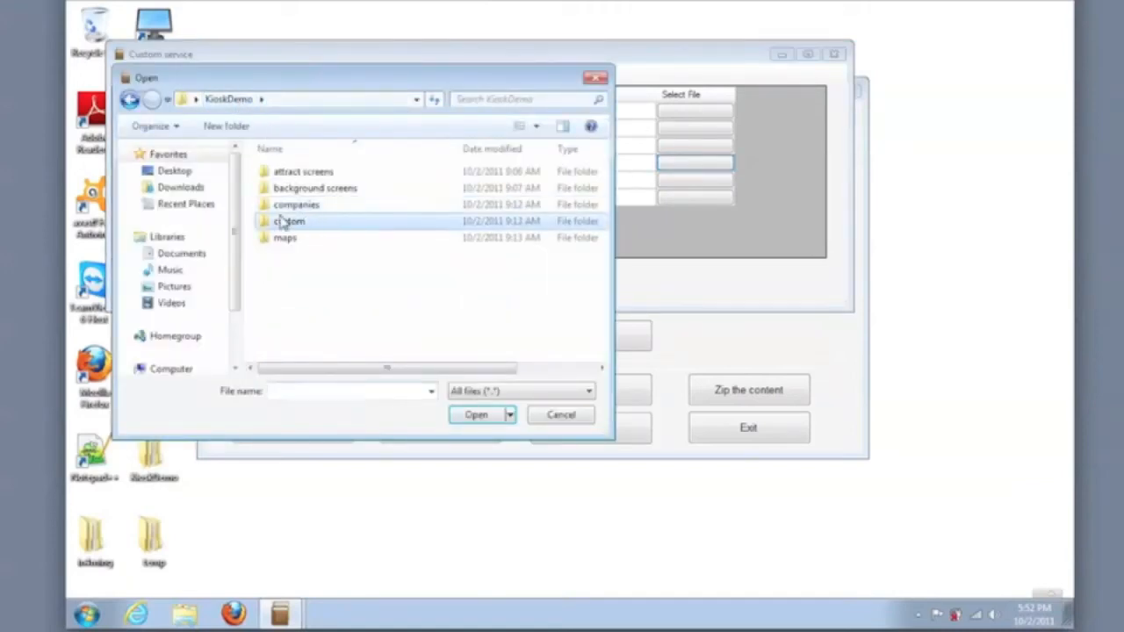
pyautogui.doubleClick(288, 222)
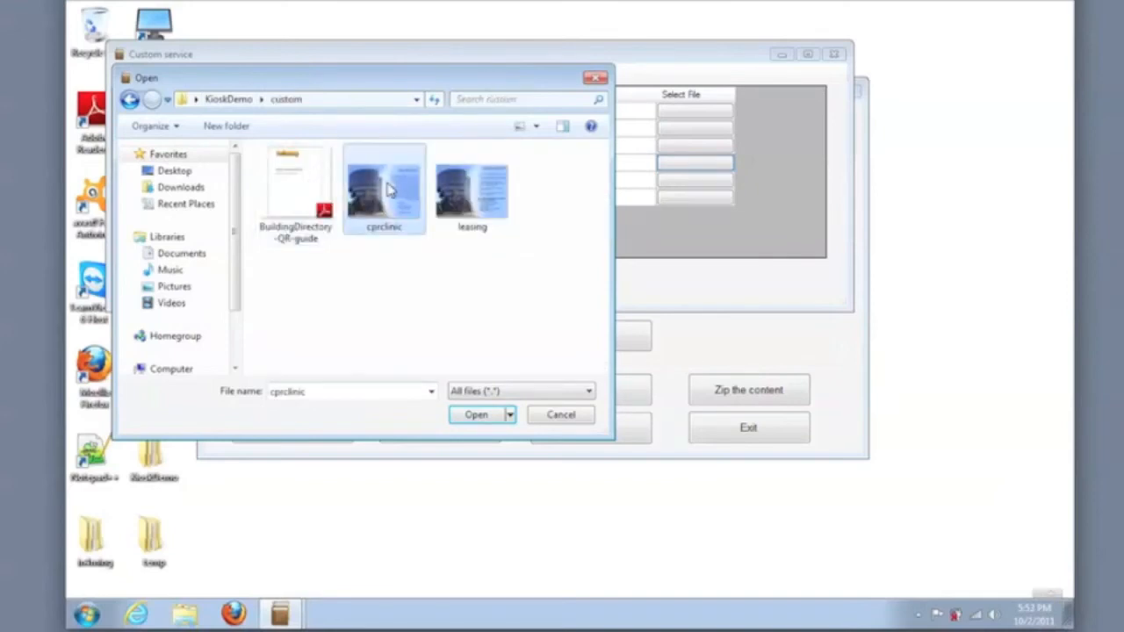
pyautogui.click(476, 414)
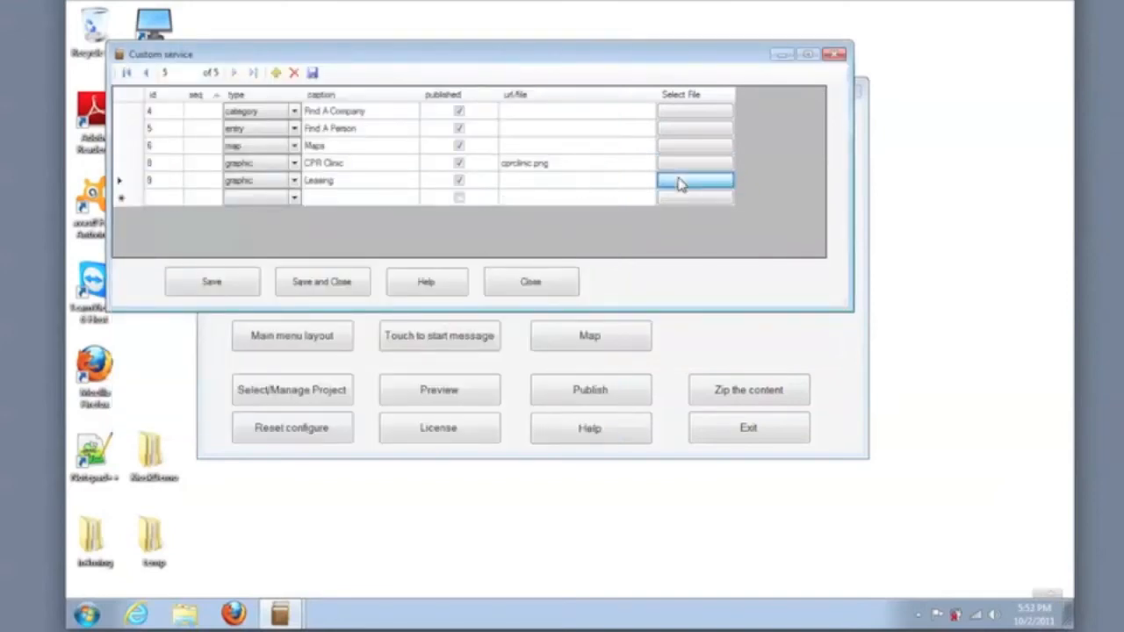
# Step: Attach leasing.png to the Leasing service, then save and close the services list
pyautogui.click(695, 179)
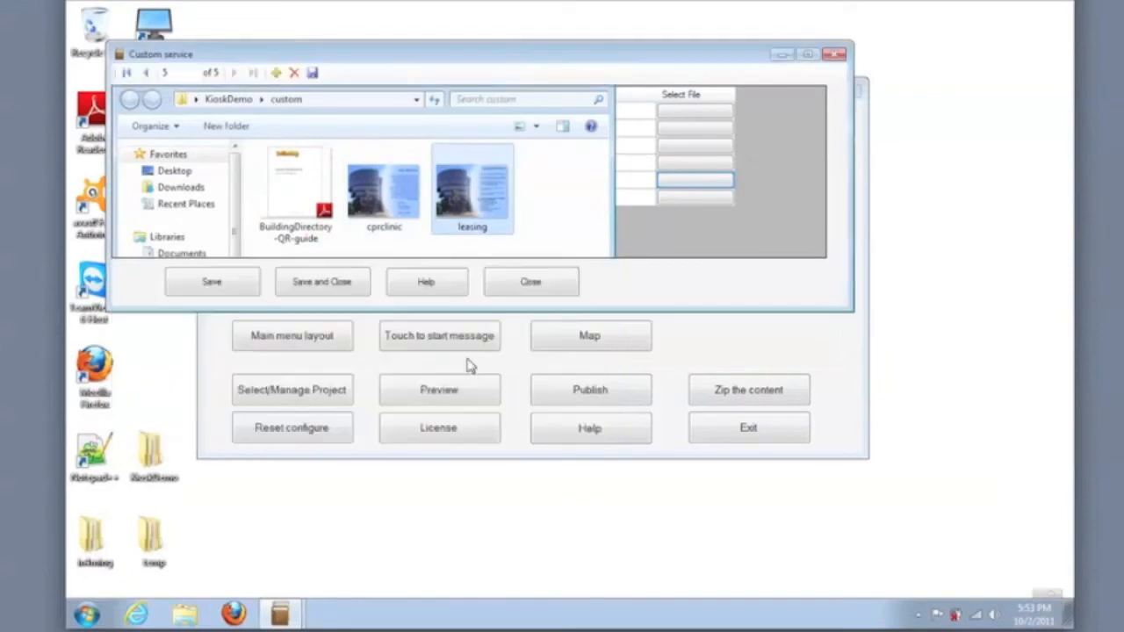
pyautogui.click(323, 281)
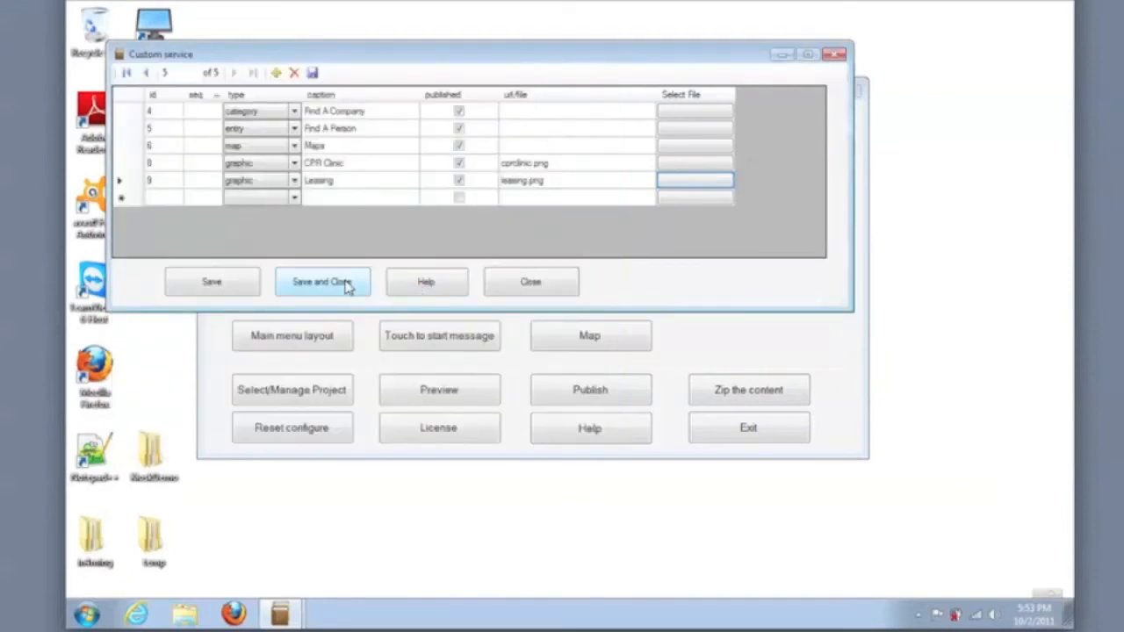
pyautogui.click(323, 280)
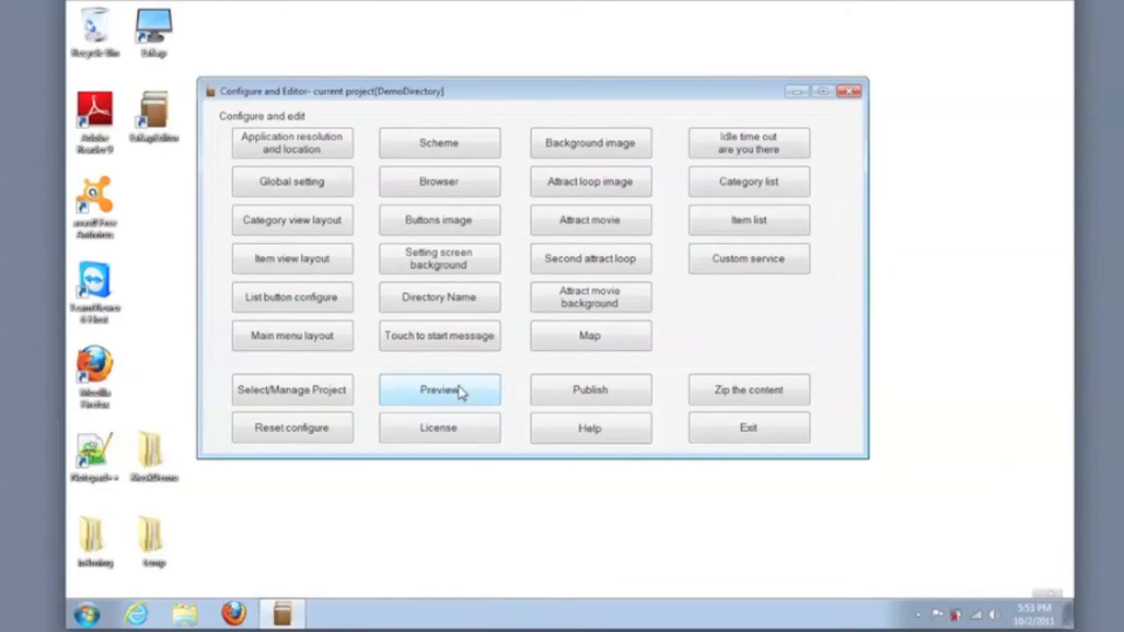
# Step: Start the kiosk preview, view Yamaha's and in4ming's company info, and load in4ming's web page
pyautogui.click(439, 390)
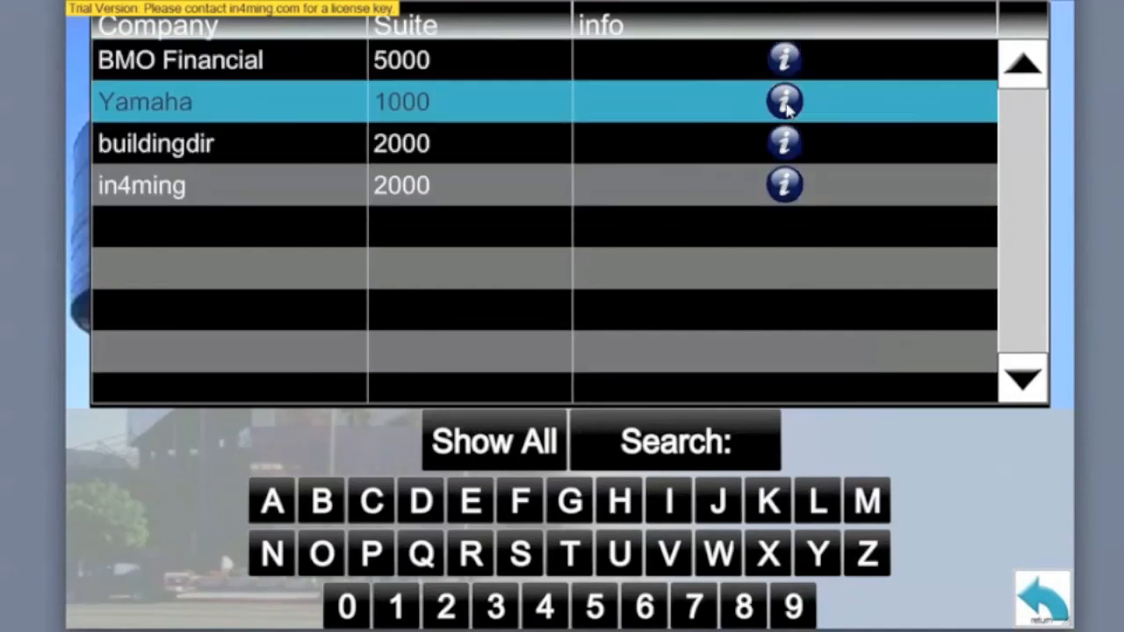
pyautogui.click(783, 100)
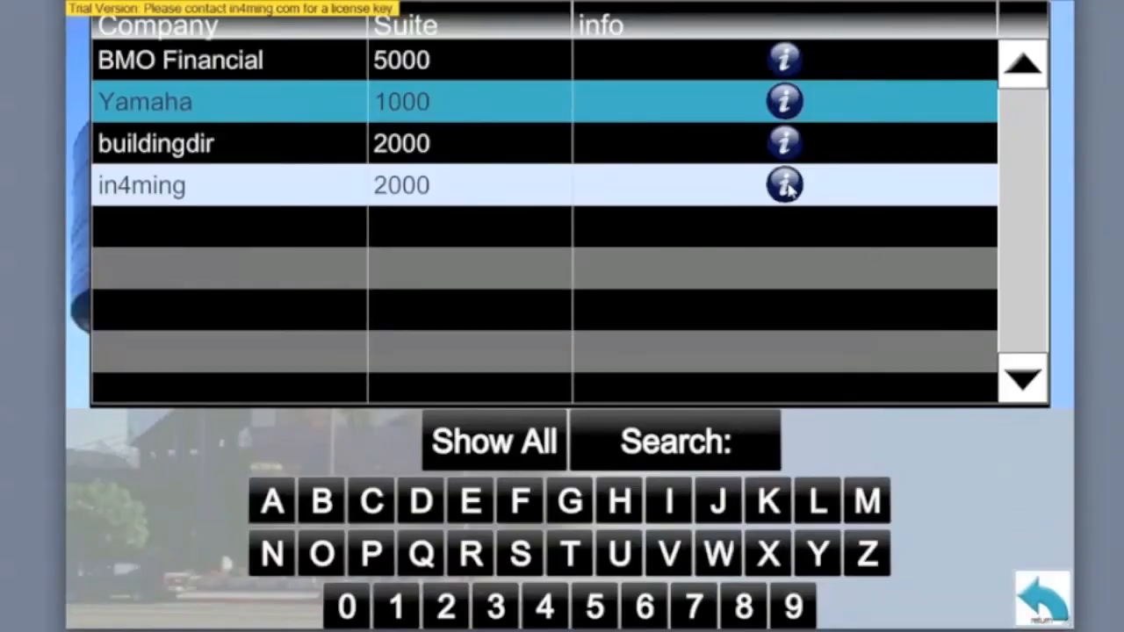
pyautogui.click(783, 185)
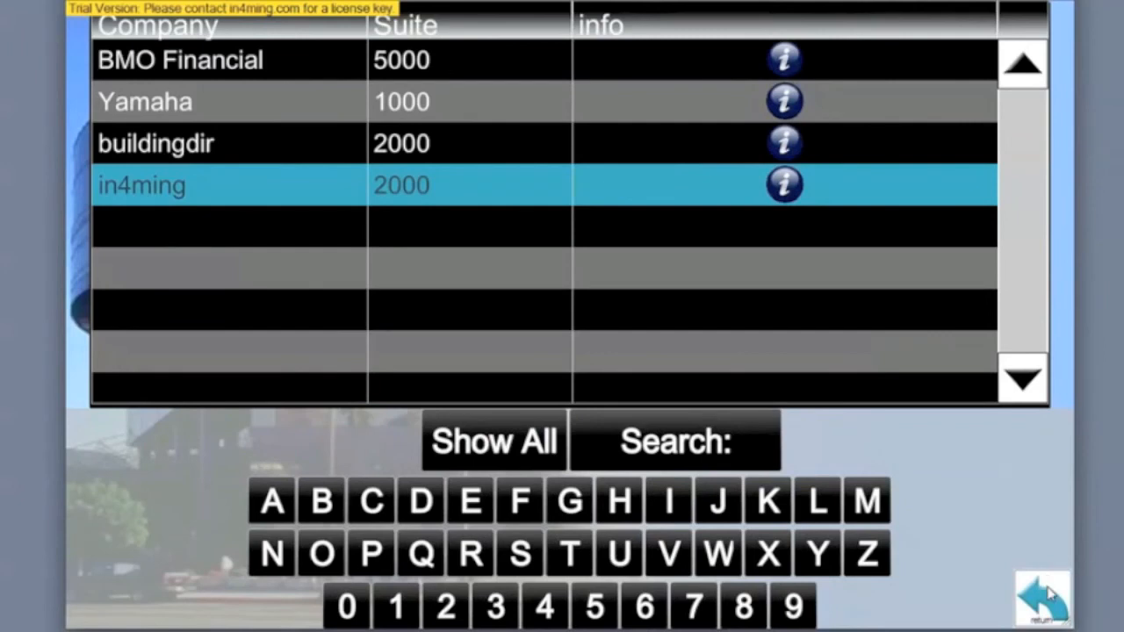
pyautogui.click(1041, 596)
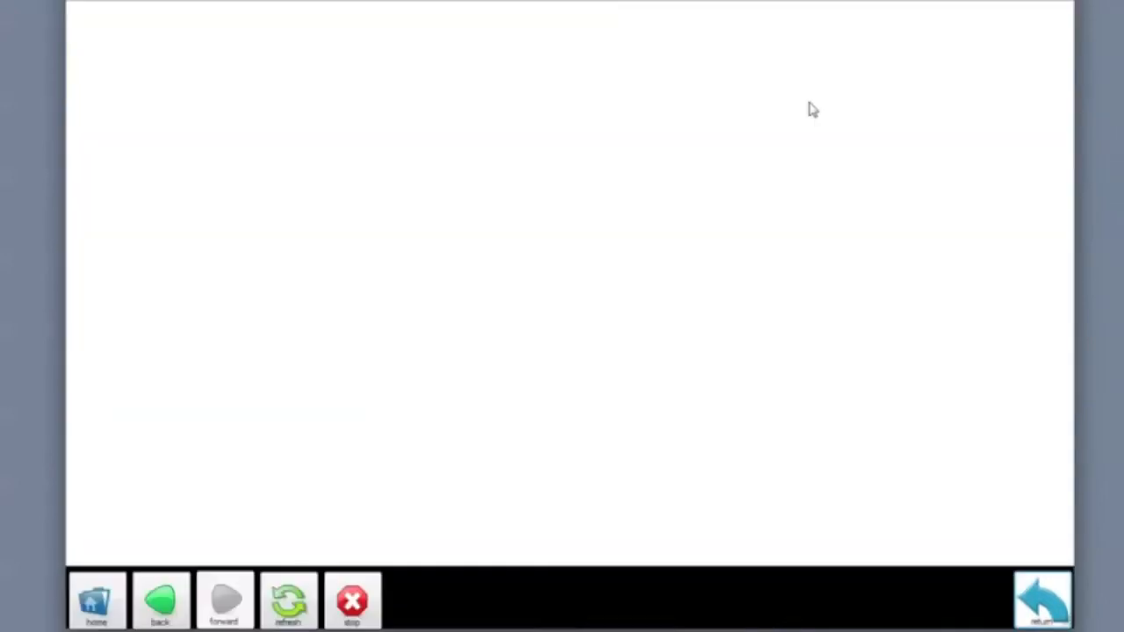
pyautogui.moveTo(1029, 551)
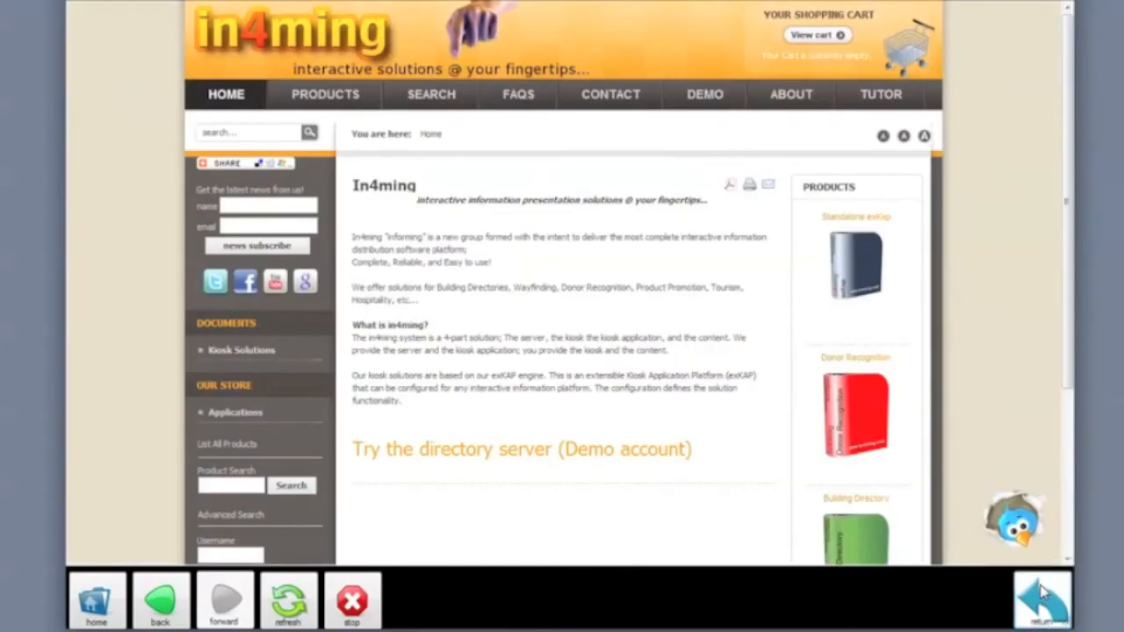
# Step: Return from the company website, filter the people directory to names starting with P, then show all
pyautogui.click(520, 450)
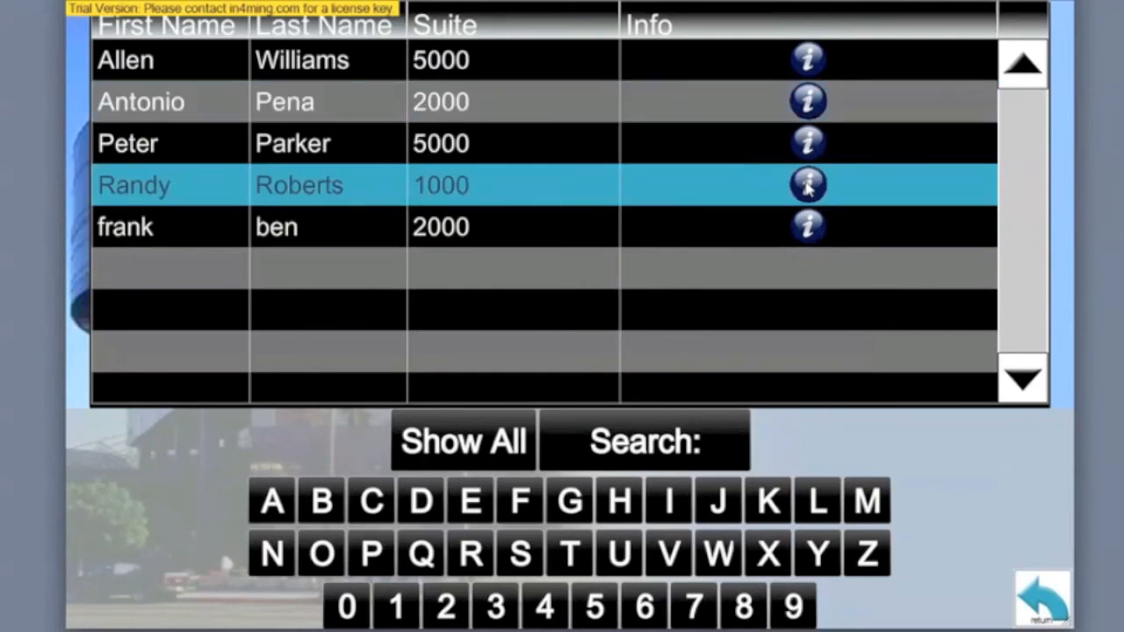
pyautogui.click(806, 185)
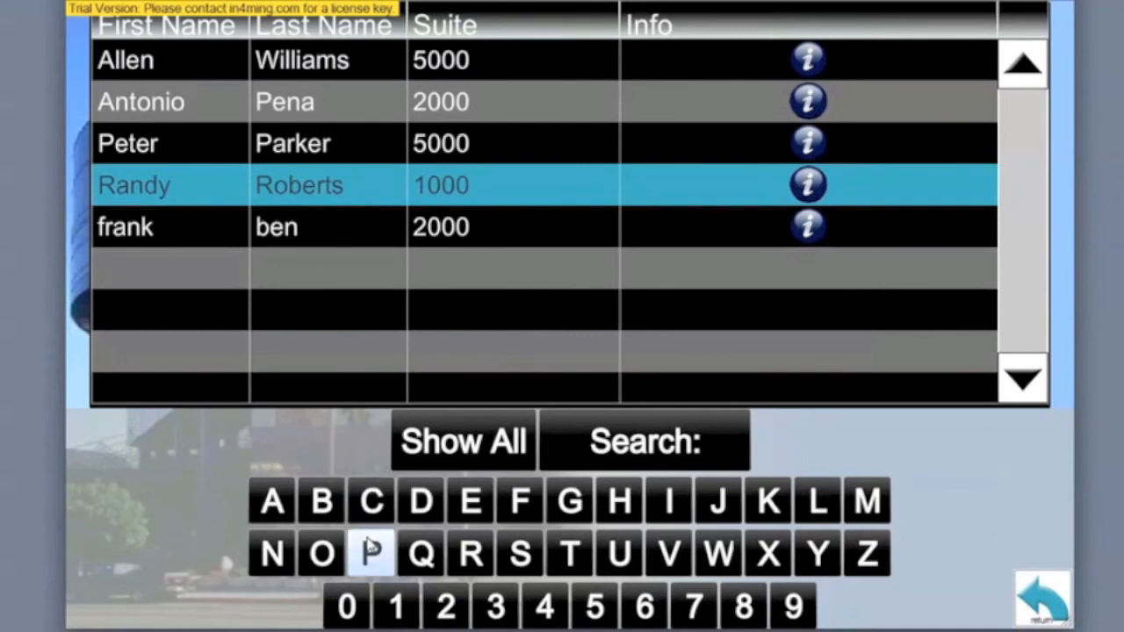
pyautogui.click(369, 553)
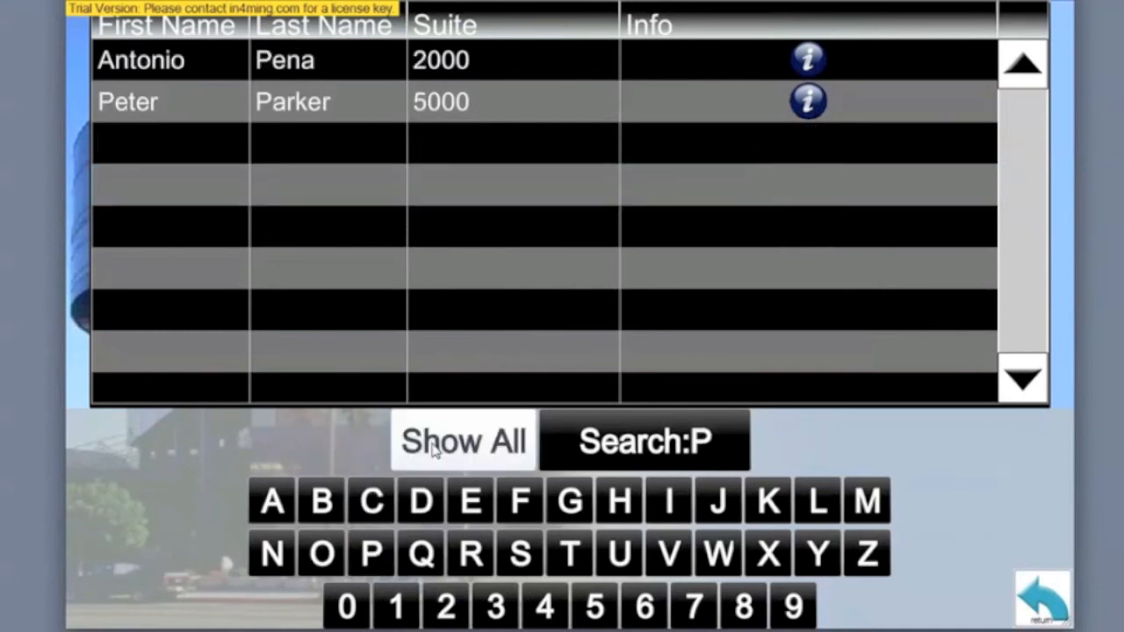
pyautogui.click(464, 439)
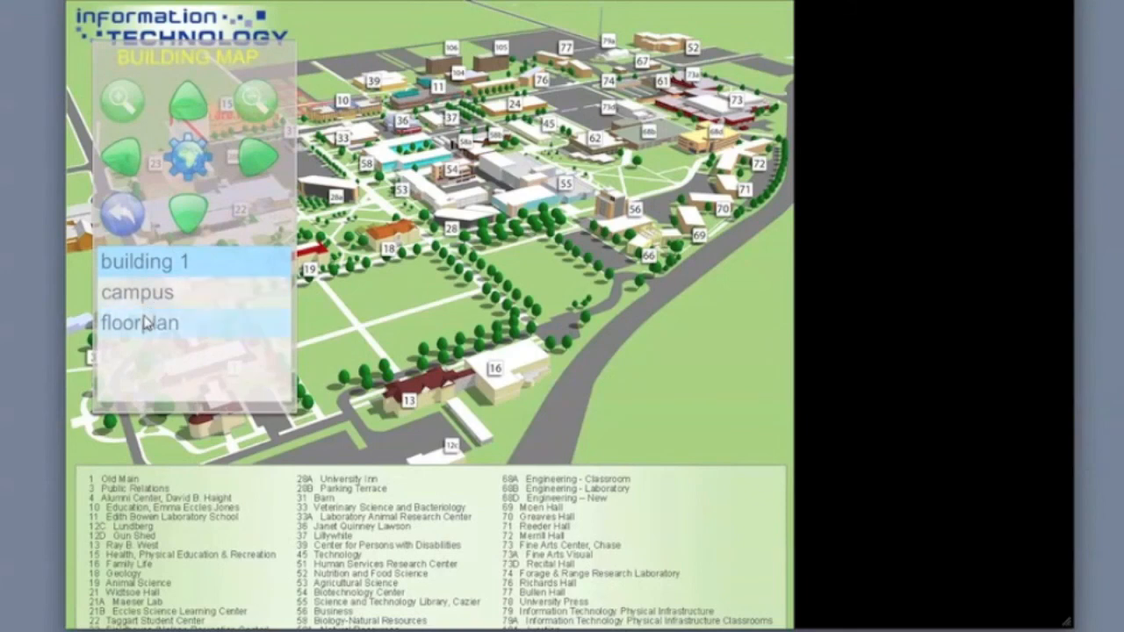
# Step: Switch the campus building map to the floorplan view
pyautogui.click(137, 323)
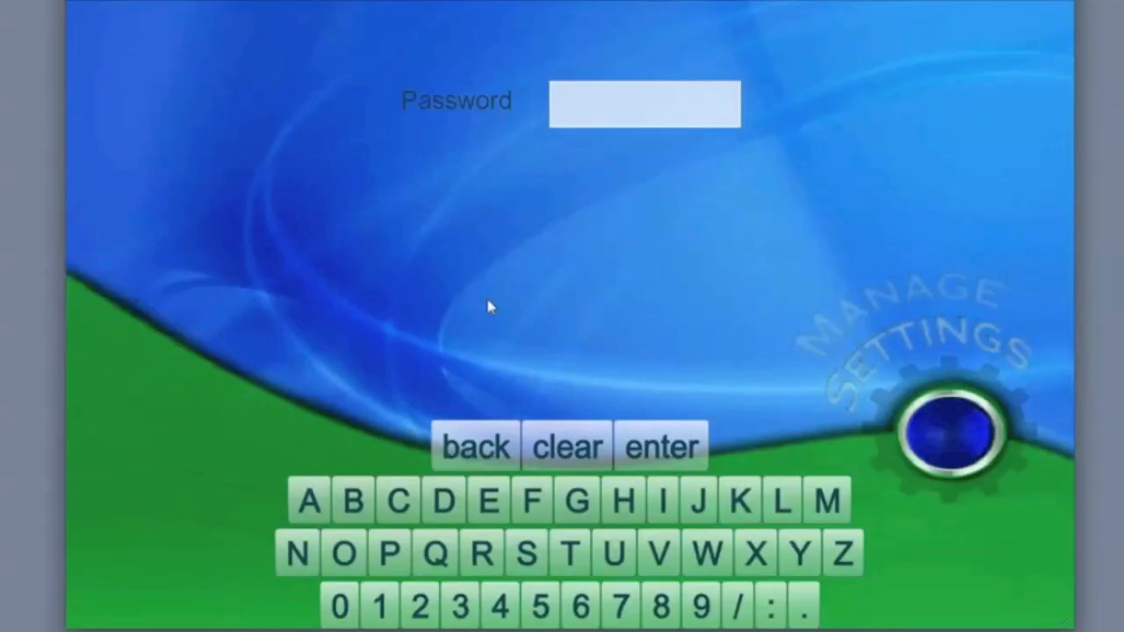
# Step: Enter and submit the settings password, then return to the configuration editor
pyautogui.click(351, 500)
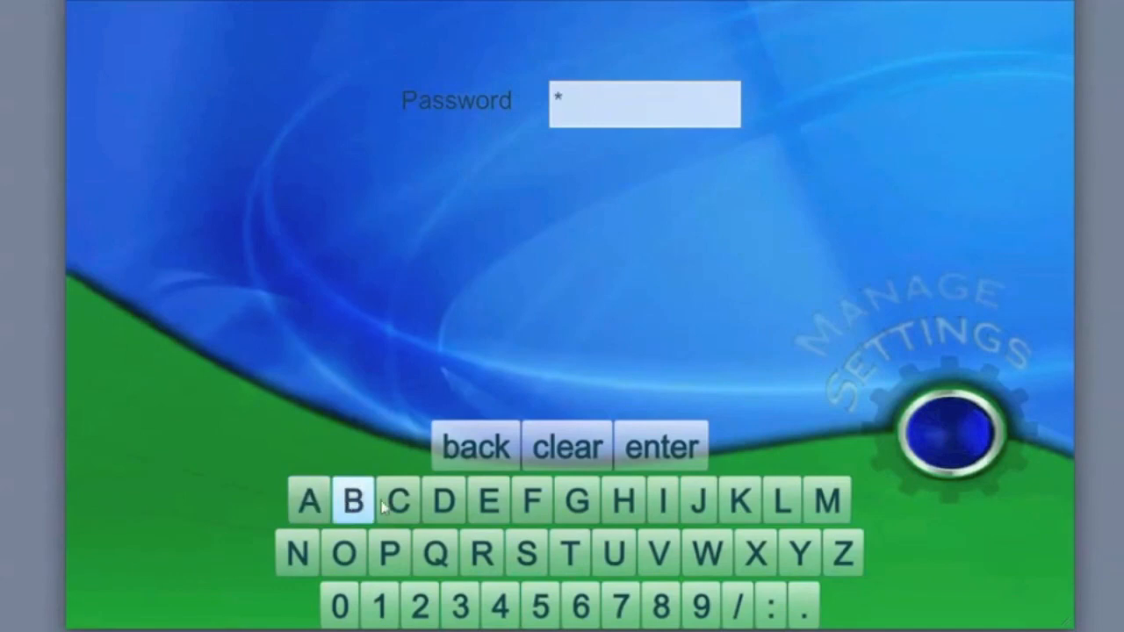
pyautogui.click(660, 445)
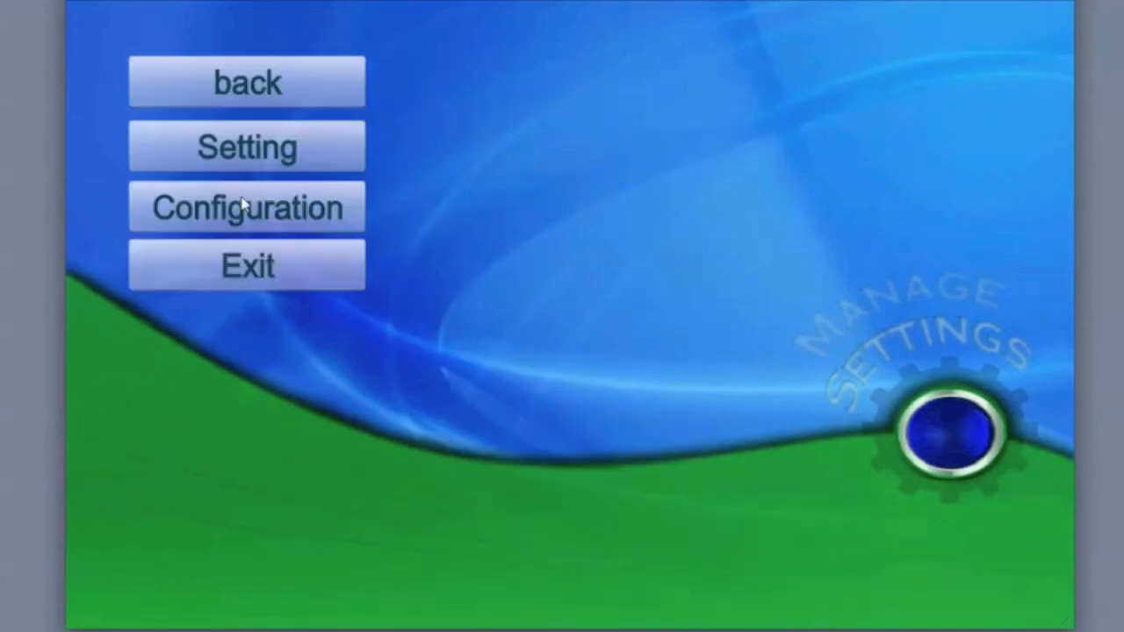
pyautogui.click(245, 207)
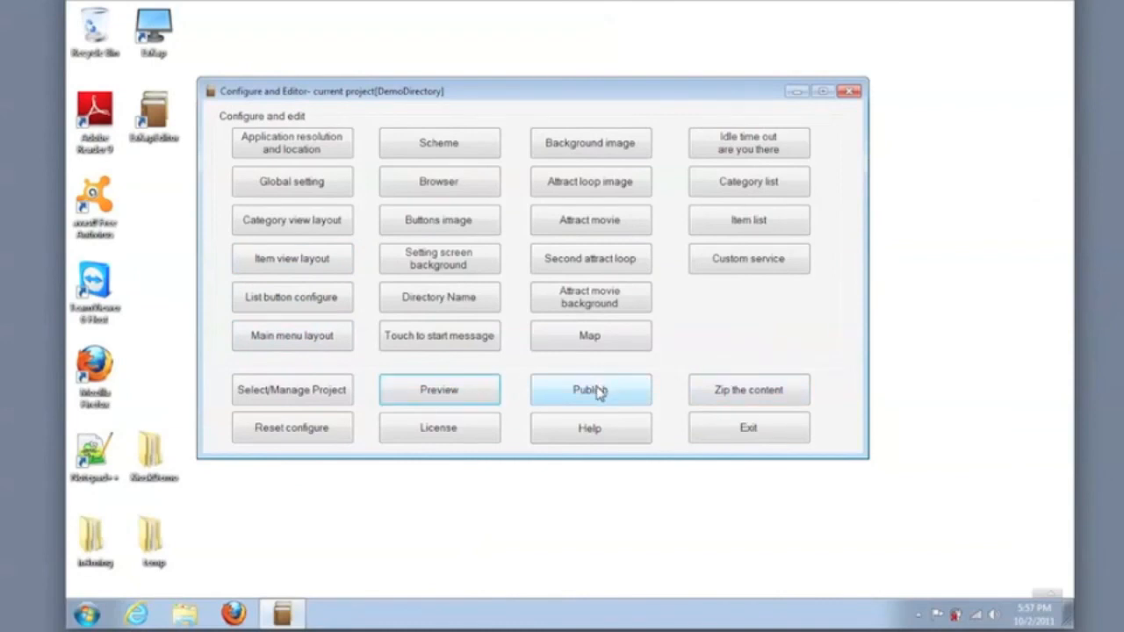
pyautogui.moveTo(688, 411)
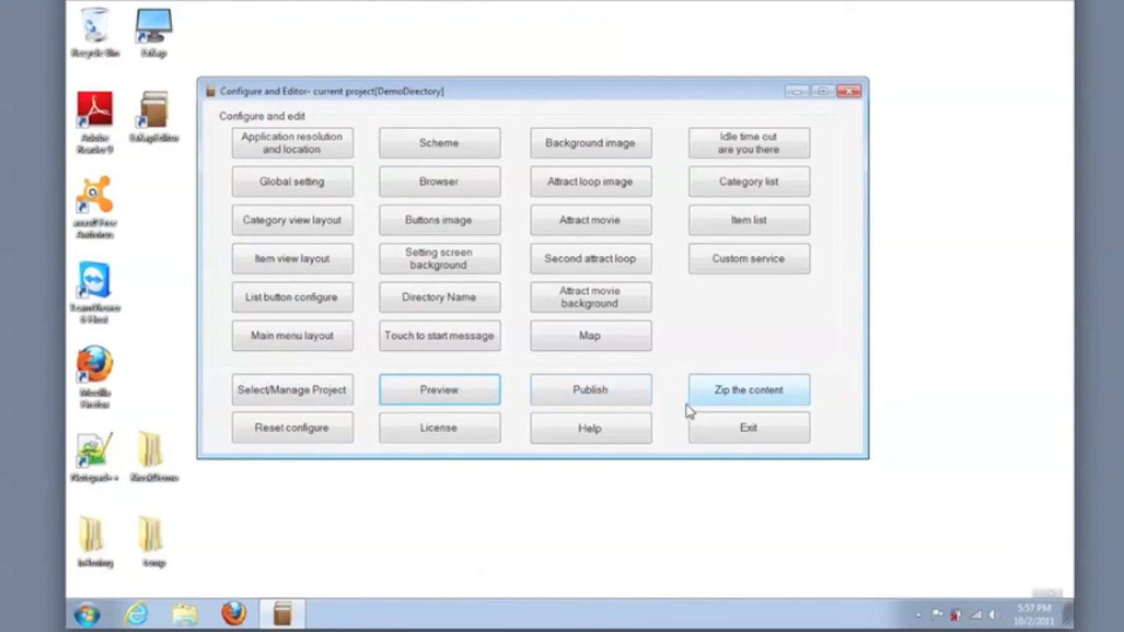
pyautogui.moveTo(747, 428)
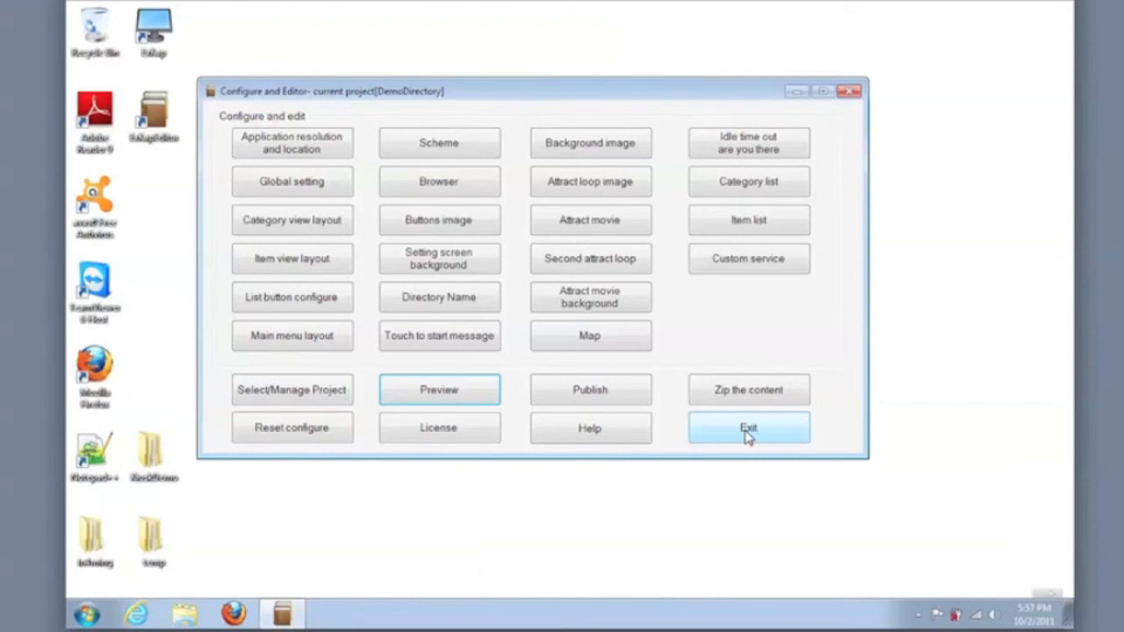
# Step: Exit the Configure and Editor window, leaving the desktop showing
pyautogui.click(748, 429)
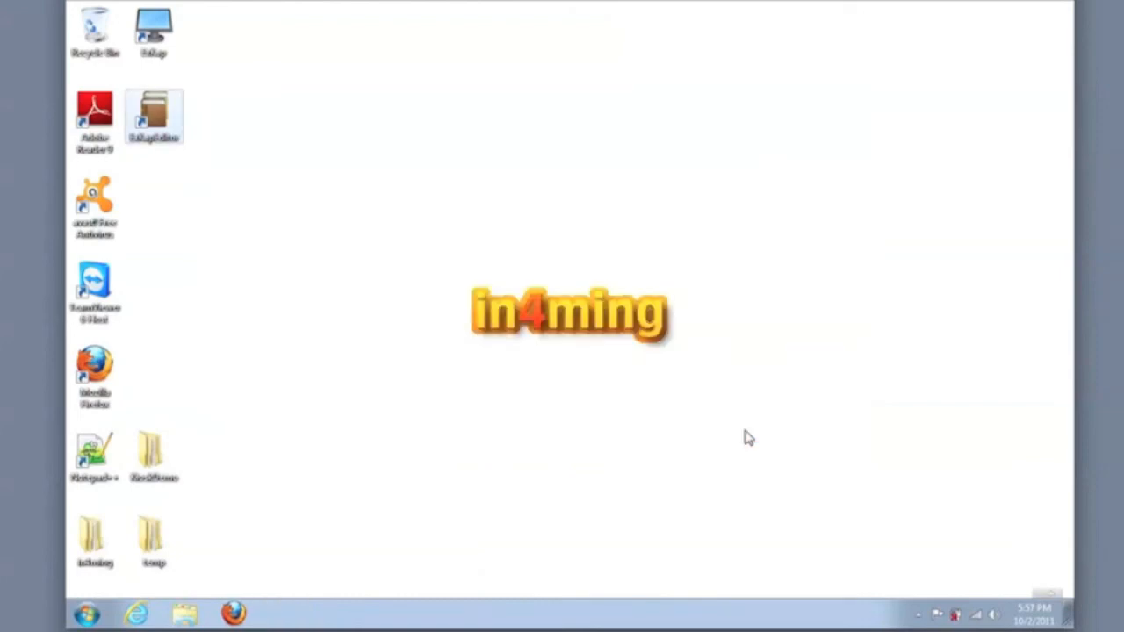